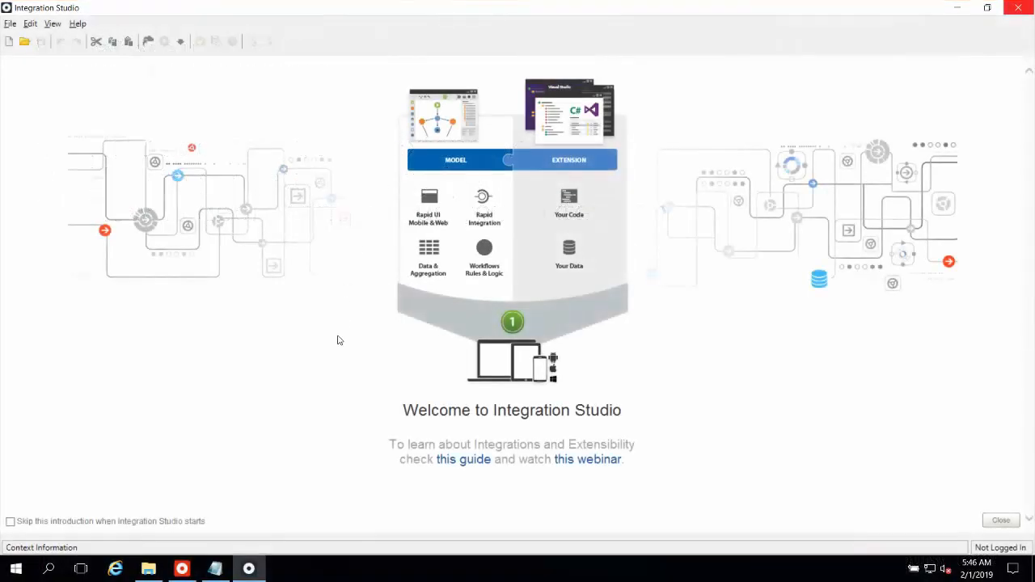
mouse_move(346, 362)
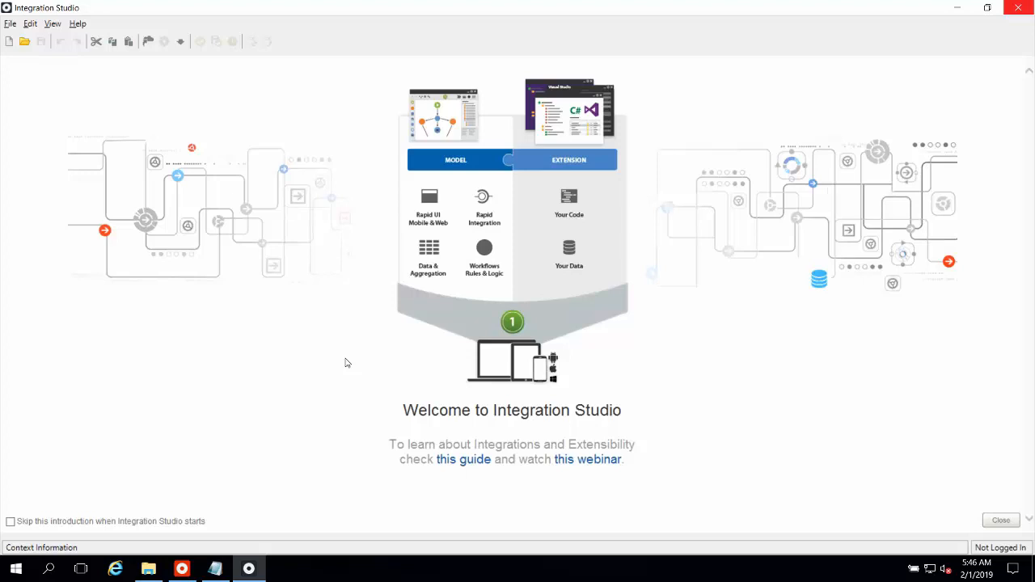
mouse_move(35, 20)
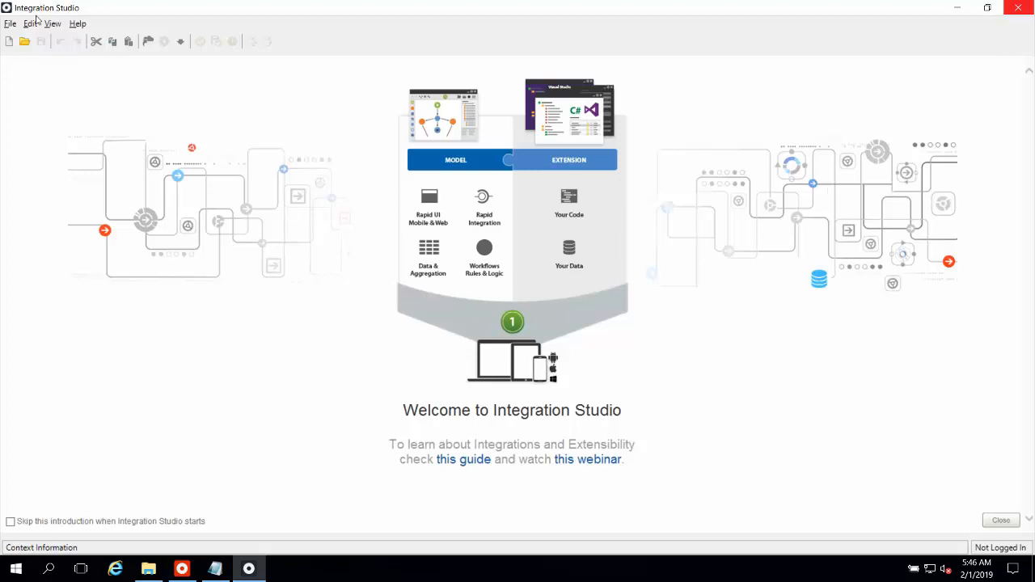
Step: Set the .NET compiler options to the Debug configuration in Integration Studio's Options dialog
left_click(30, 23)
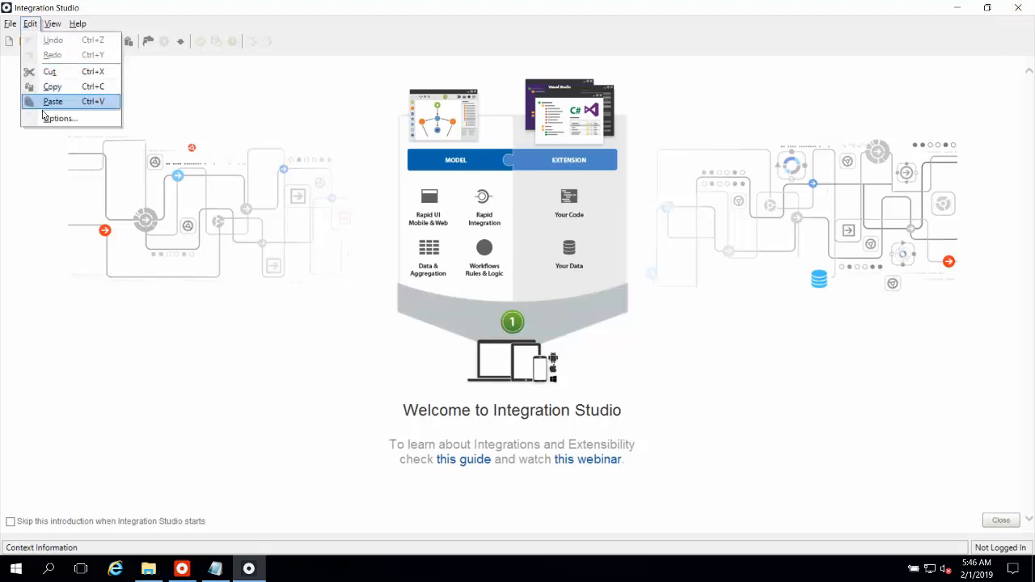
left_click(59, 118)
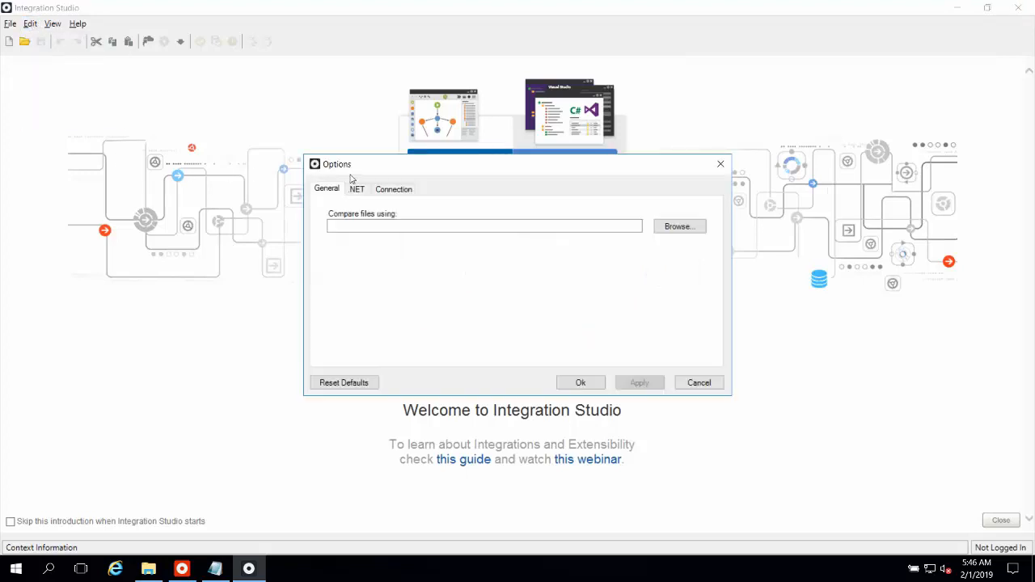
left_click(355, 189)
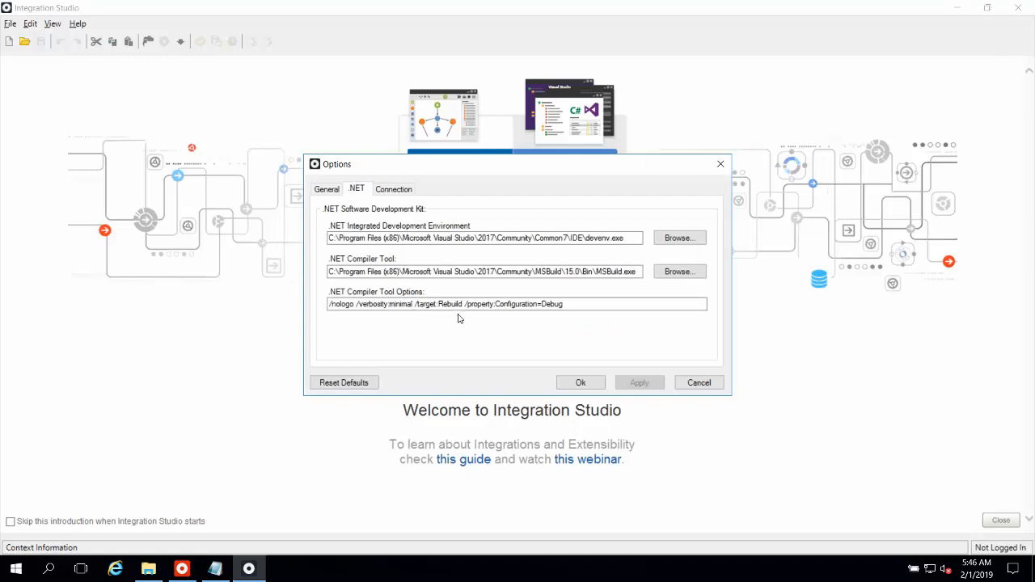
double_click(553, 303)
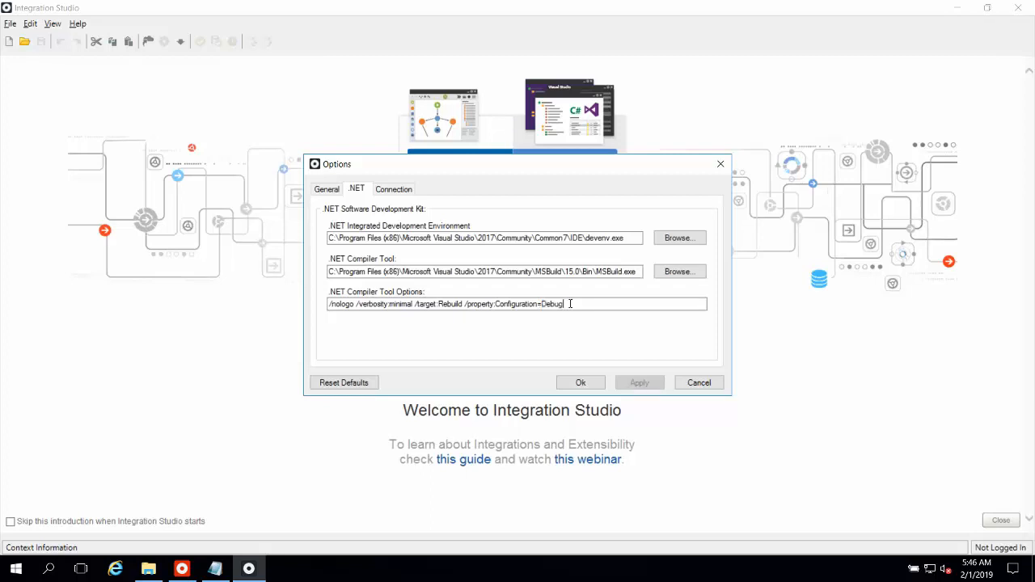
double_click(551, 304)
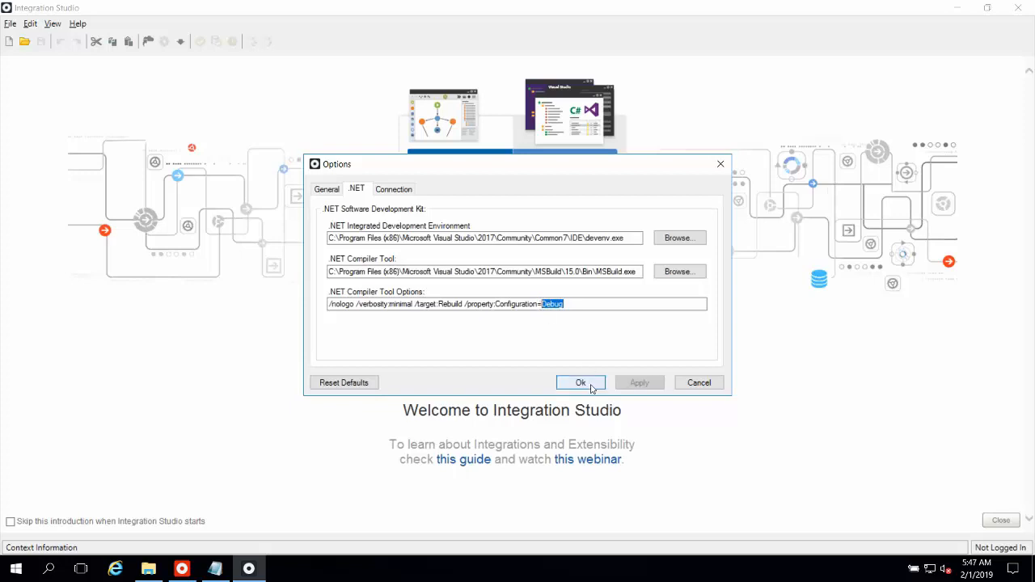
left_click(578, 381)
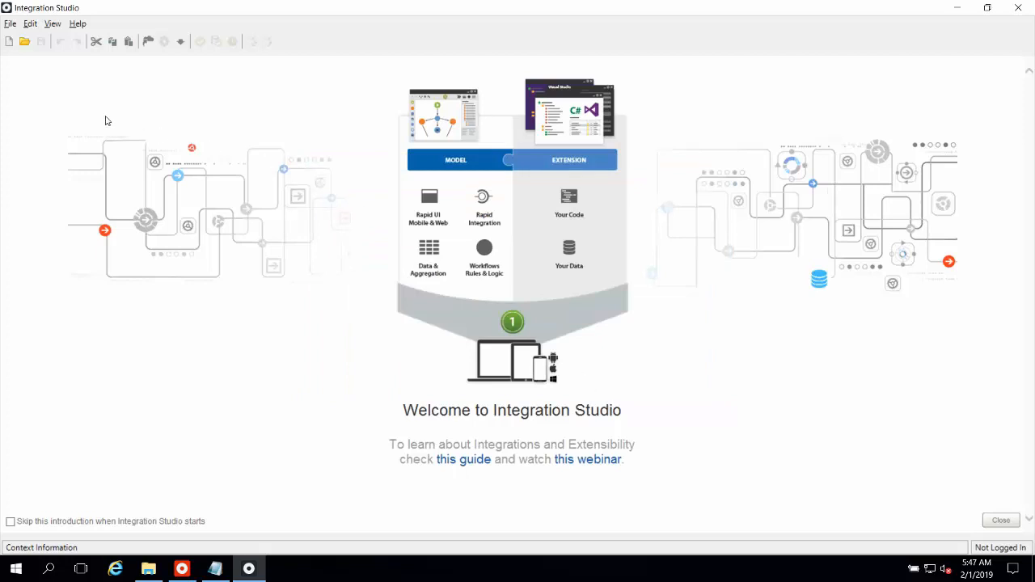
Step: Create a new extension connected to localhost as admin and name it Sdrawkcab
left_click(10, 42)
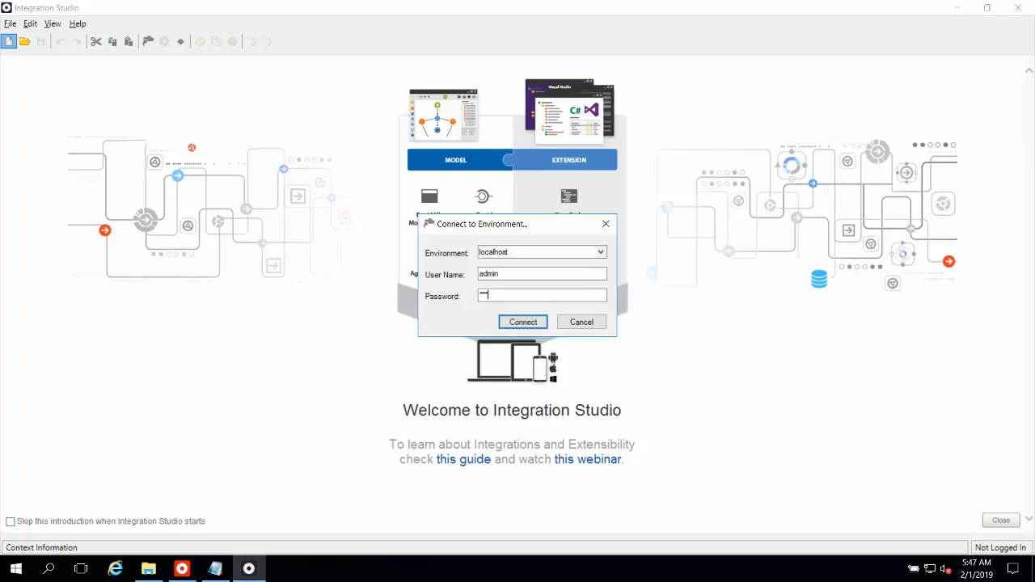
left_click(522, 322)
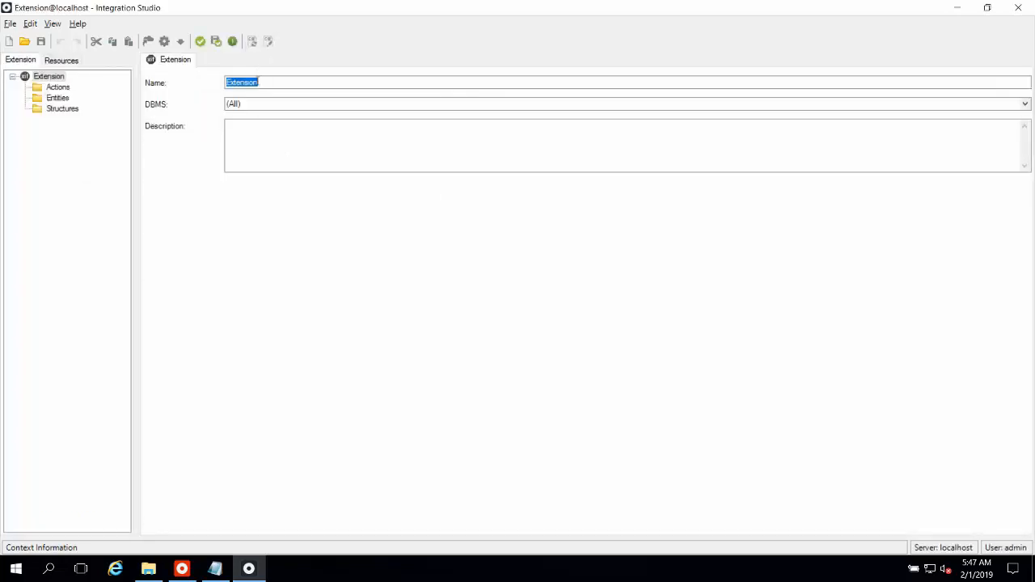
mouse_move(301, 99)
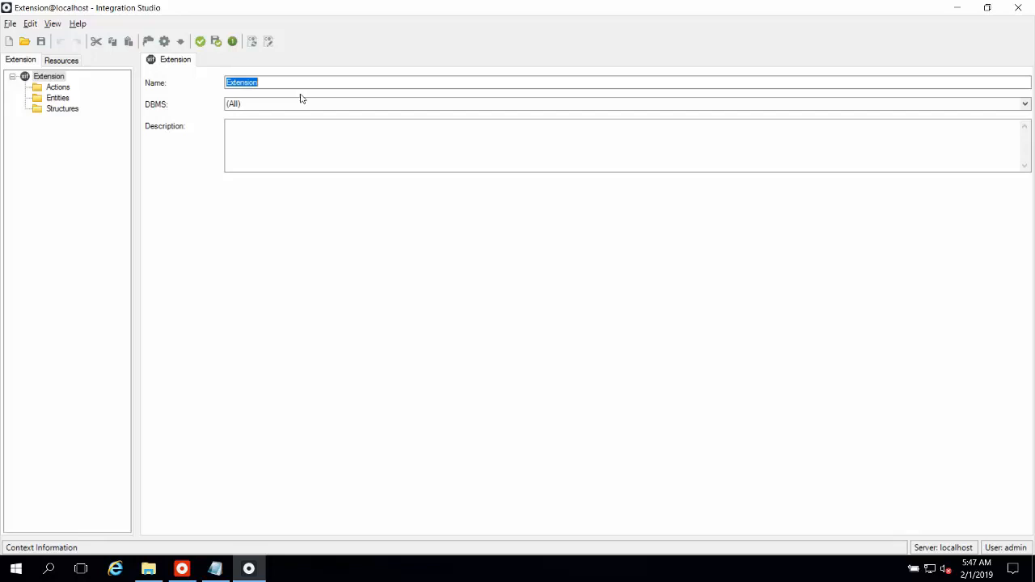
type("sdraw")
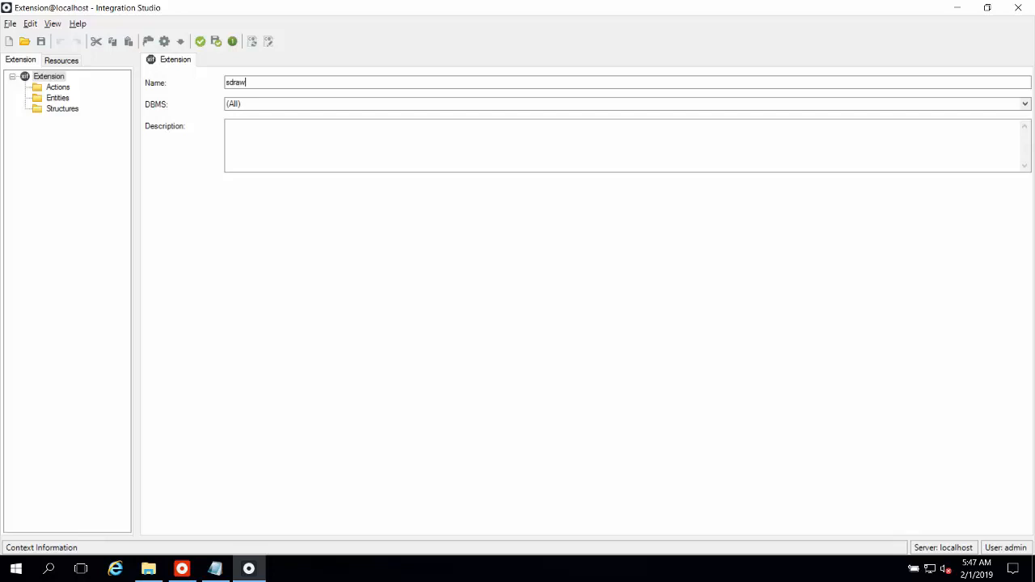
type("kca")
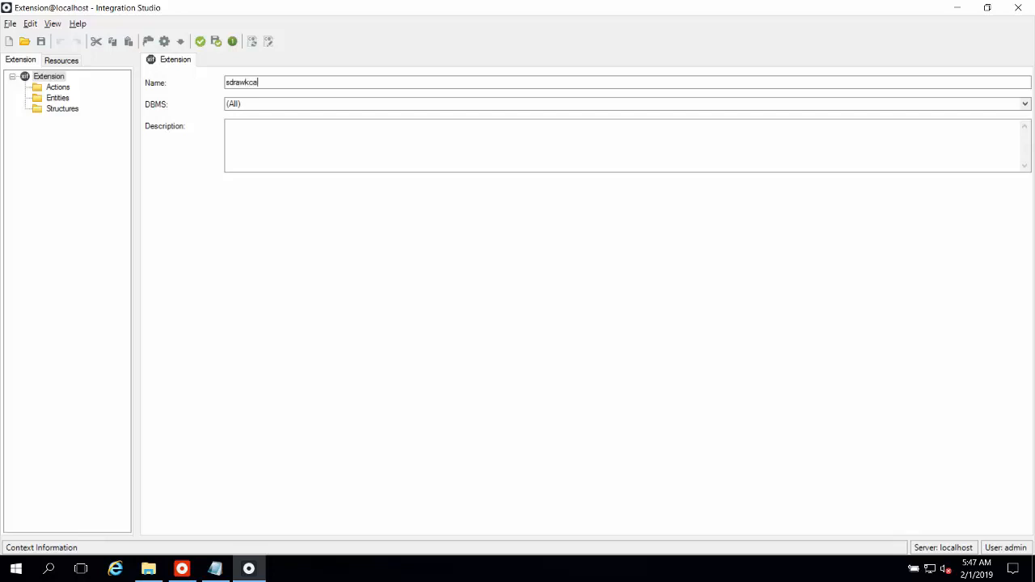
type("b")
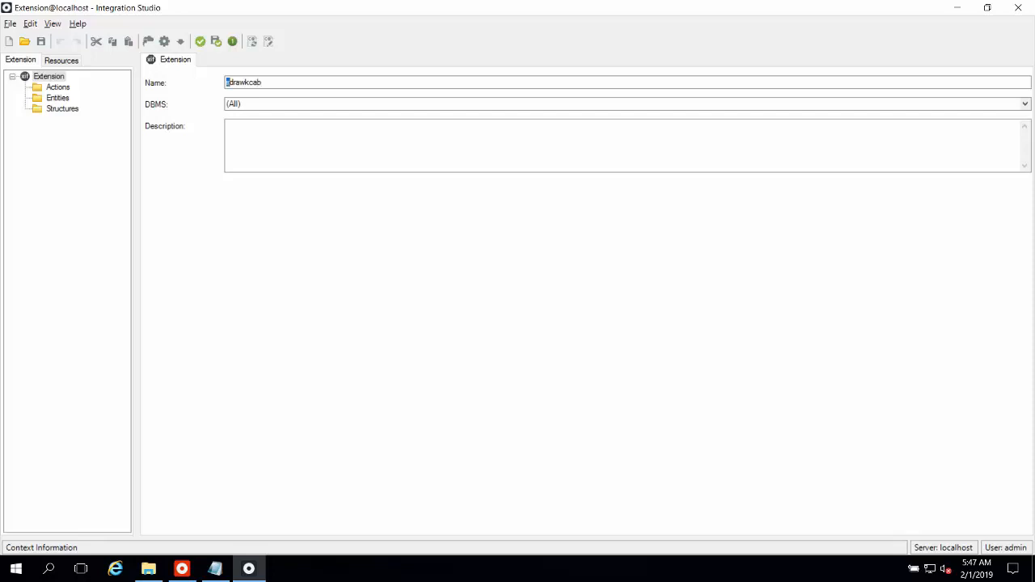
type("S")
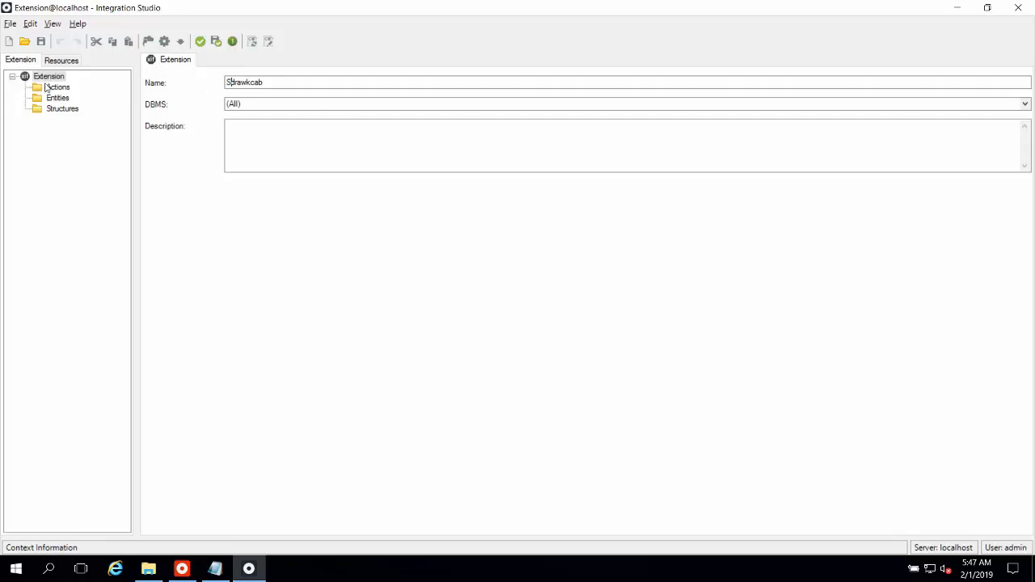
mouse_move(49, 89)
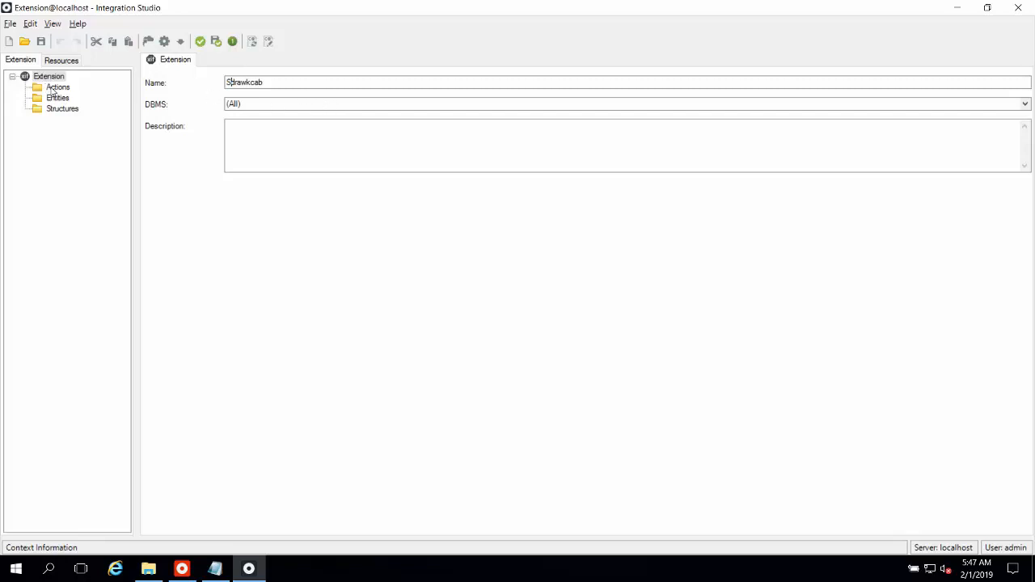
Step: Add a ReverseMe action with Text parameters TextIn and TextOut, marking TextOut as output
right_click(59, 87)
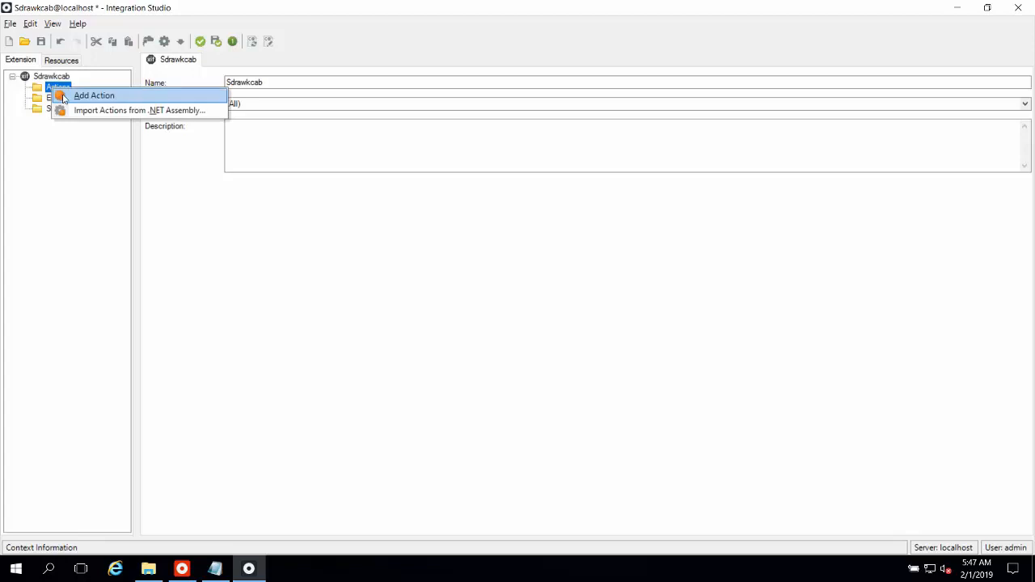
left_click(94, 93)
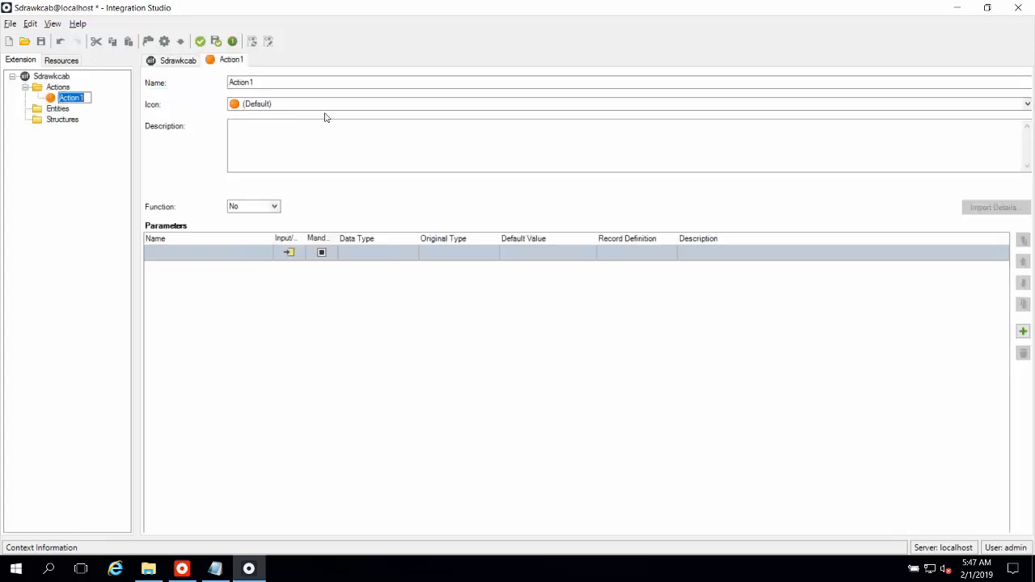
type("RevverseMe")
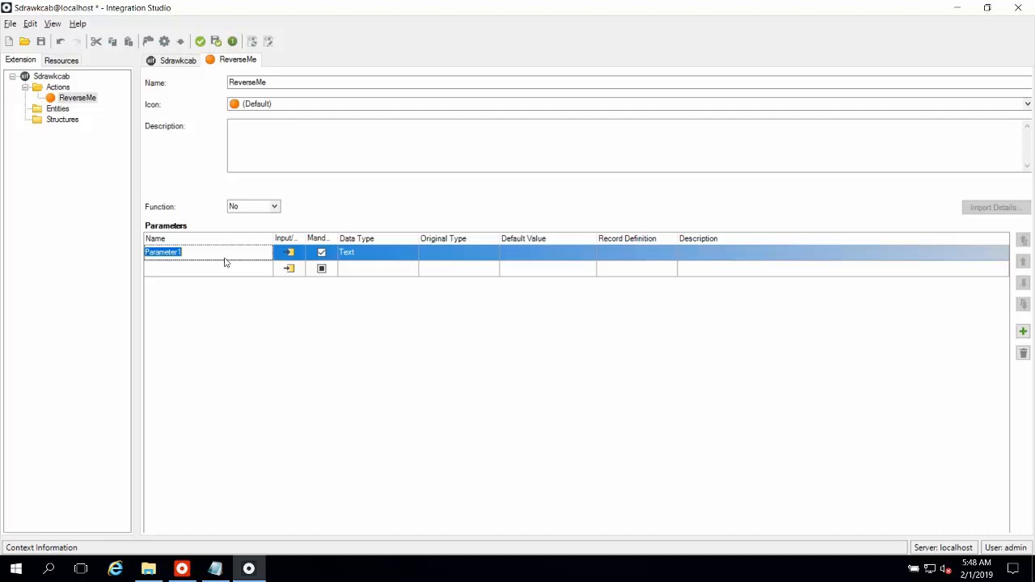
type("TextIn")
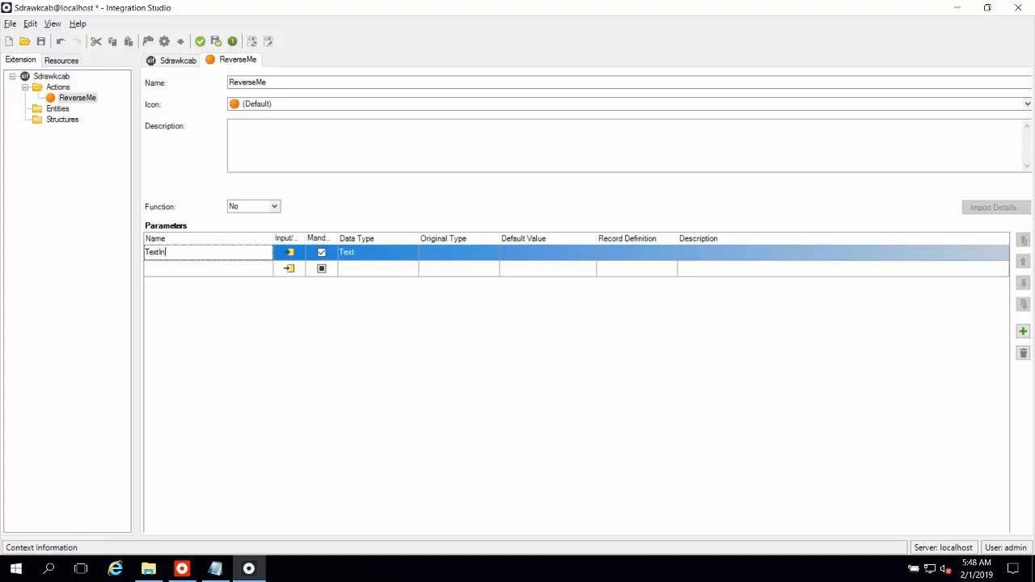
mouse_move(217, 281)
type("TextOut")
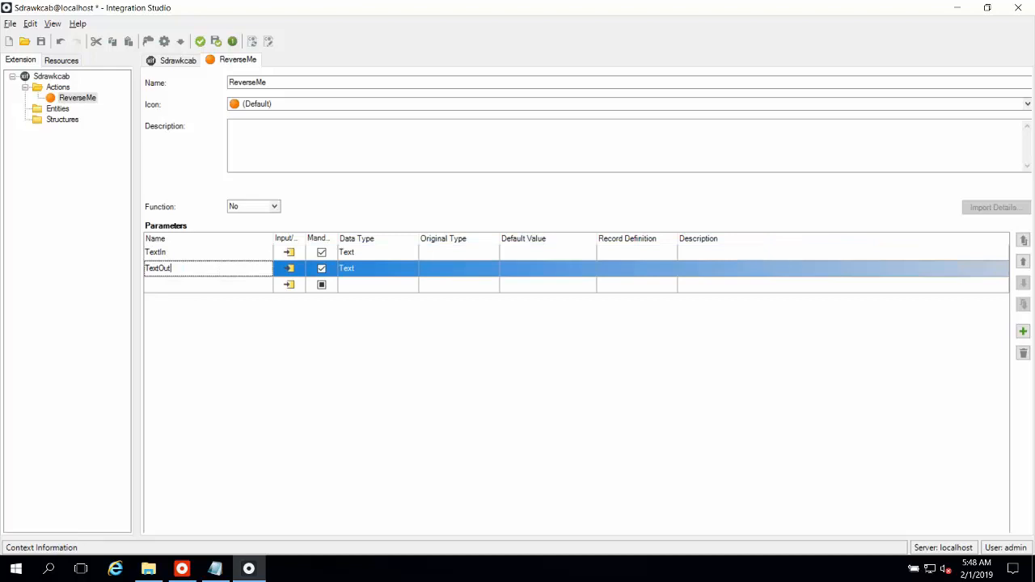
left_click(288, 268)
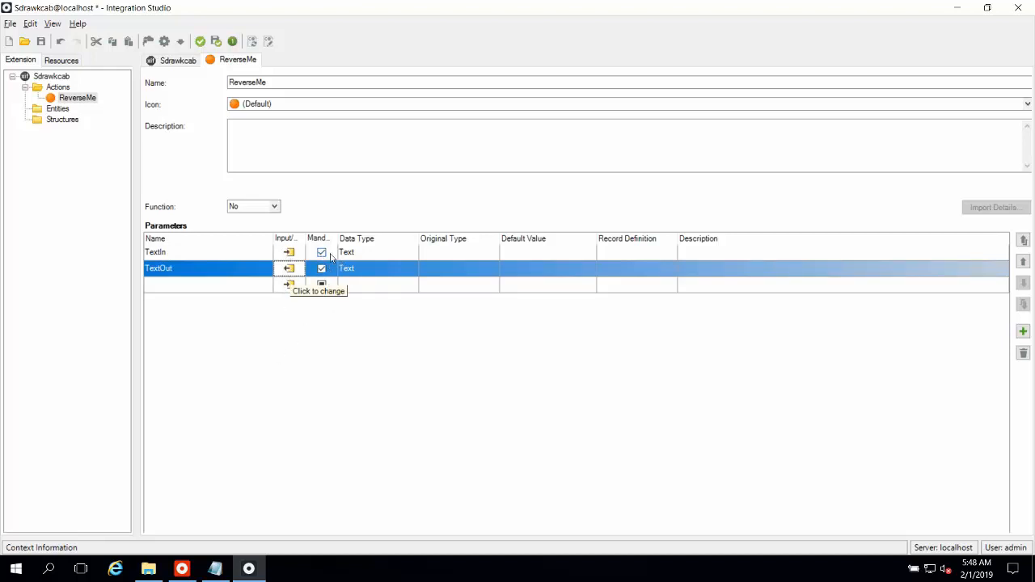
Step: Make TextOut non-mandatory and describe ReverseMe as 'Reverses a string input'
left_click(322, 269)
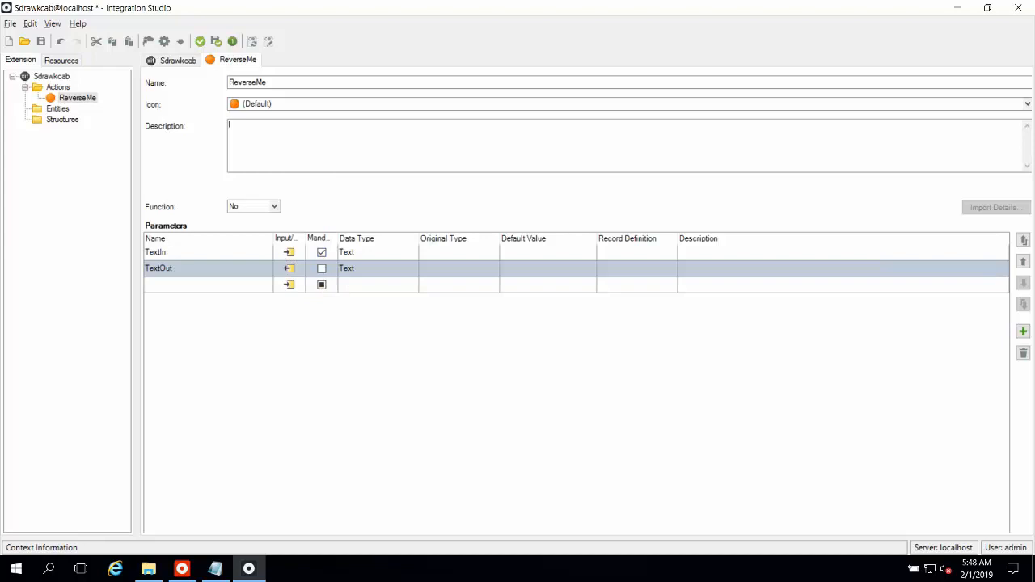
type("Re")
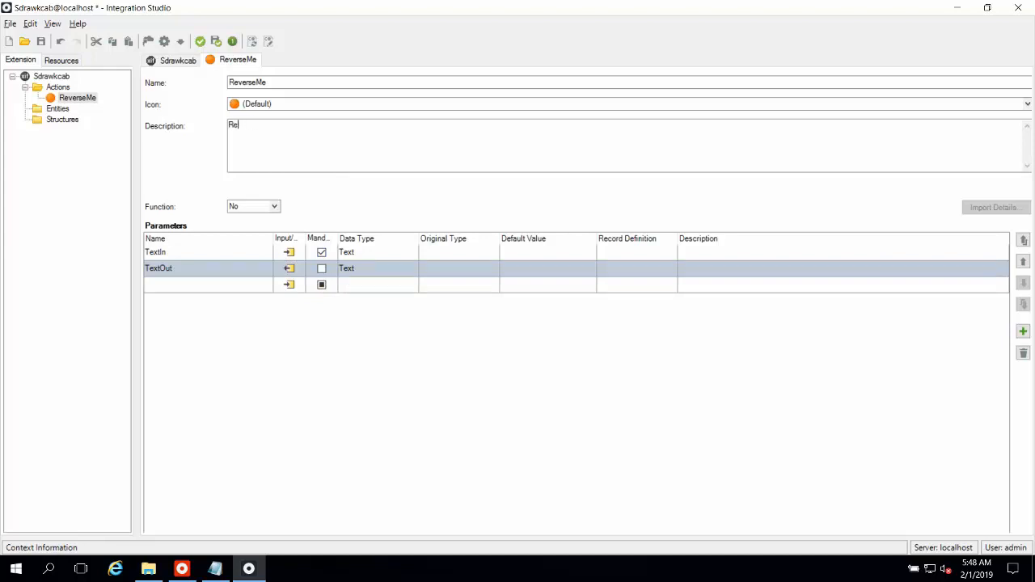
type("Reverses")
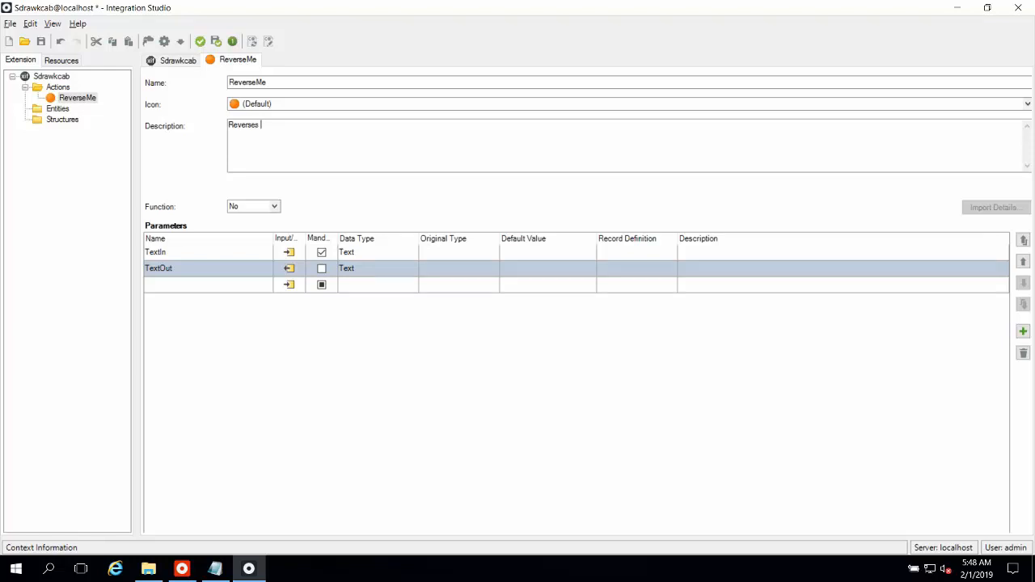
type("a string input")
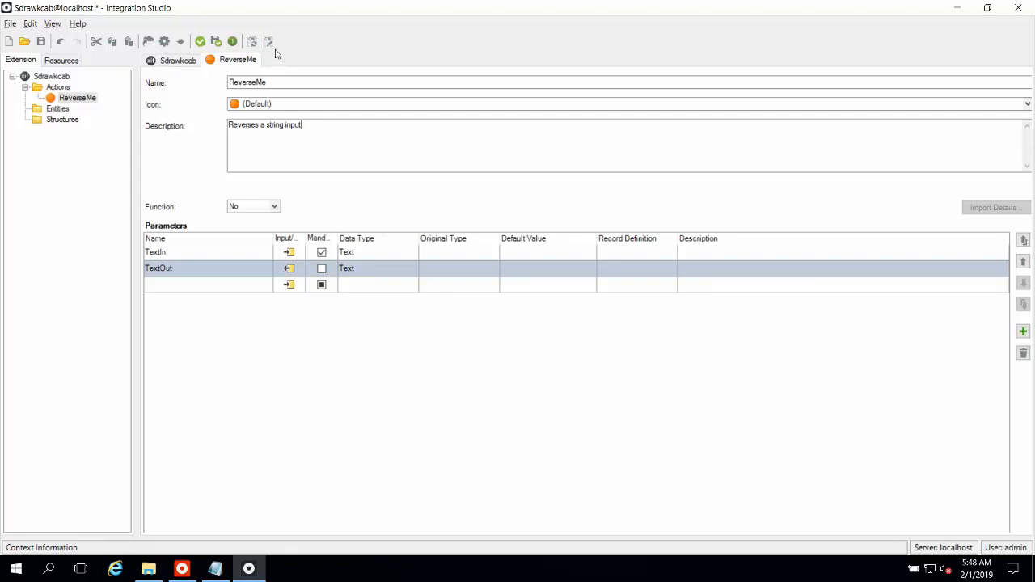
mouse_move(268, 42)
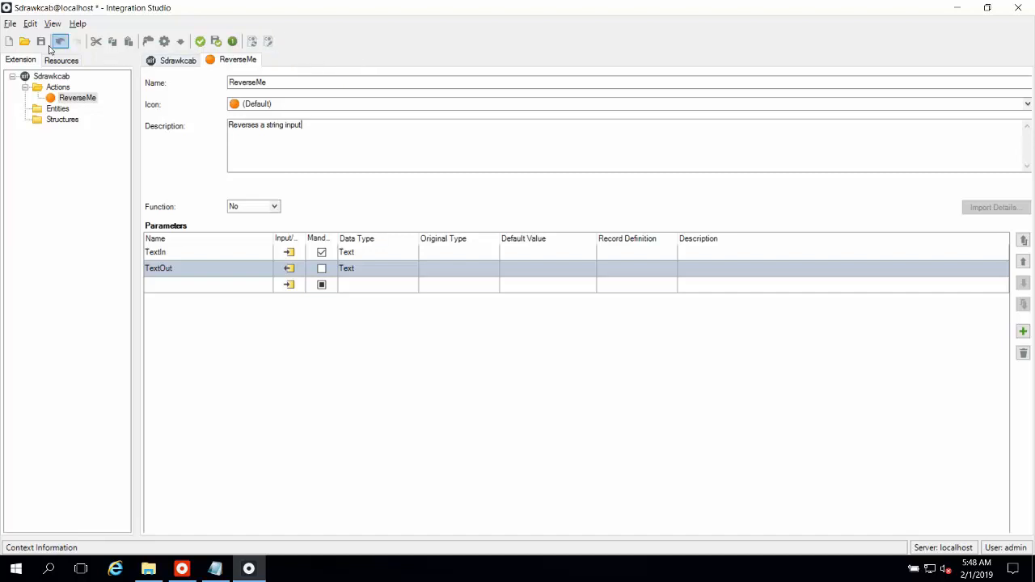
Step: Save the extension as Sdrawkcab.xif in Documents and open its source code for editing
left_click(42, 42)
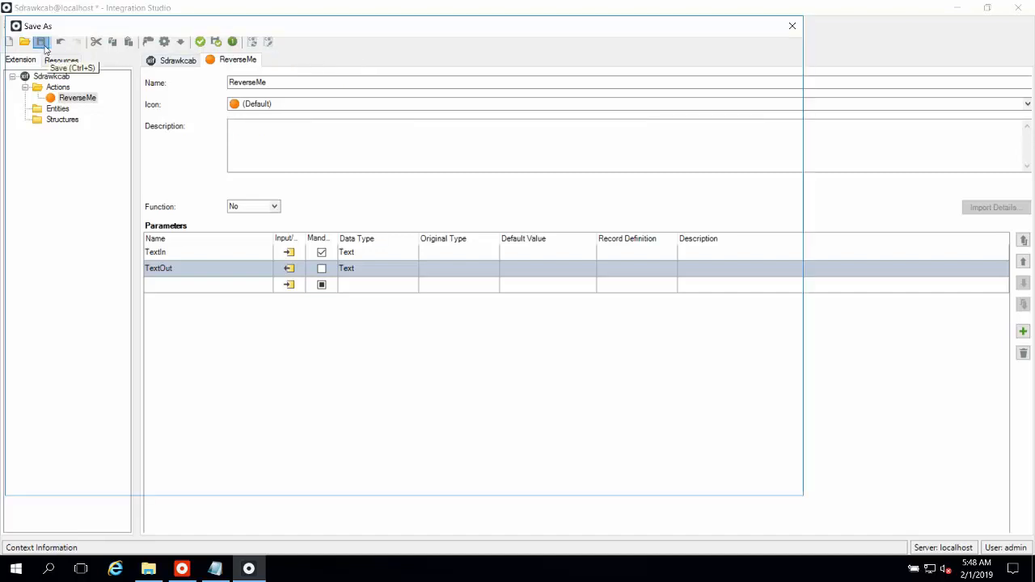
left_click(42, 42)
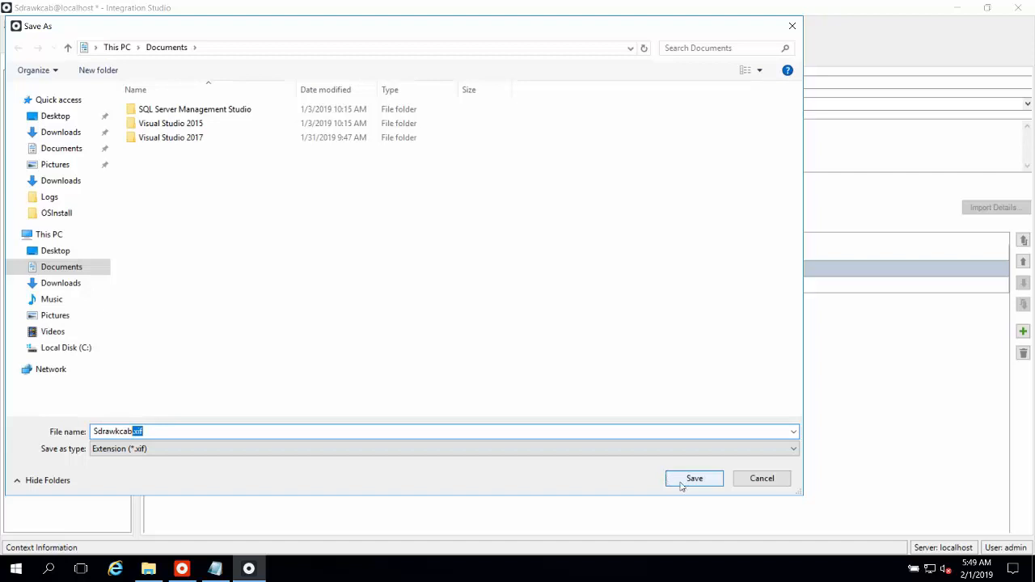
left_click(694, 478)
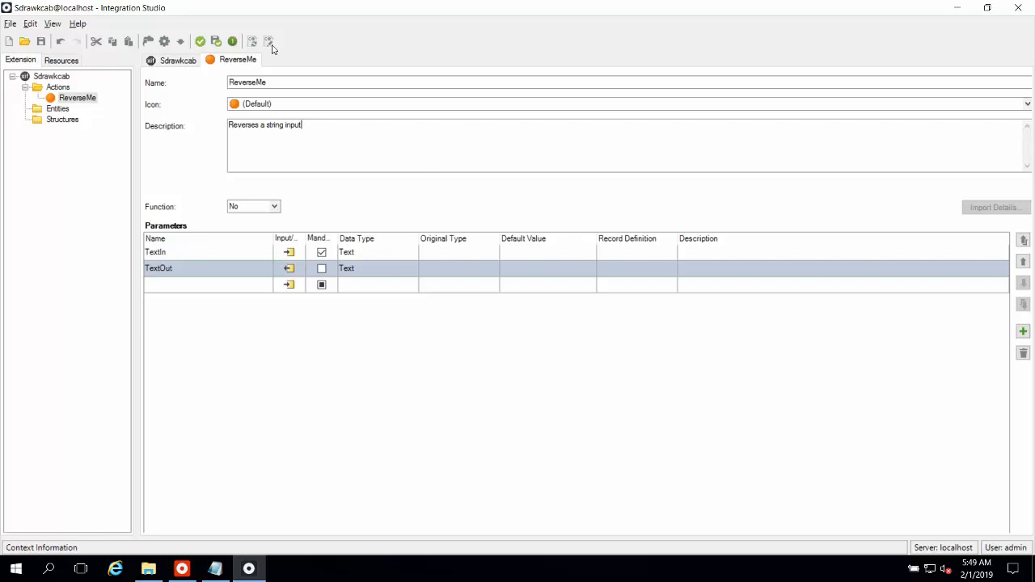
left_click(269, 42)
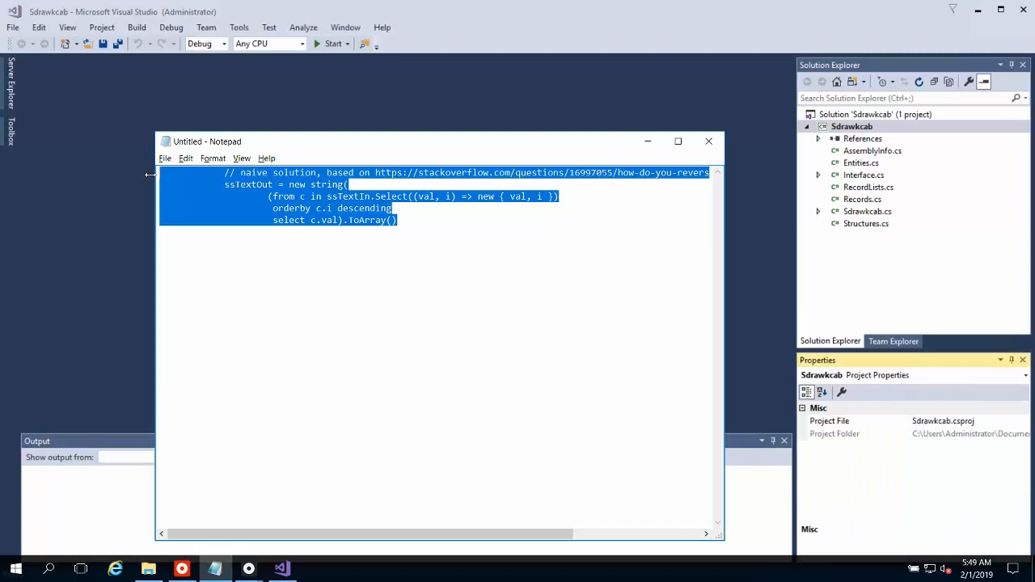
Step: Close Notepad, open Sdrawkcab.cs past the line-endings prompt and locate the MssReverseMe method
left_click(708, 142)
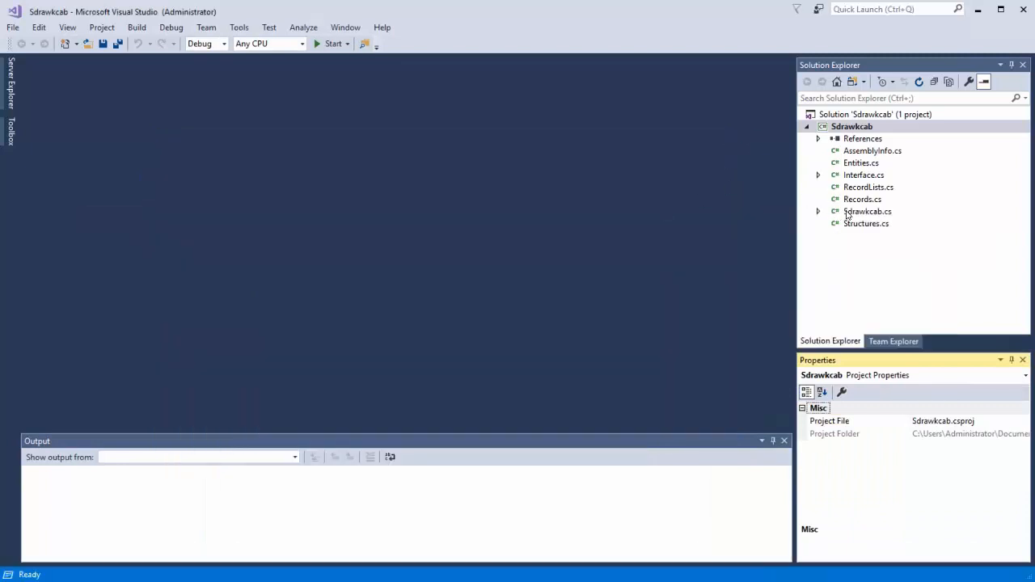
left_click(867, 210)
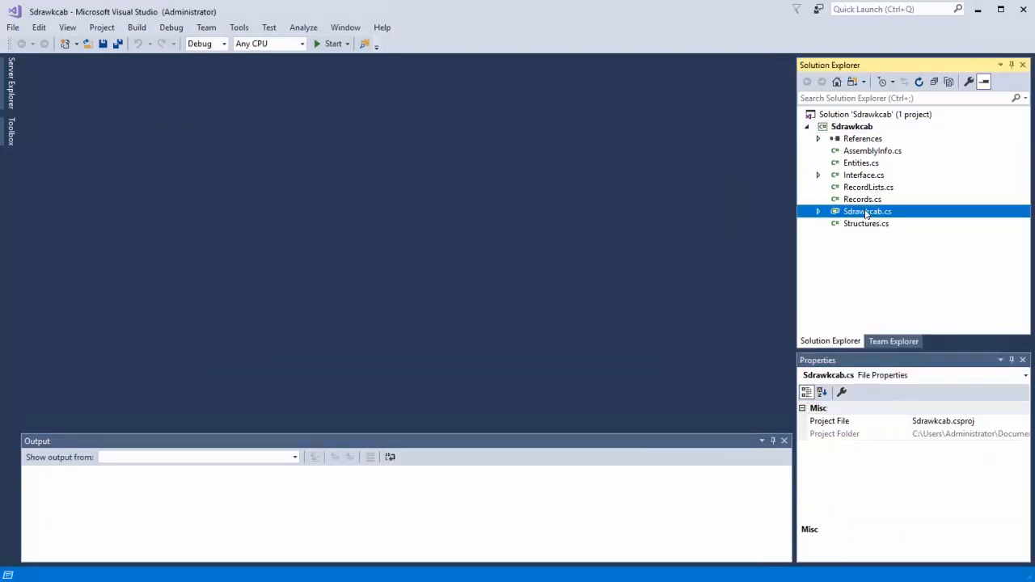
double_click(867, 210)
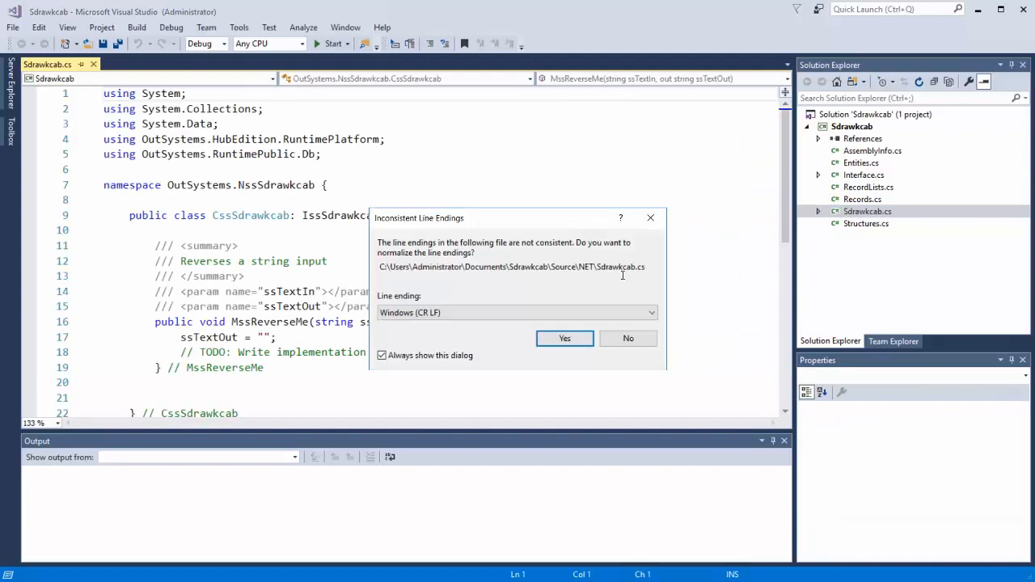
left_click(564, 338)
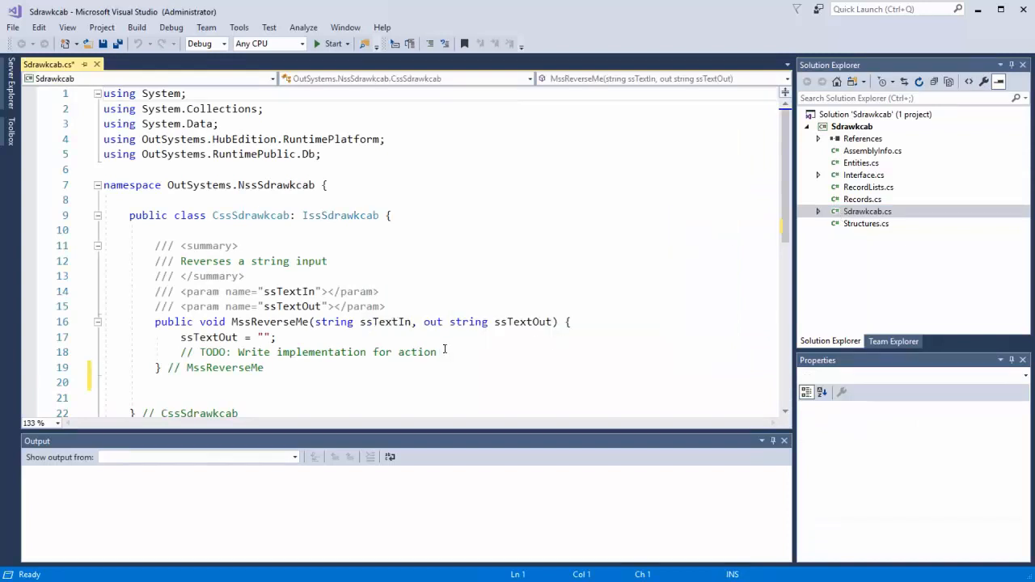
scroll("down", 3)
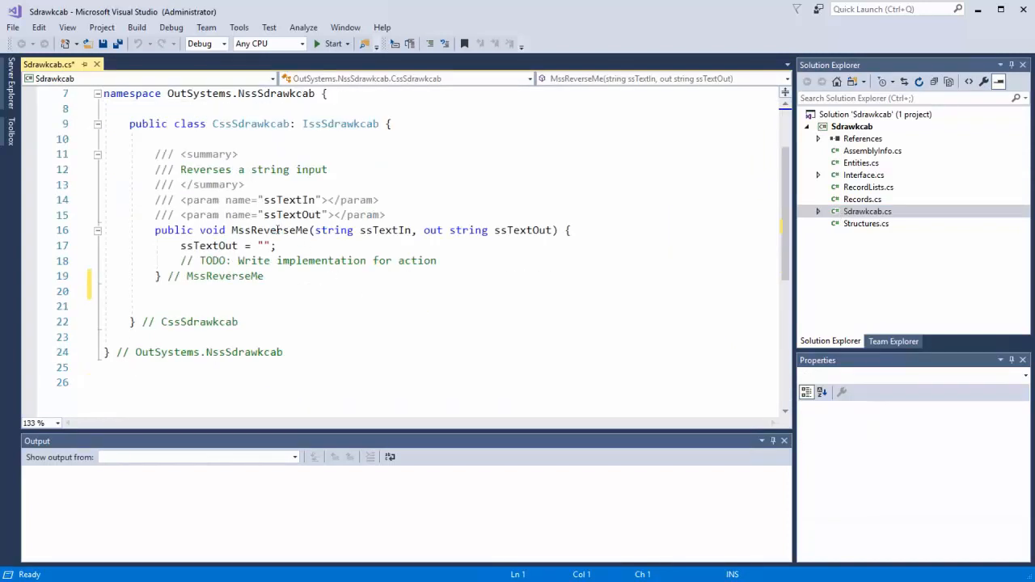
double_click(268, 230)
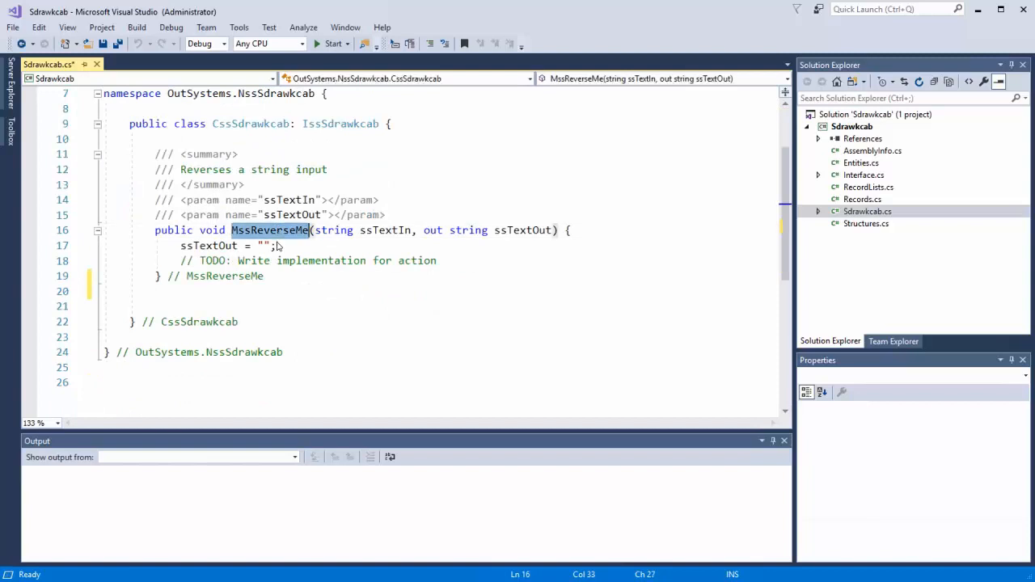
mouse_move(456, 263)
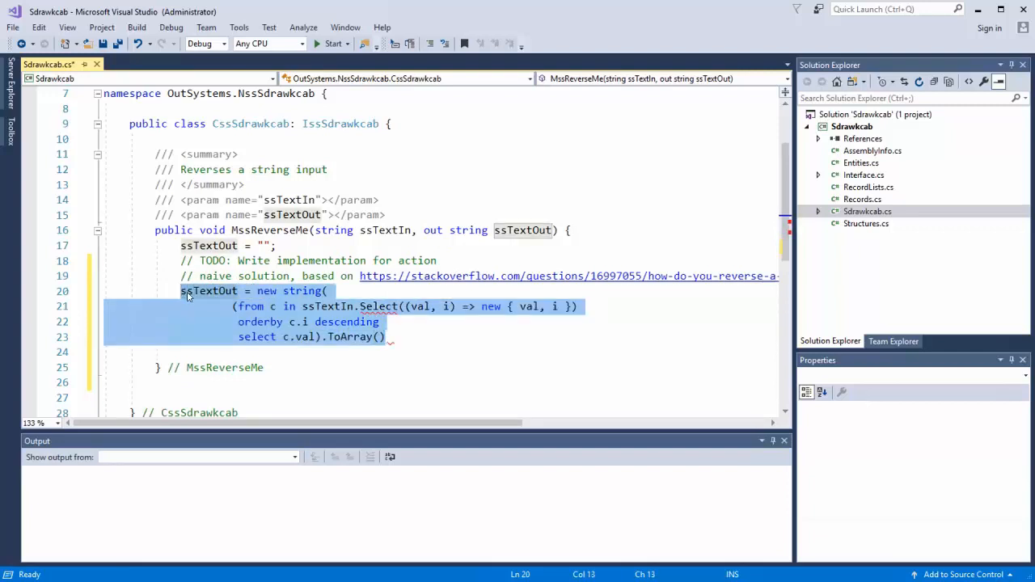
Step: Finish the string-reversal statement with its closing ');' so the Sdrawkcab project builds
left_click(332, 307)
type(");")
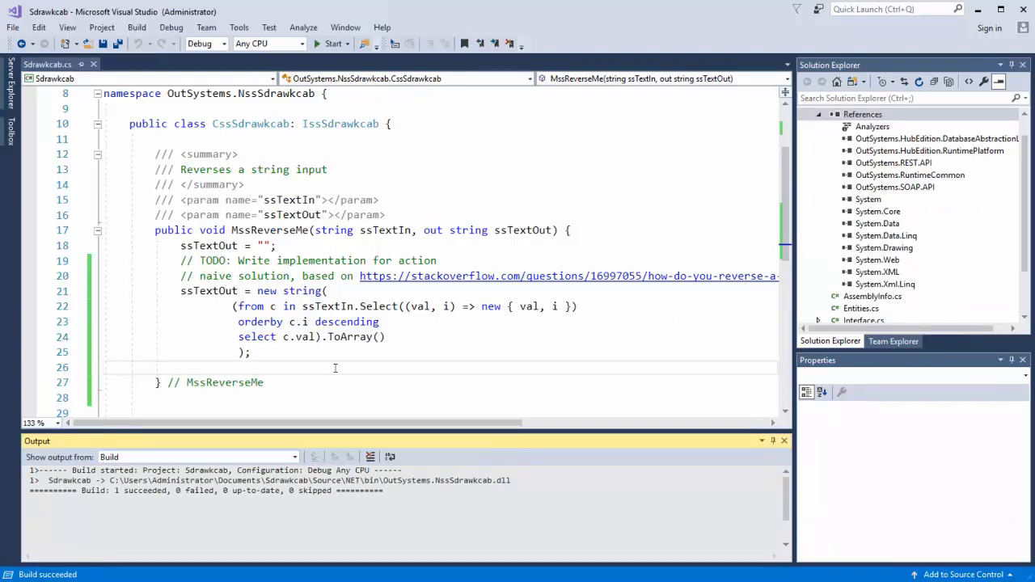
mouse_move(624, 236)
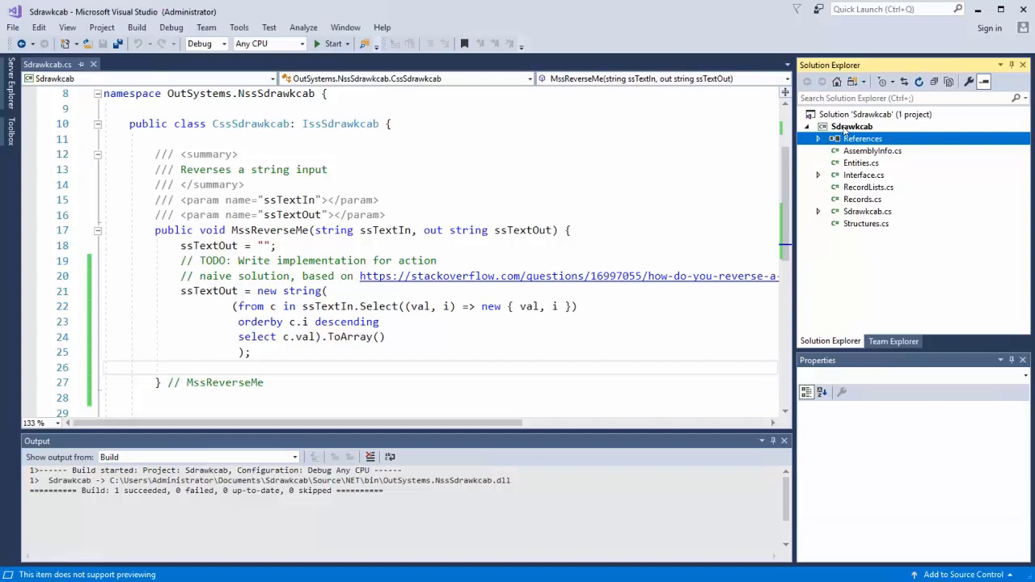
mouse_move(844, 132)
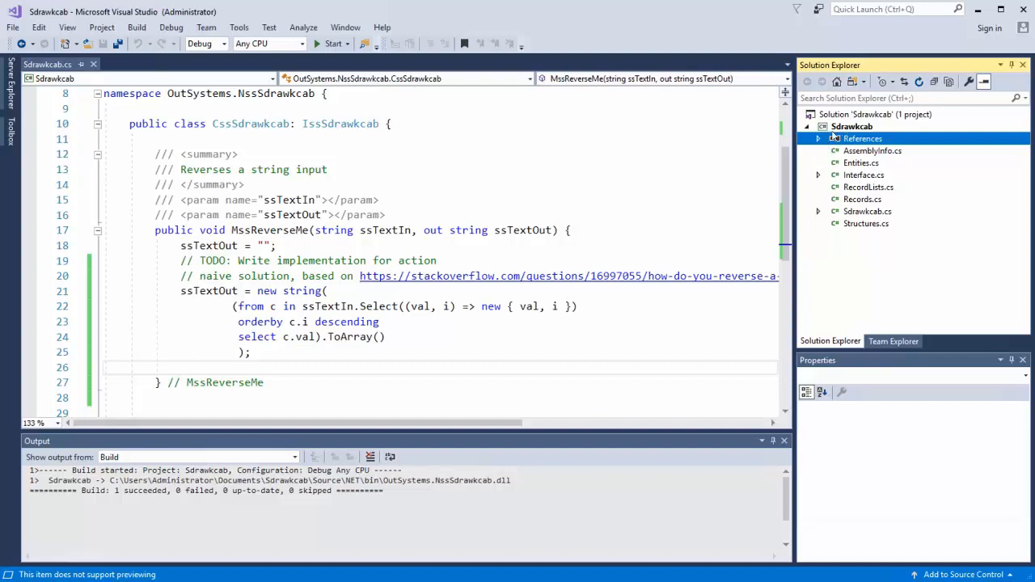
Step: Show all project files and check the built OutSystems.NssSdrawkcab.pdb symbols in Bin
left_click(850, 127)
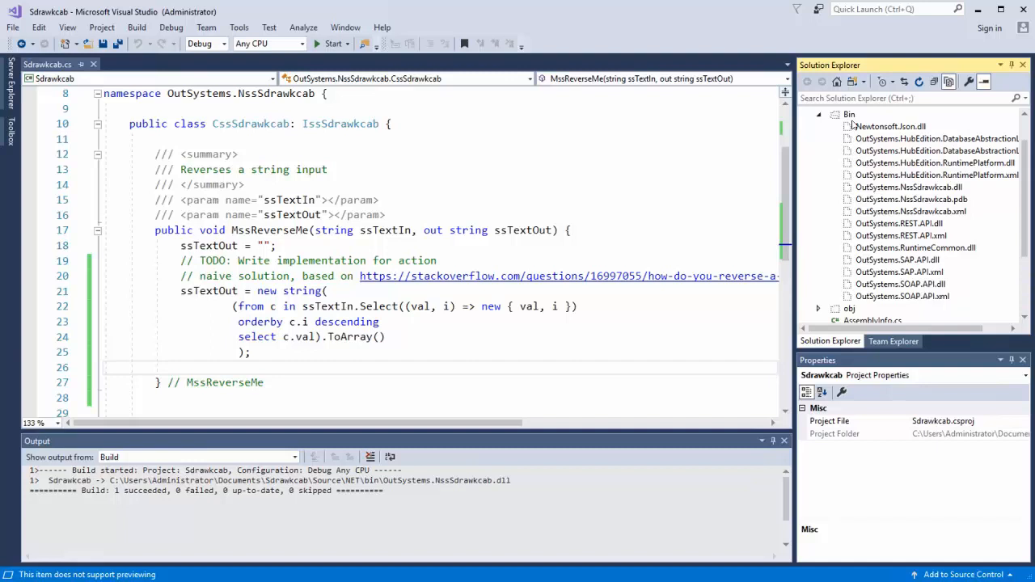
left_click(912, 199)
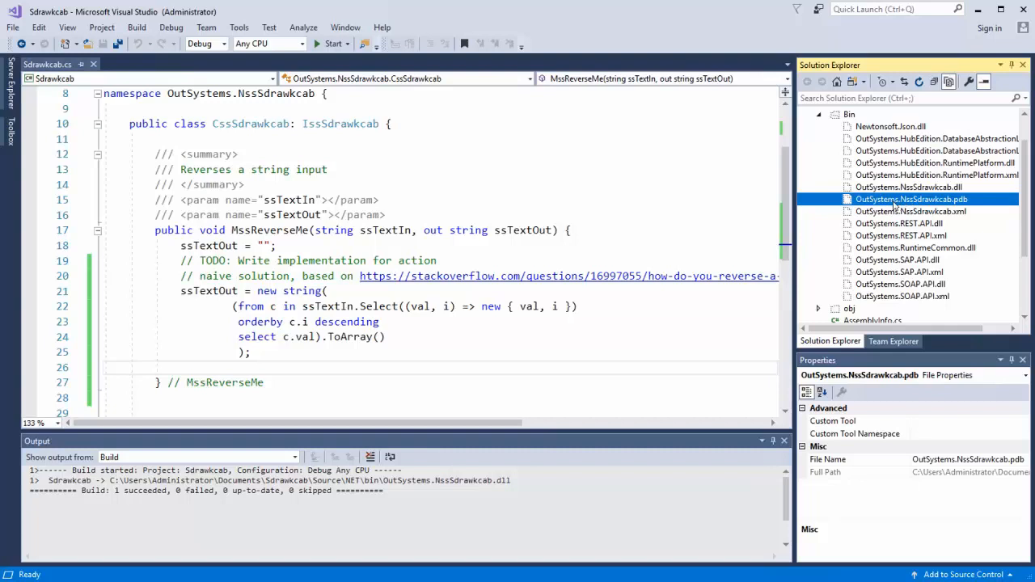
right_click(912, 199)
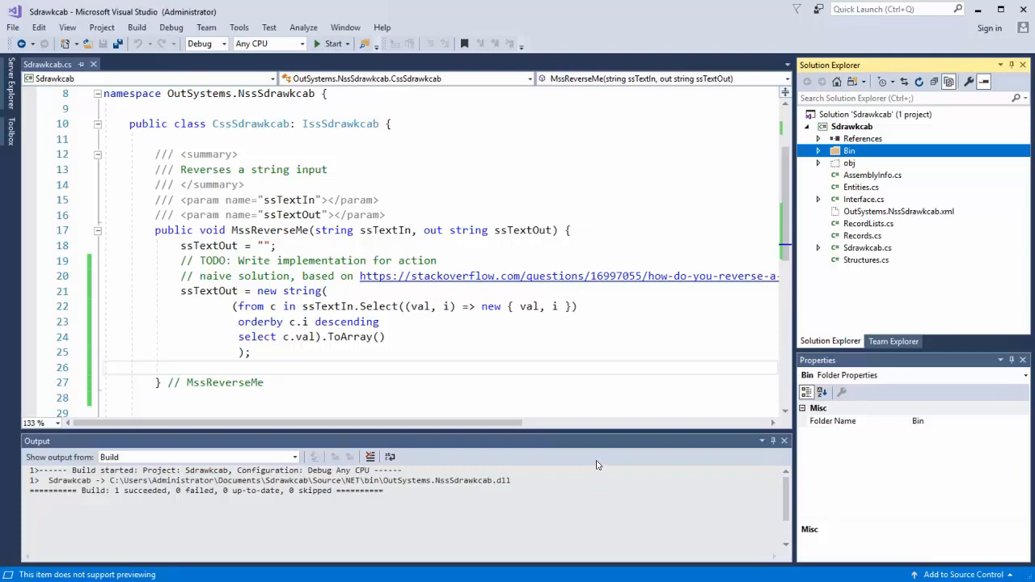
mouse_move(592, 474)
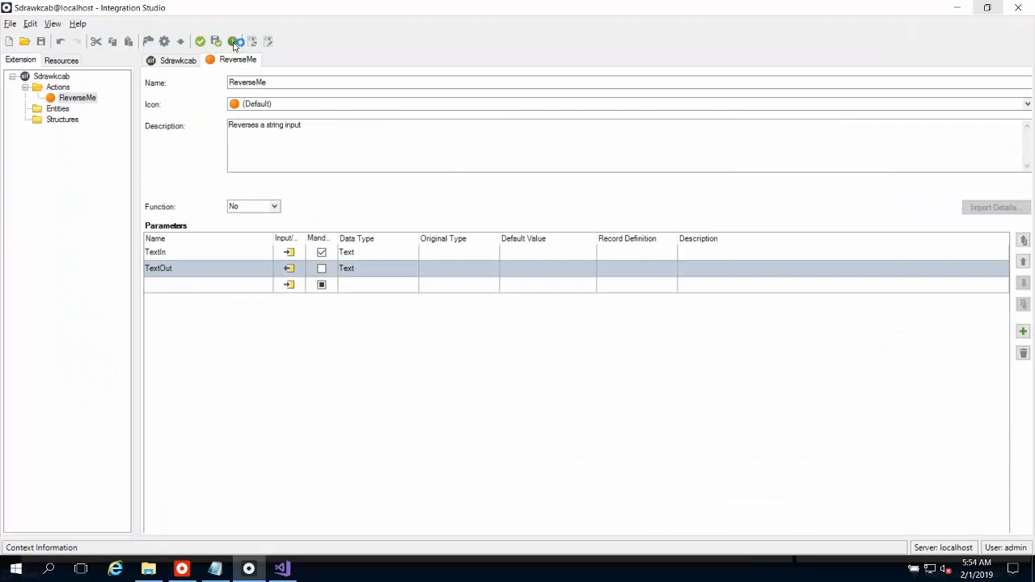
Step: Publish the Sdrawkcab extension to localhost with 1-Click Publish and dismiss the results
left_click(233, 43)
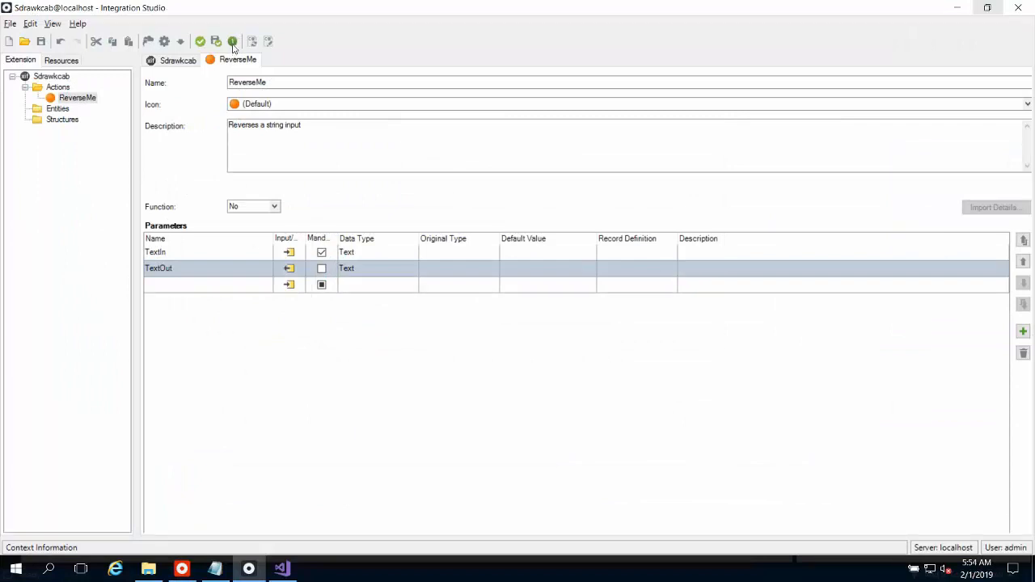
left_click(233, 42)
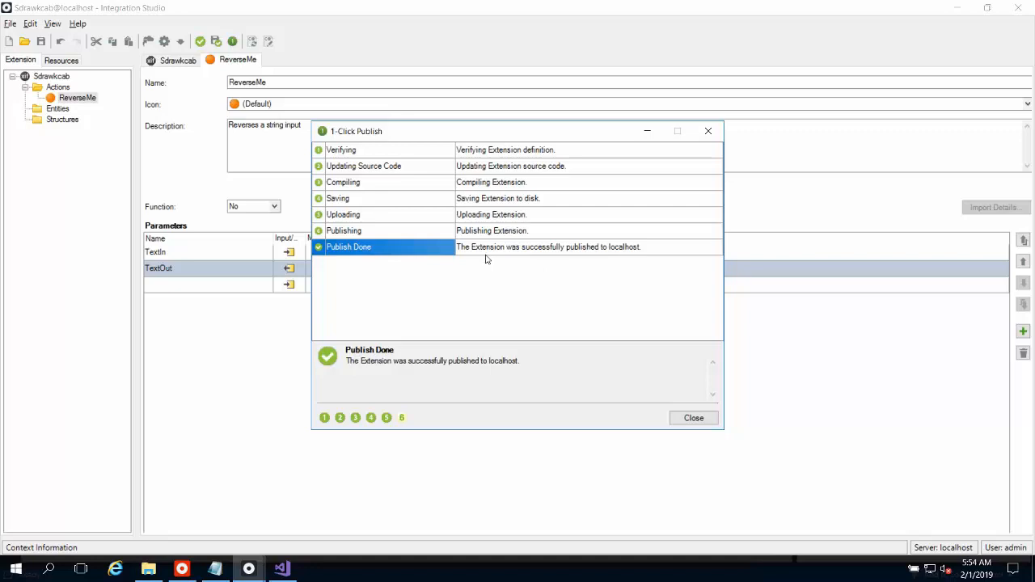
mouse_move(556, 357)
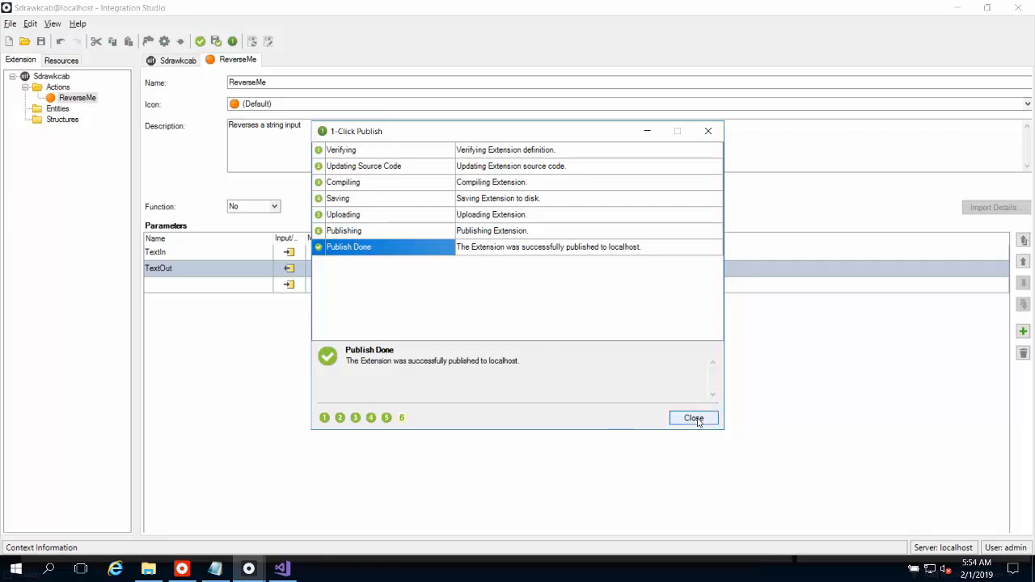
left_click(692, 417)
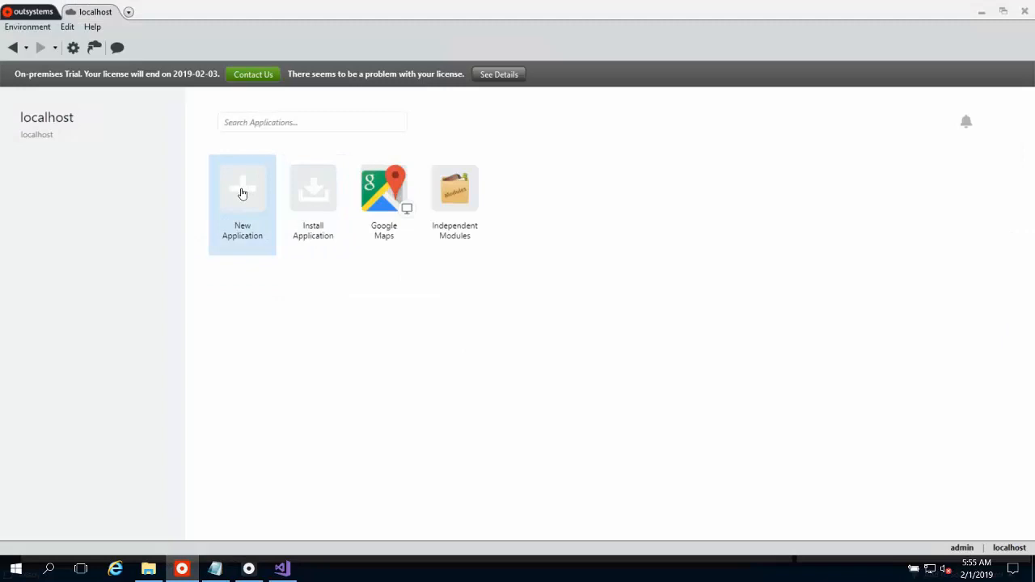
Step: Create a new Web App named Reverser from the Top Menu template
left_click(243, 194)
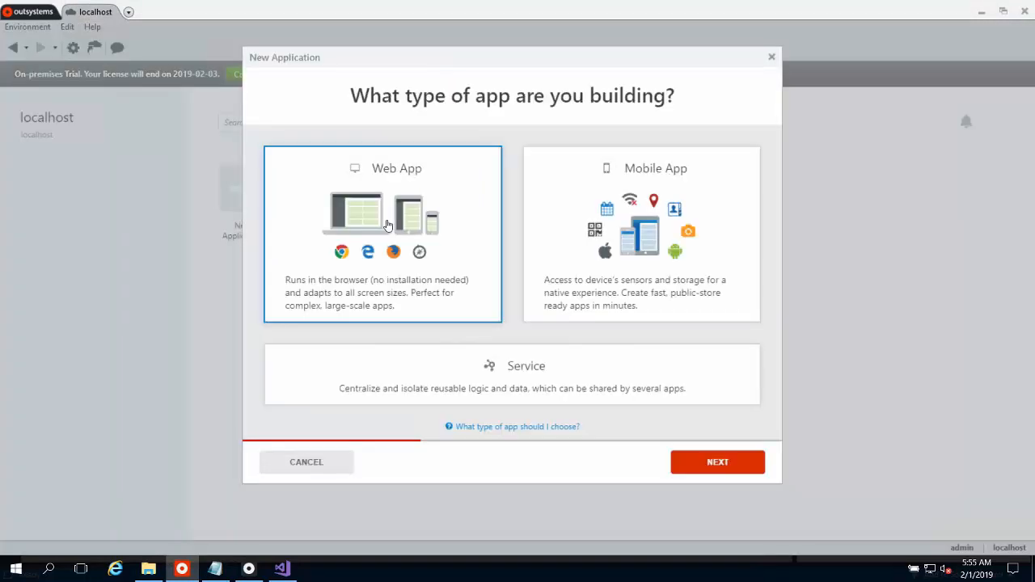
mouse_move(522, 353)
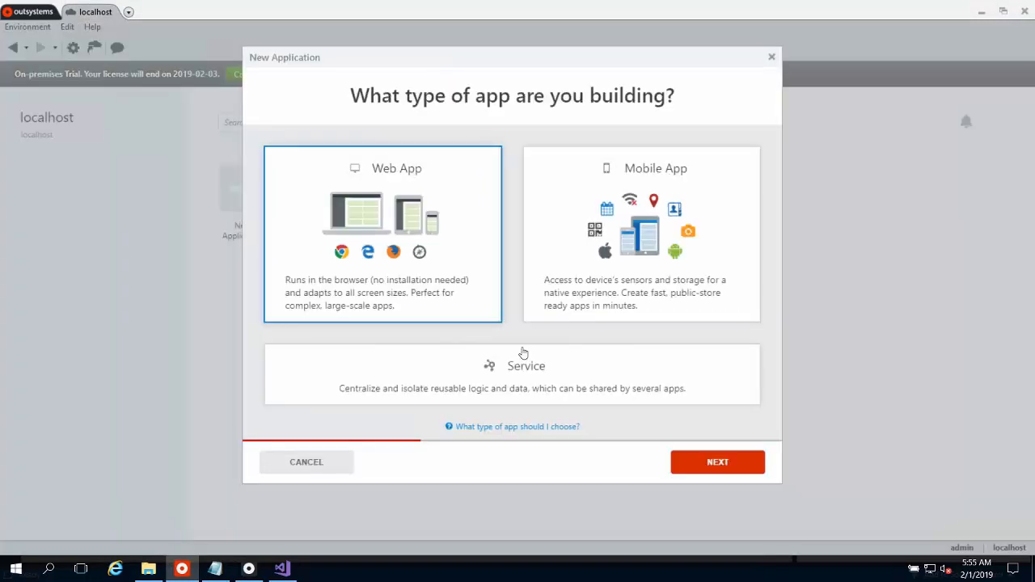
left_click(717, 463)
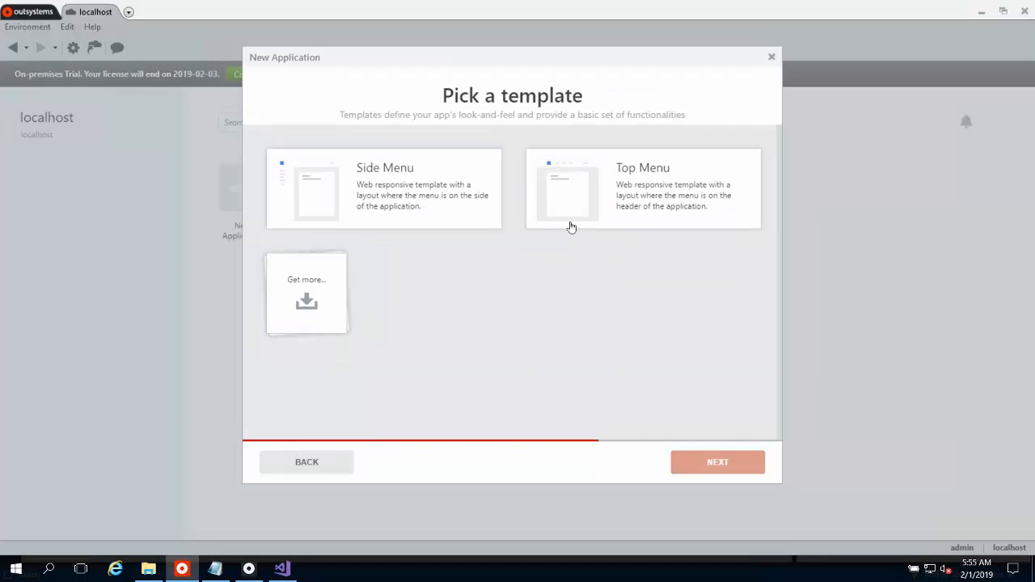
left_click(716, 462)
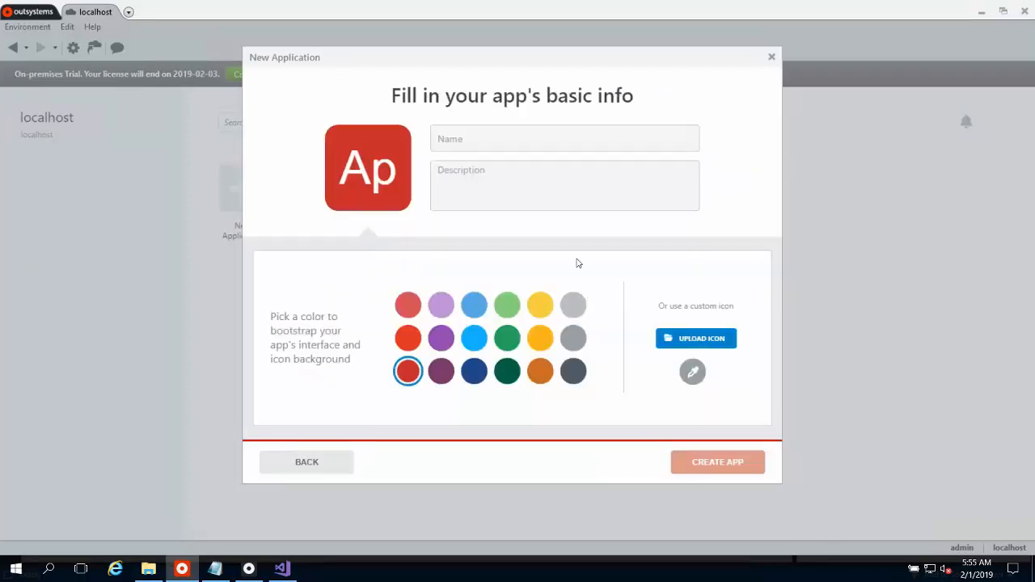
type("R")
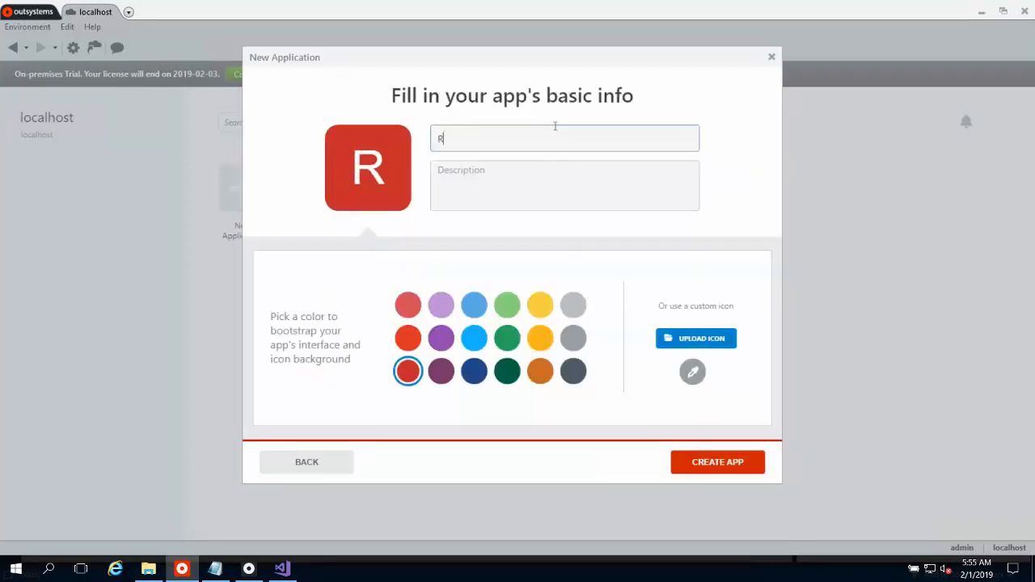
type("everser")
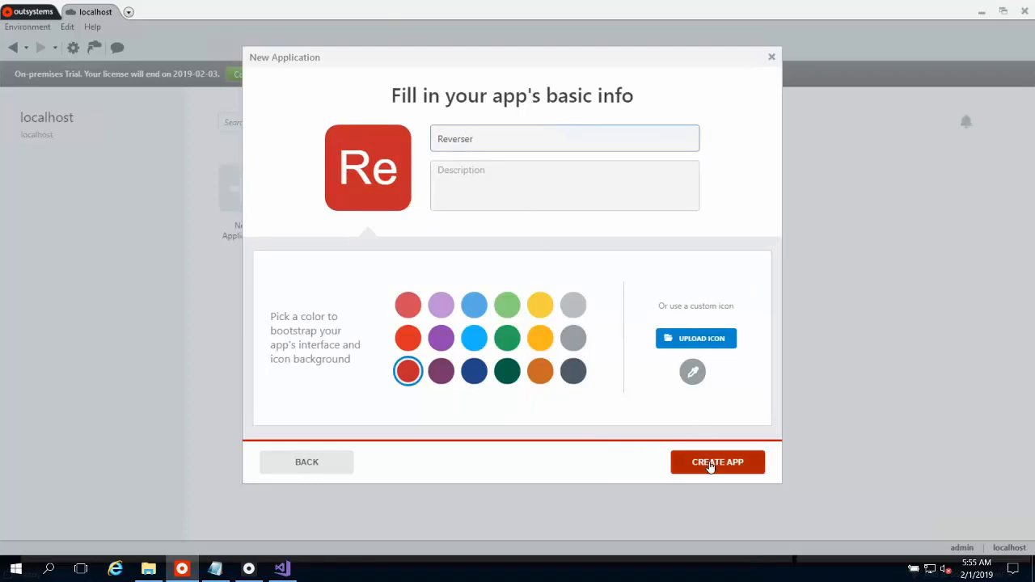
left_click(716, 463)
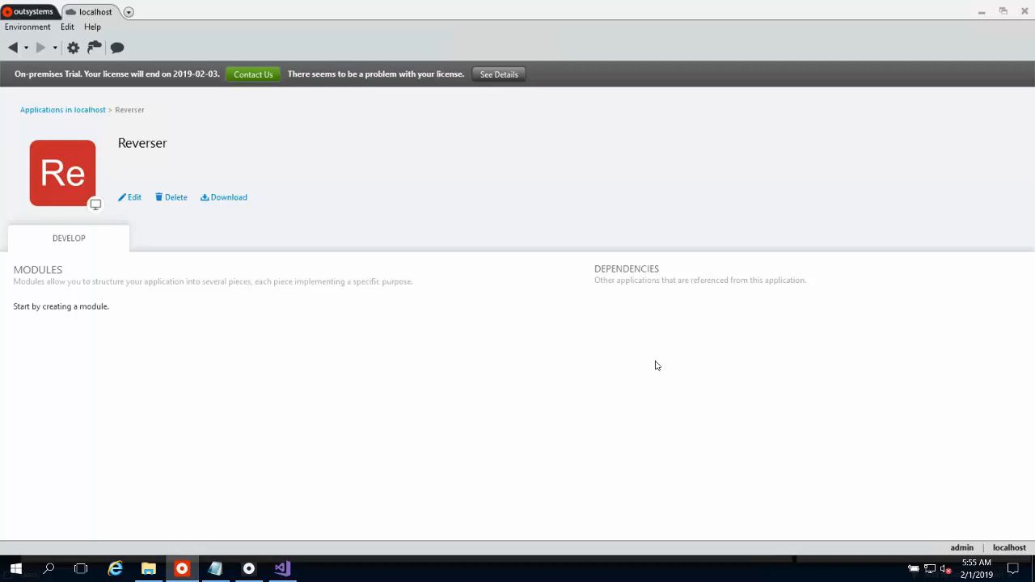
mouse_move(95, 327)
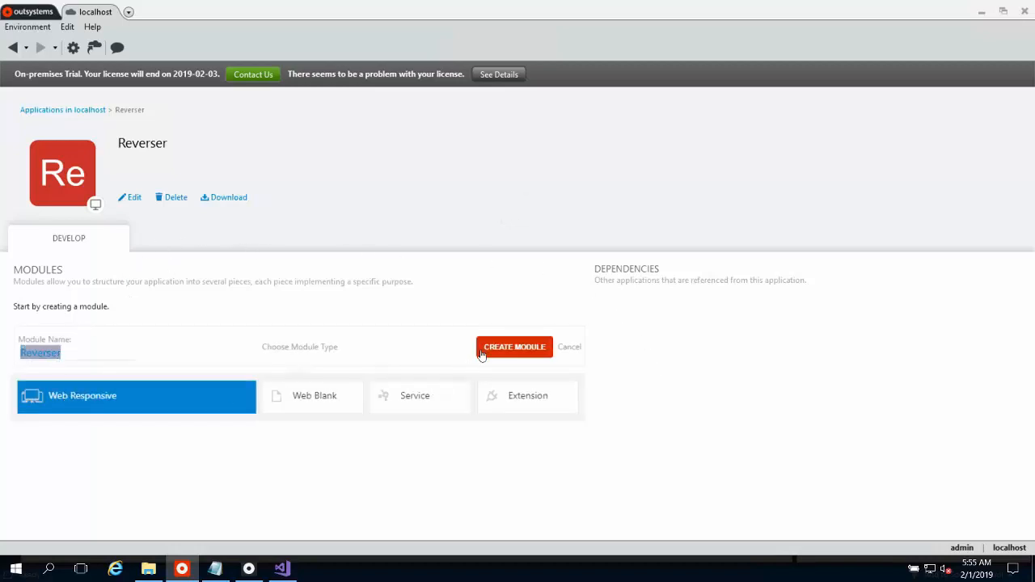
Step: Create the Reverser Web Responsive module and open the Hello screen's Preparation from MainFlow
left_click(514, 346)
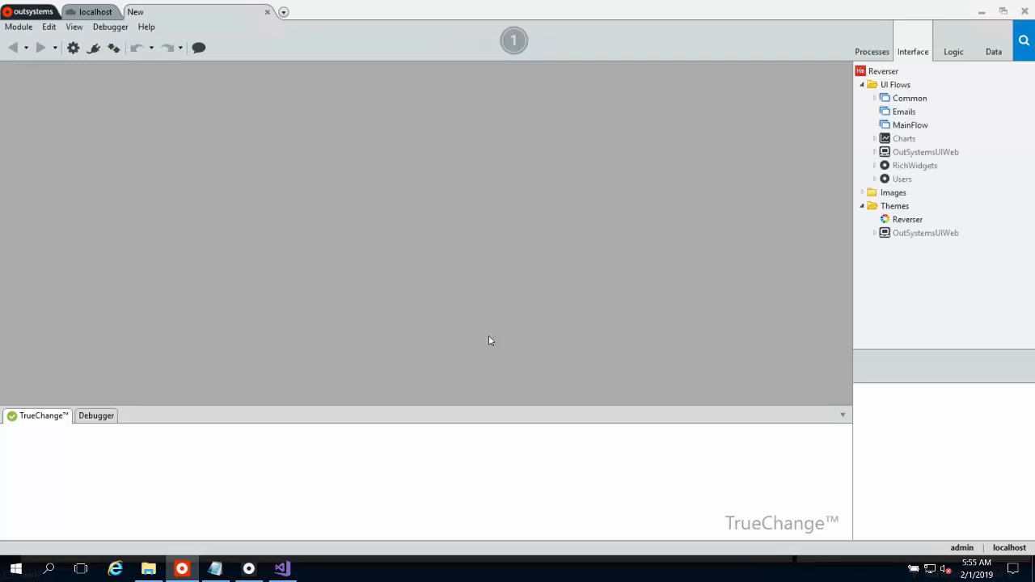
double_click(910, 125)
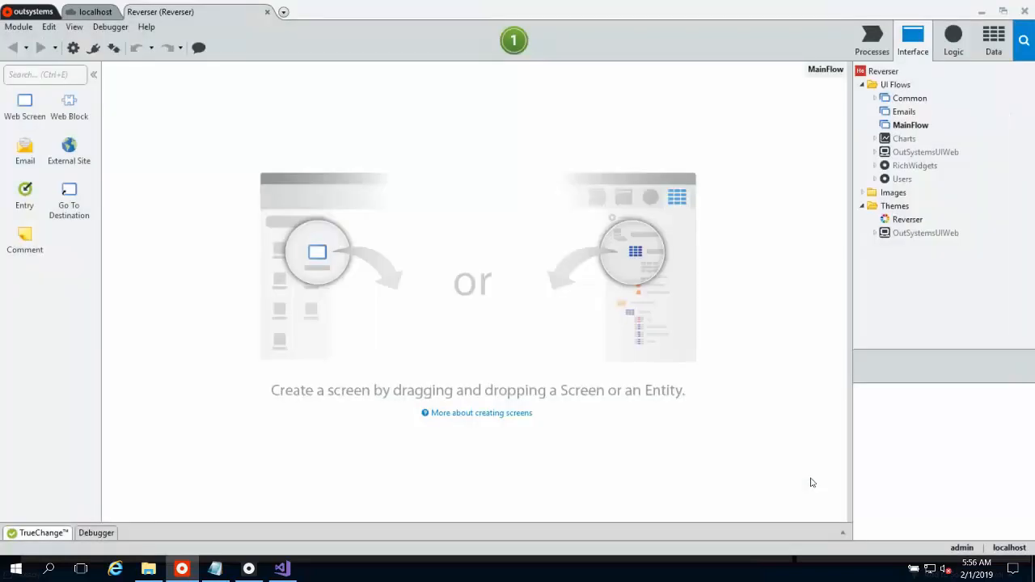
mouse_move(798, 458)
type("Hello")
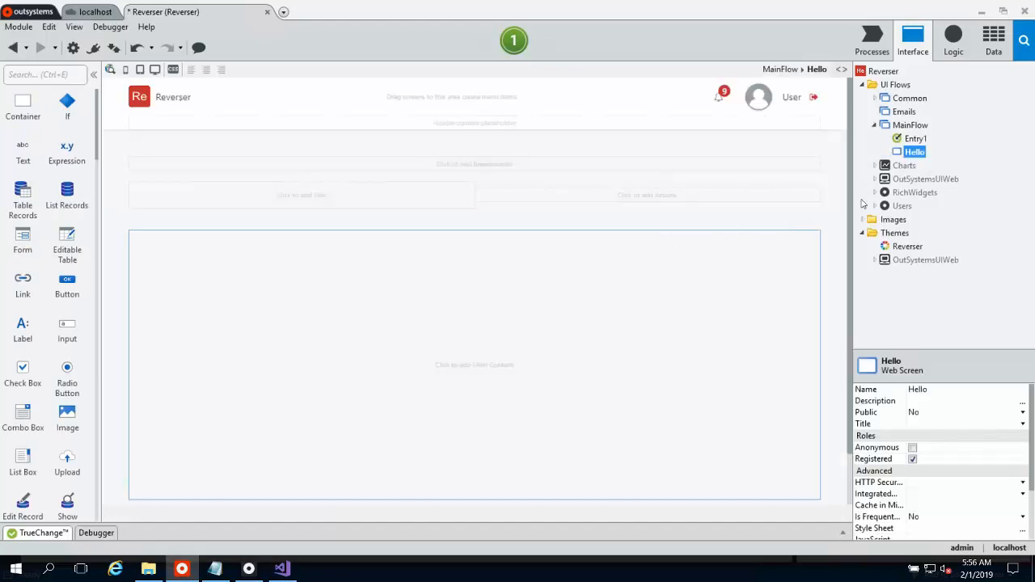
right_click(915, 152)
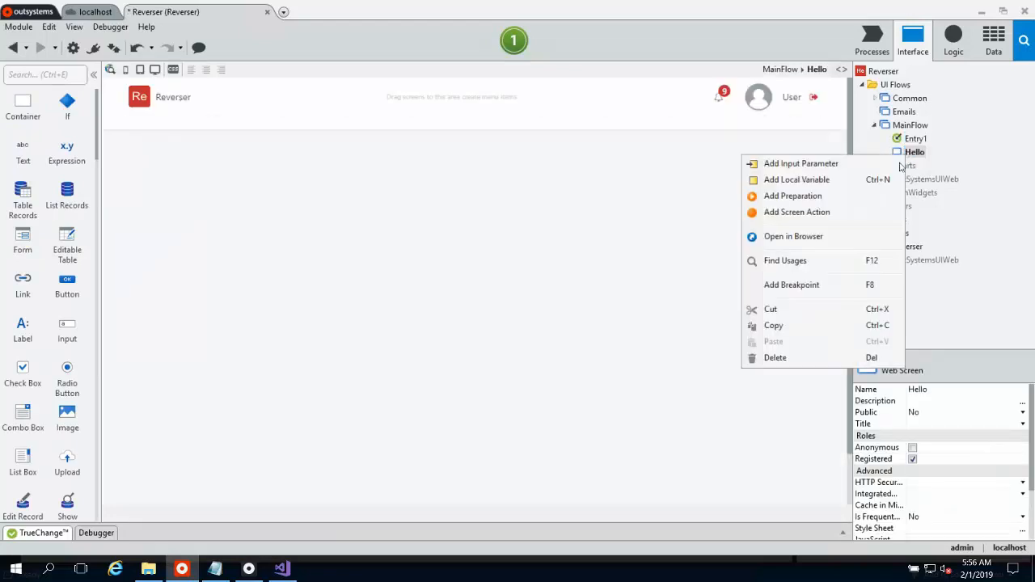
left_click(792, 195)
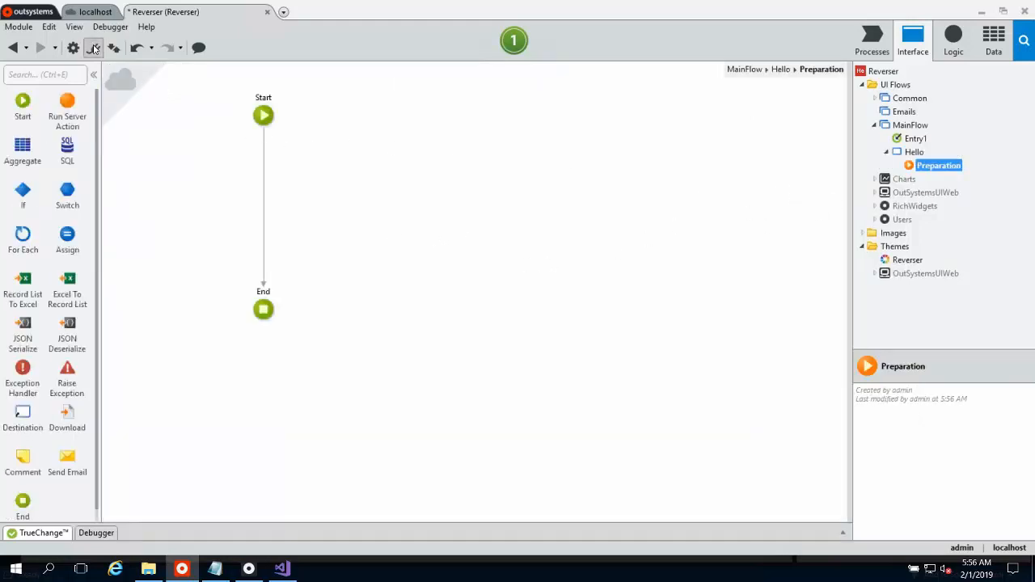
Step: Reference Sdrawkcab's ReverseMe server action via Manage Dependencies, searching 'sdr'
left_click(93, 46)
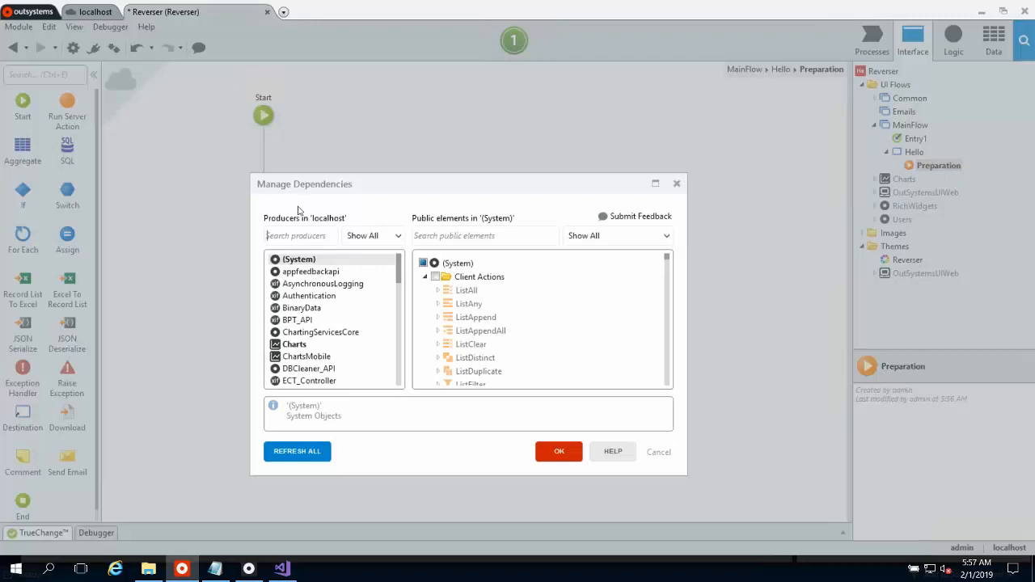
type("sdr")
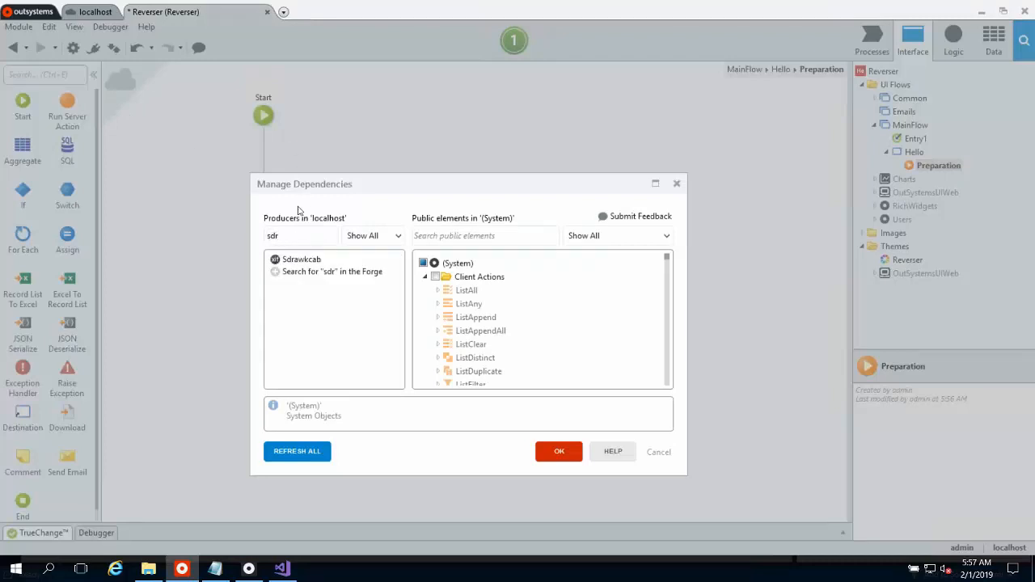
left_click(301, 258)
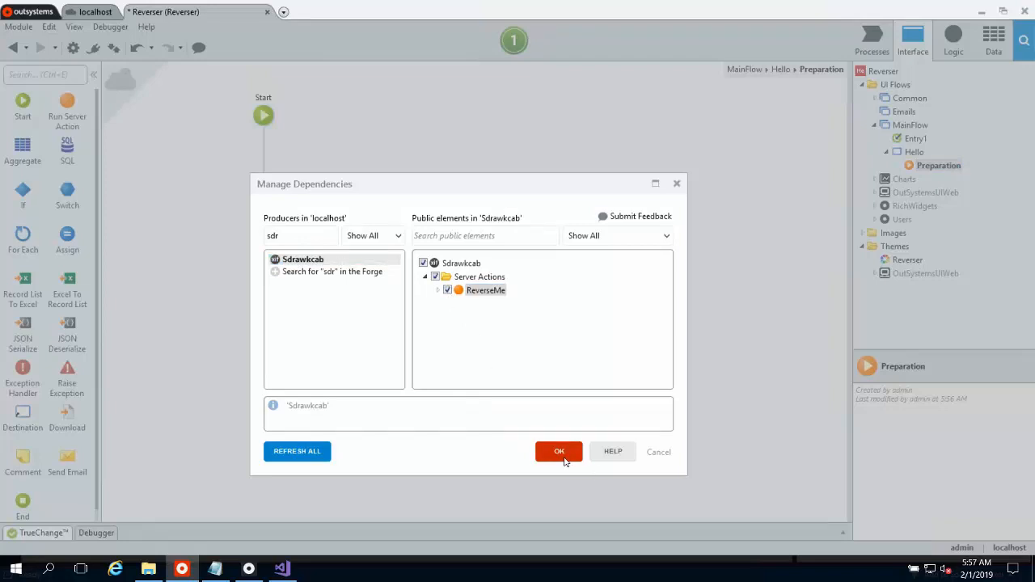
left_click(558, 451)
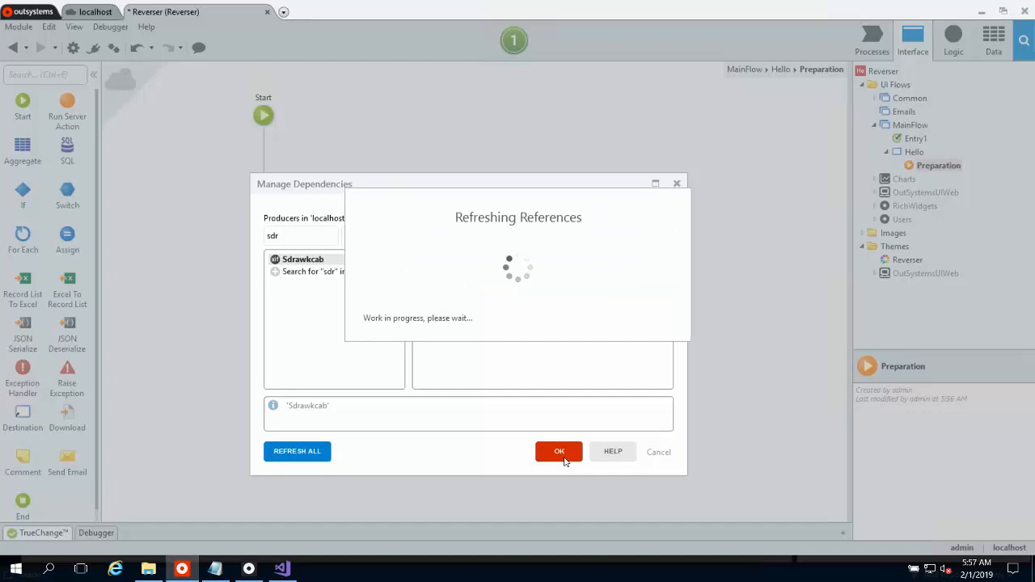
left_click(560, 451)
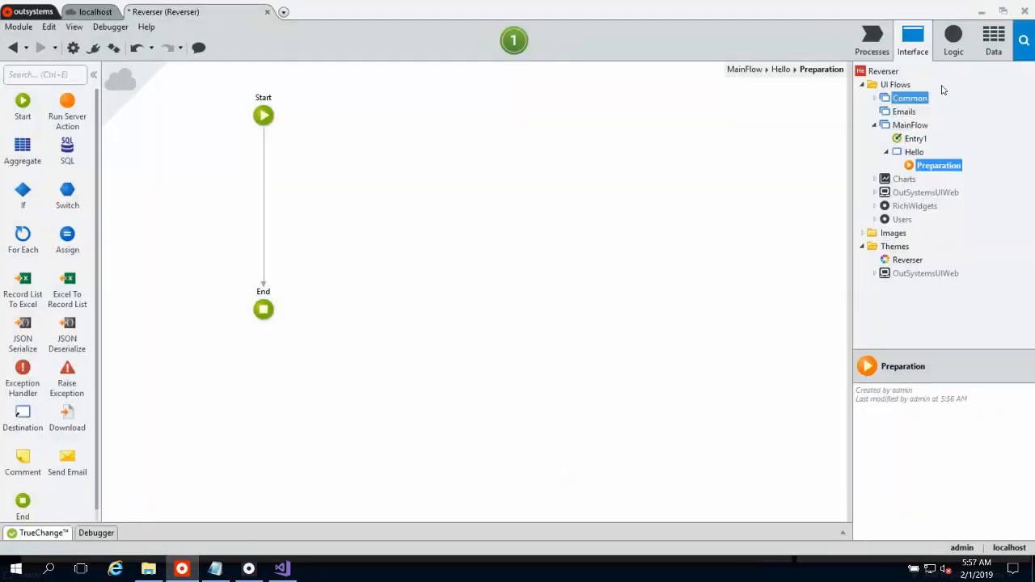
left_click(952, 39)
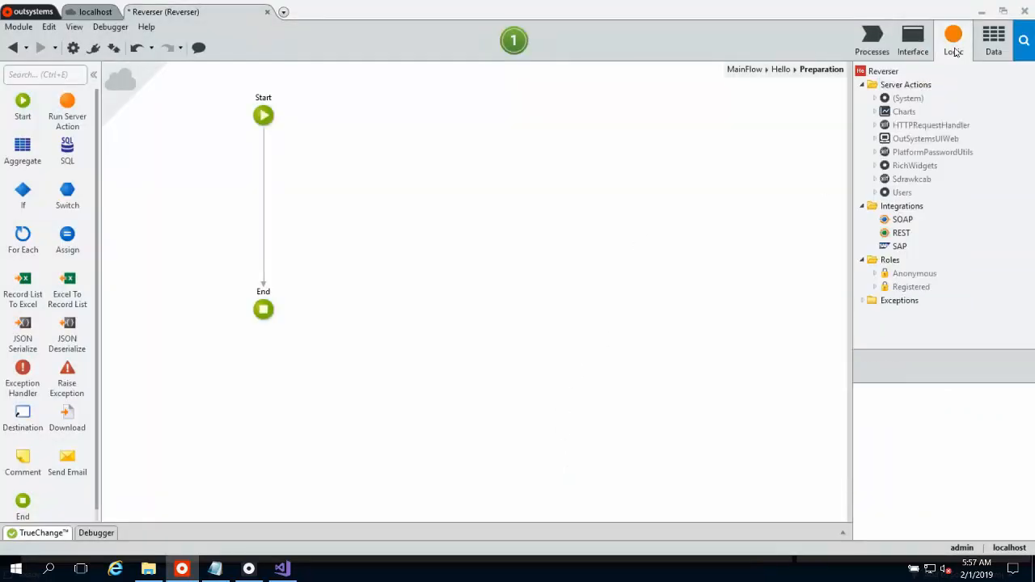
Step: Drop ReverseMe between Start and End in Hello's Preparation and begin its TextIn with "He
left_click(912, 178)
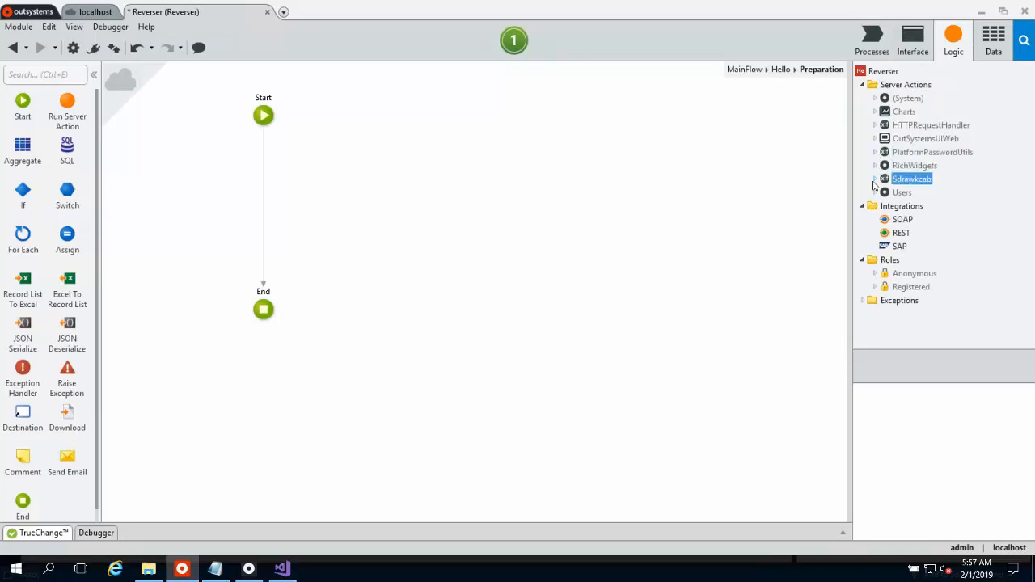
left_click(873, 178)
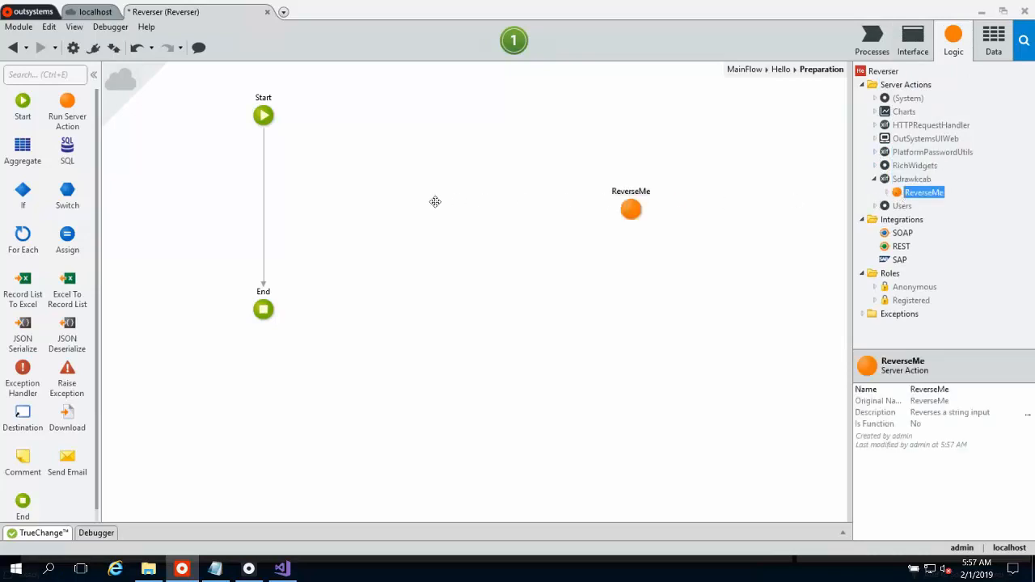
left_click_drag(630, 208, 262, 202)
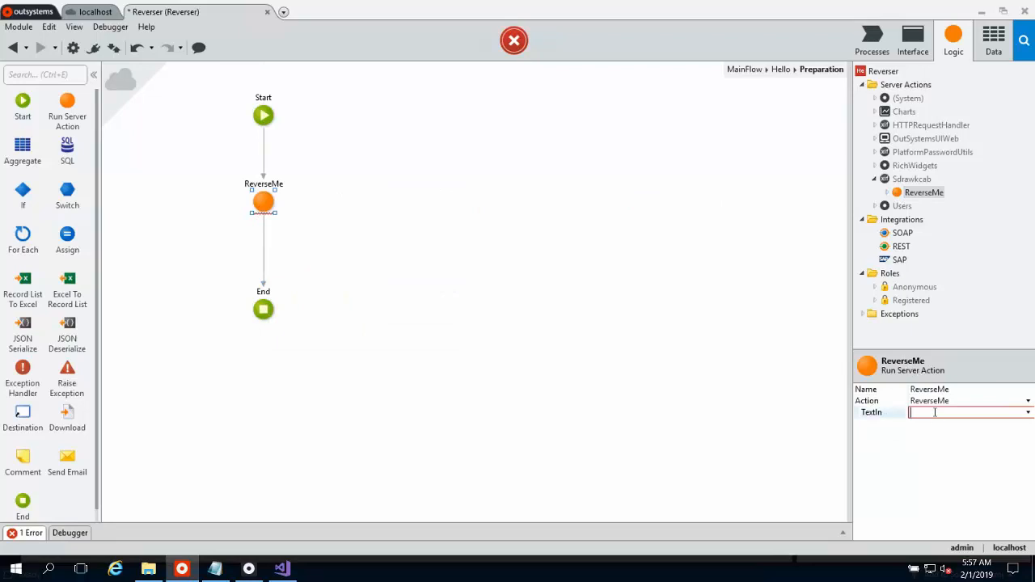
type("\"He")
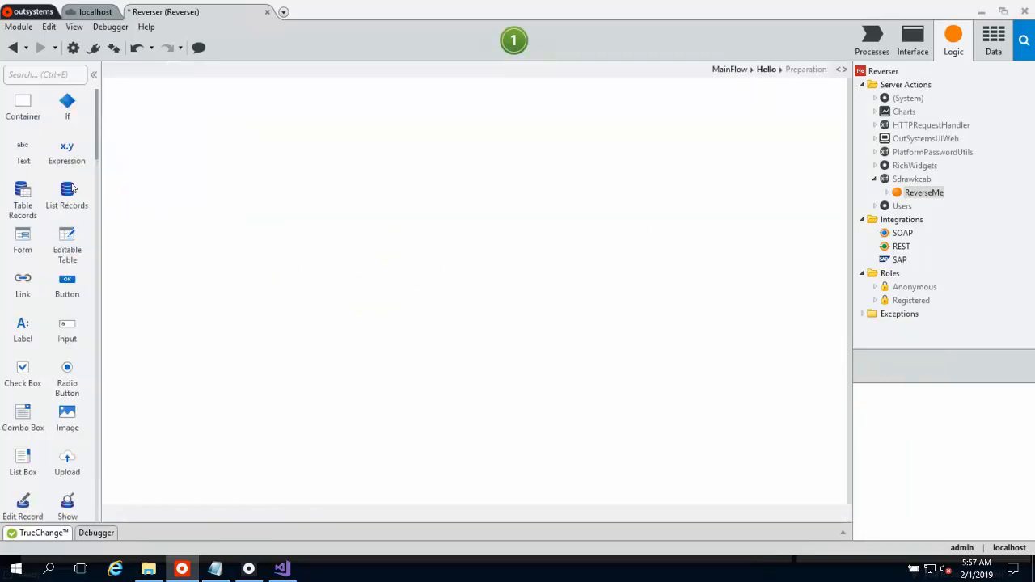
Step: Place an Expression on Hello showing "Reversed string: " + ReverseMe.TextOut and confirm it
left_click(912, 38)
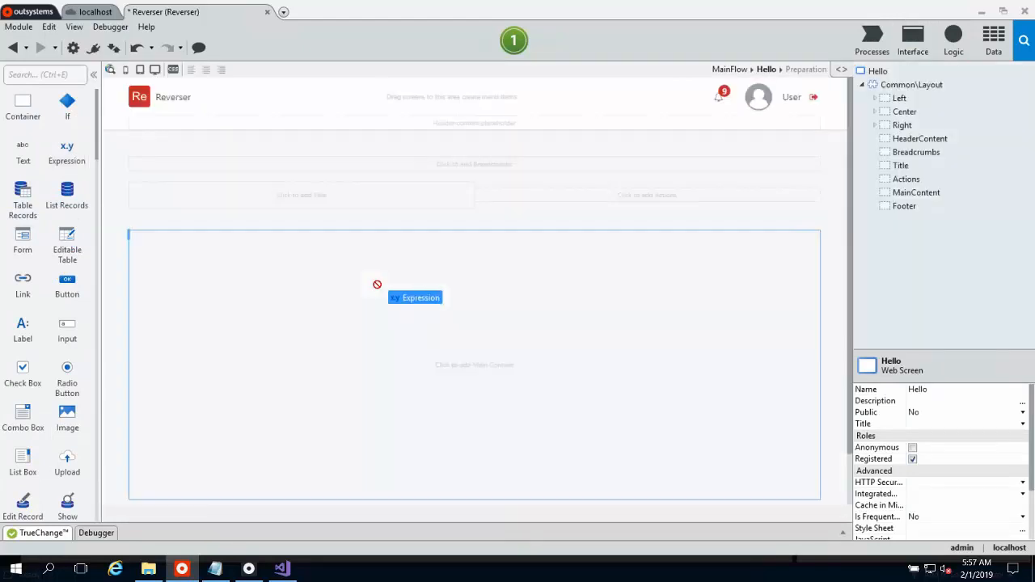
left_click_drag(414, 297, 148, 236)
type("Reversed")
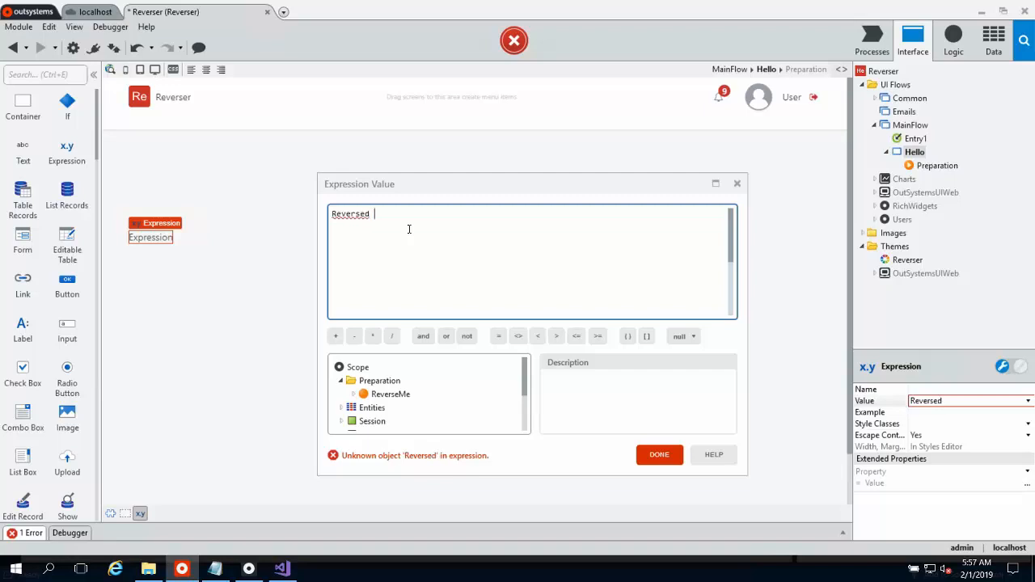
type("string")
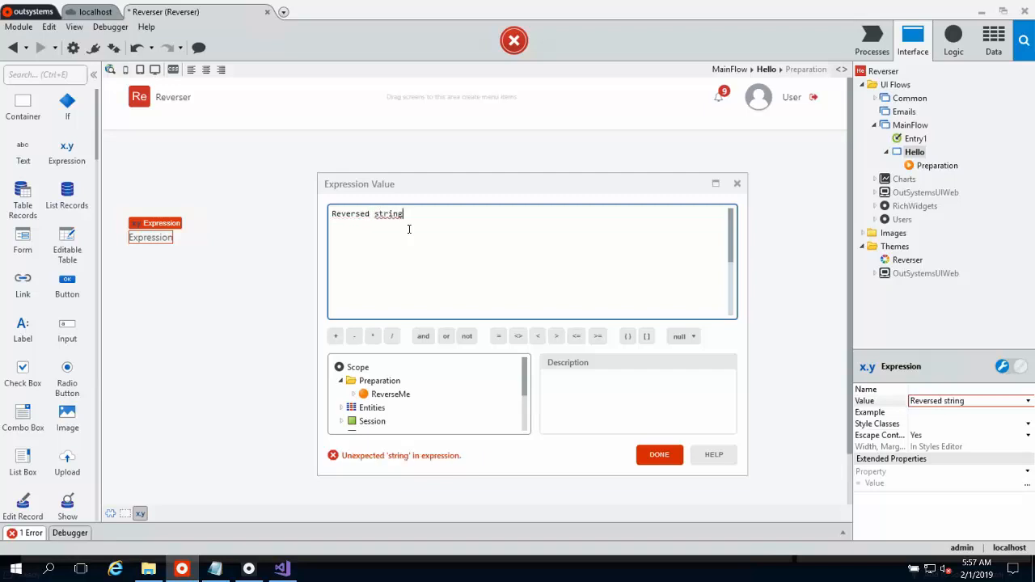
type(": \" _")
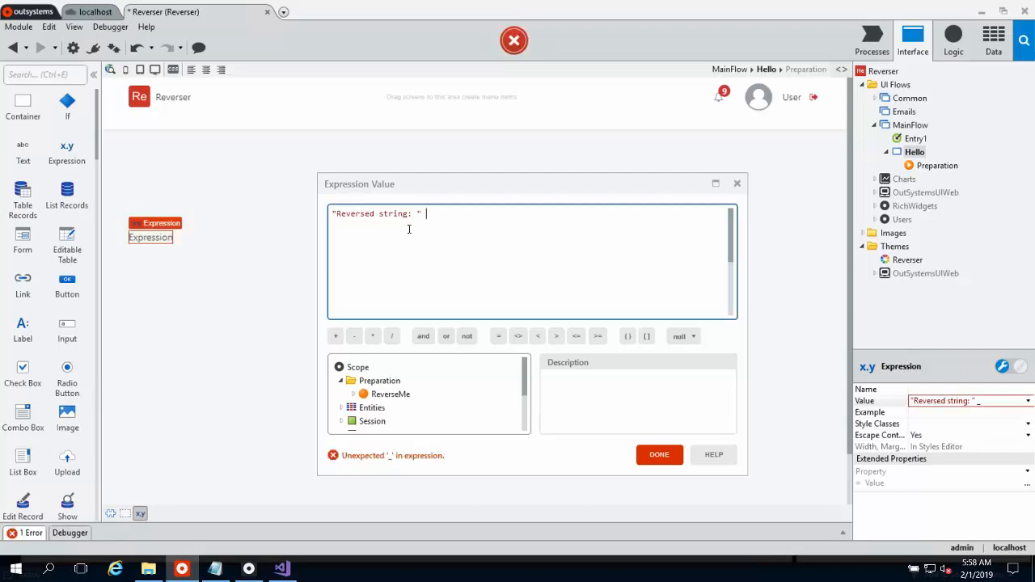
type("+ T")
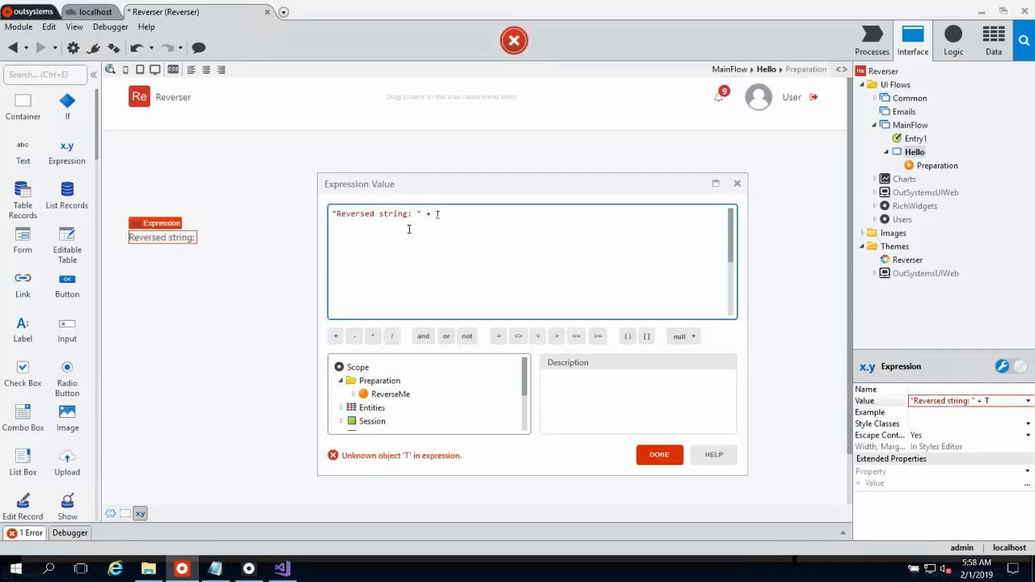
type("ReverseMe.TextOut")
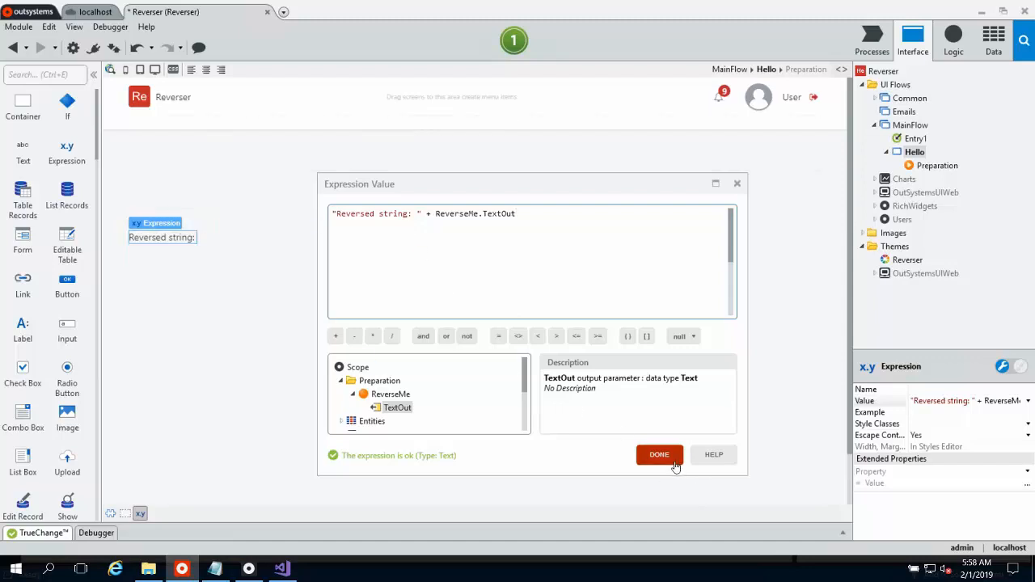
left_click(660, 454)
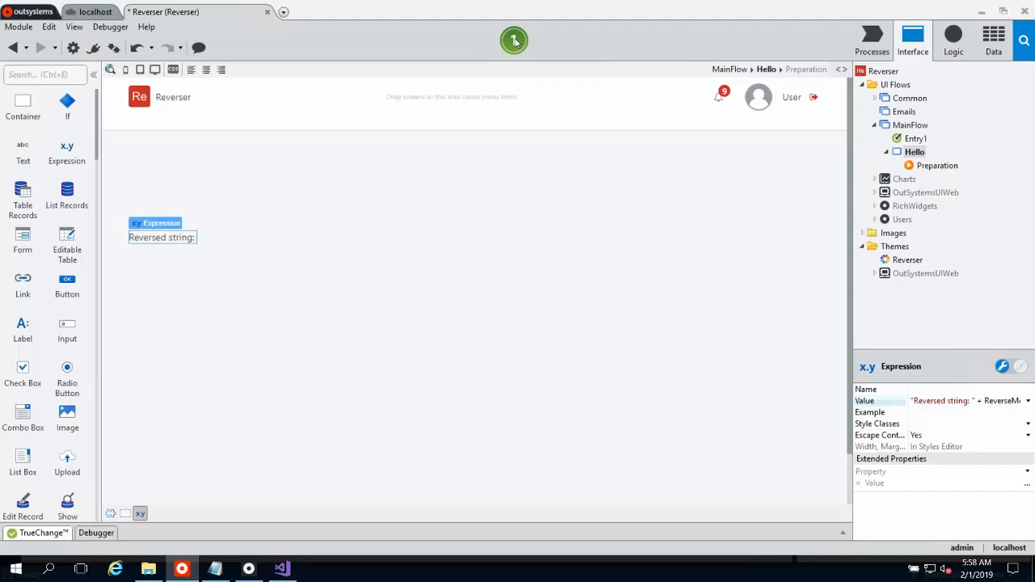
Step: Add a breakpoint (F8) on the ReverseMe call in Hello's Preparation flow
left_click(514, 39)
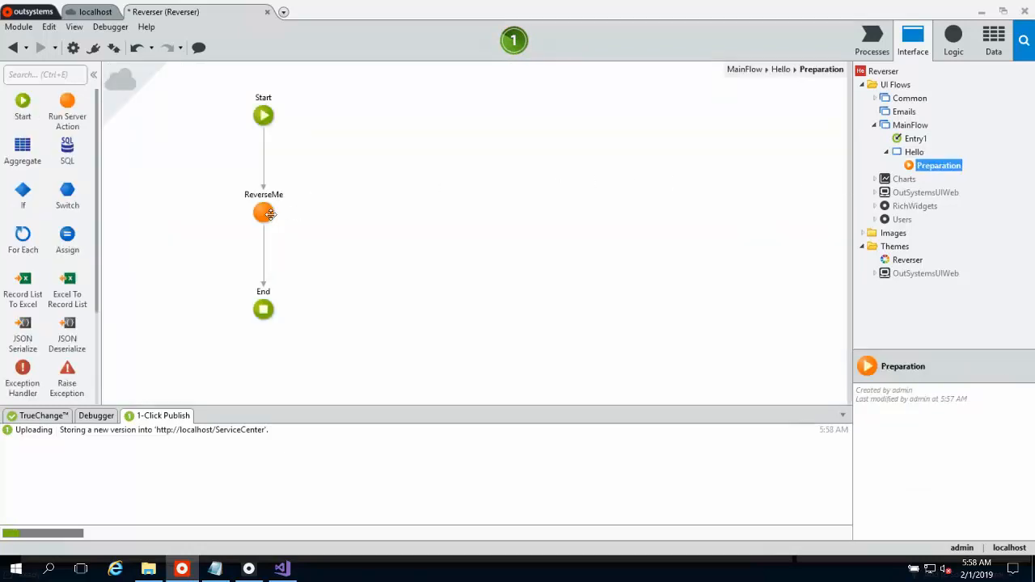
mouse_move(263, 211)
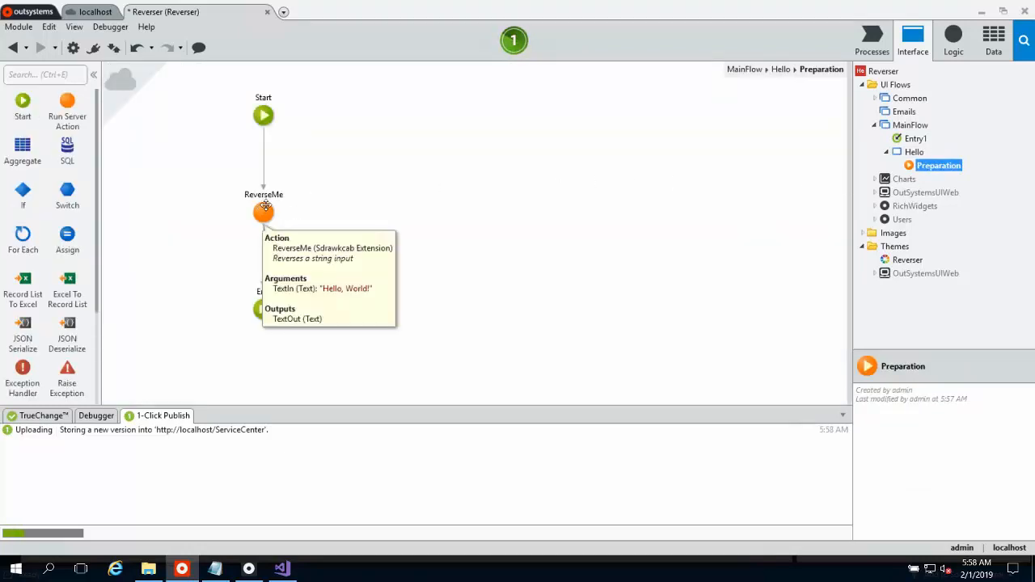
right_click(262, 212)
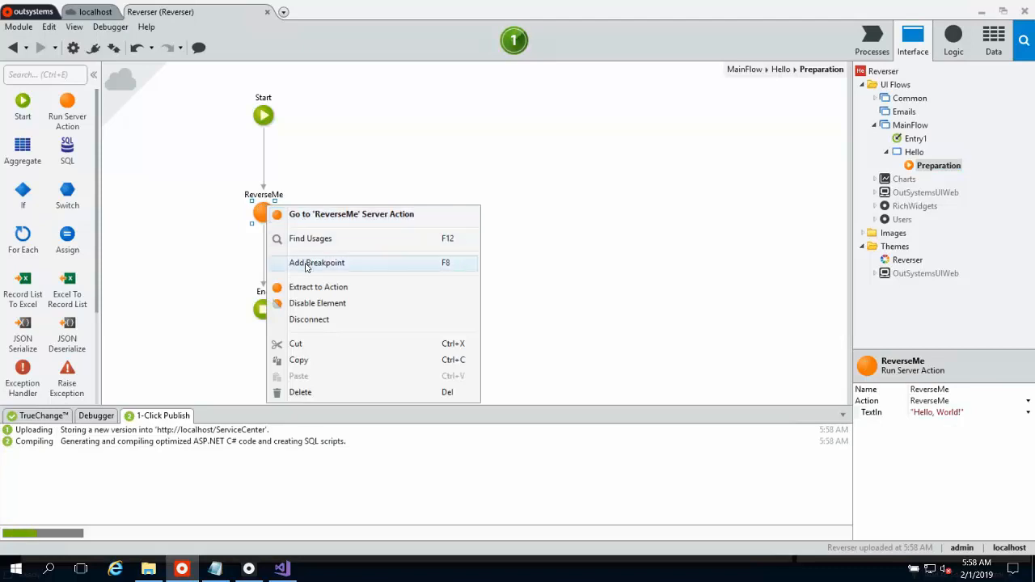
left_click(317, 262)
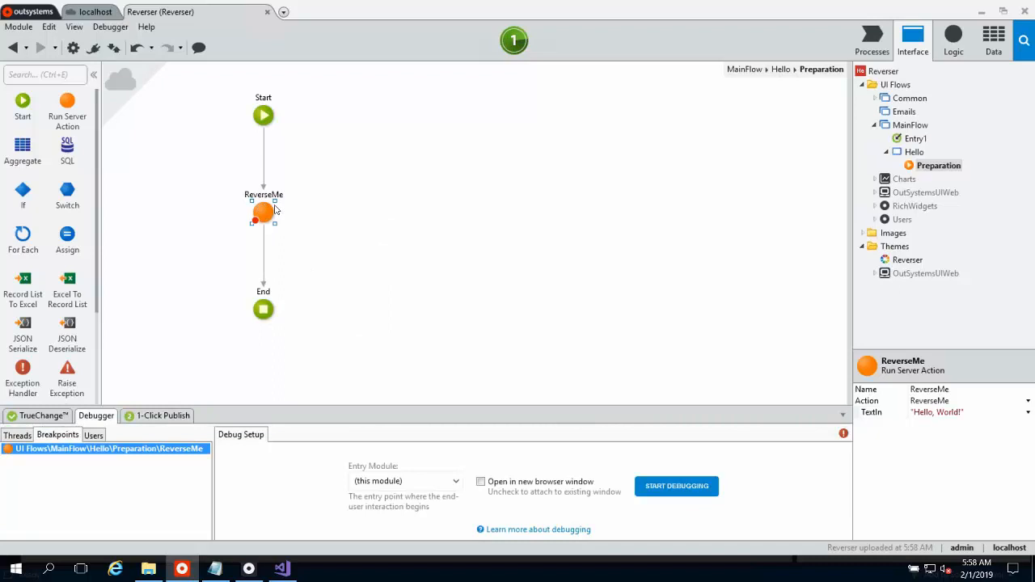
mouse_move(294, 230)
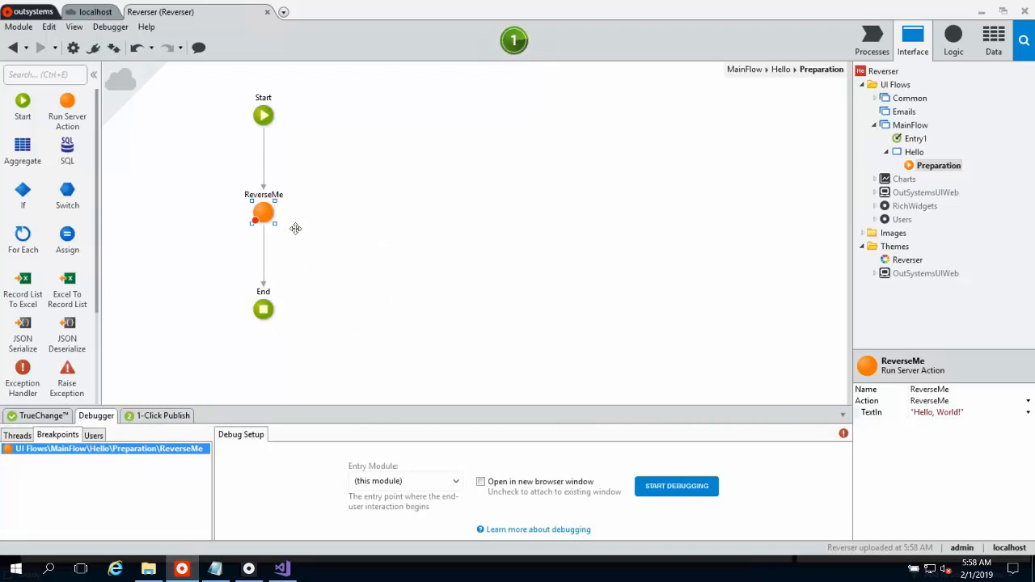
mouse_move(623, 200)
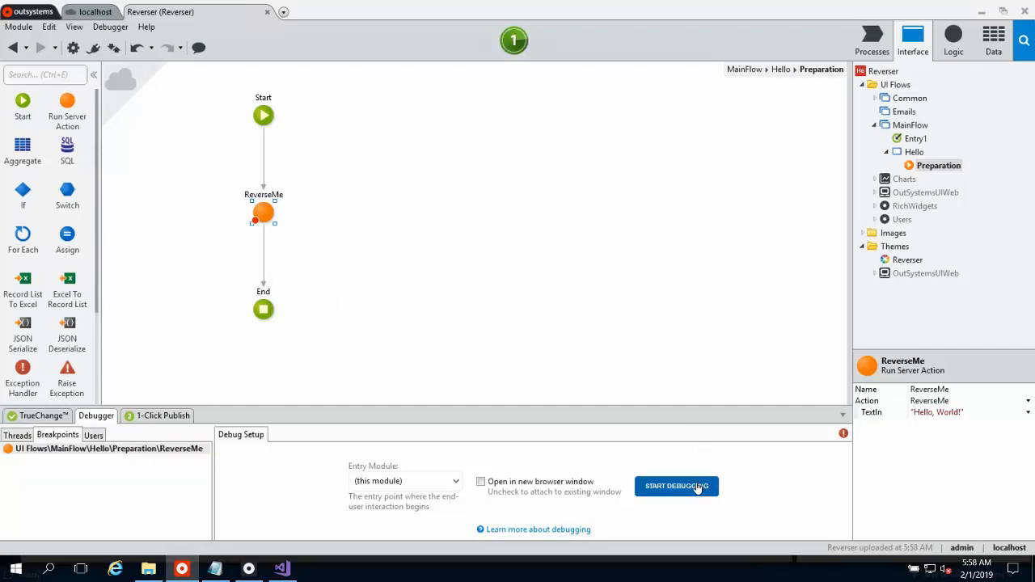
mouse_move(622, 224)
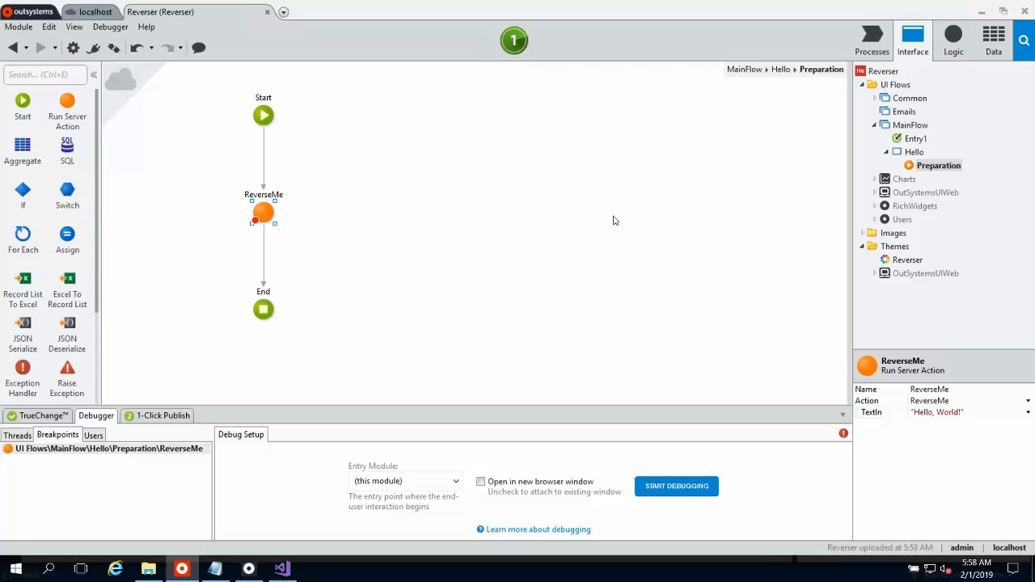
mouse_move(613, 217)
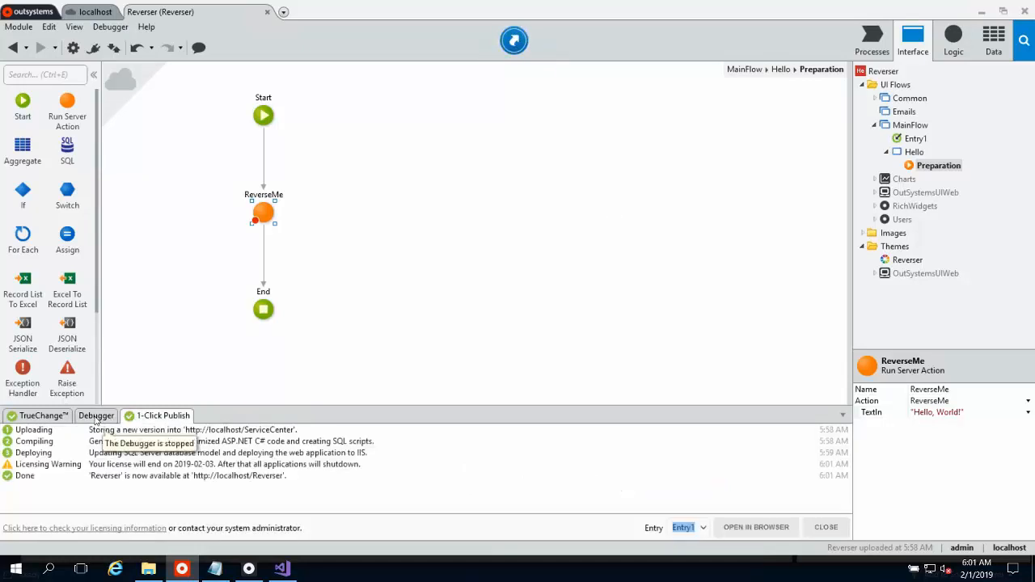
mouse_move(591, 178)
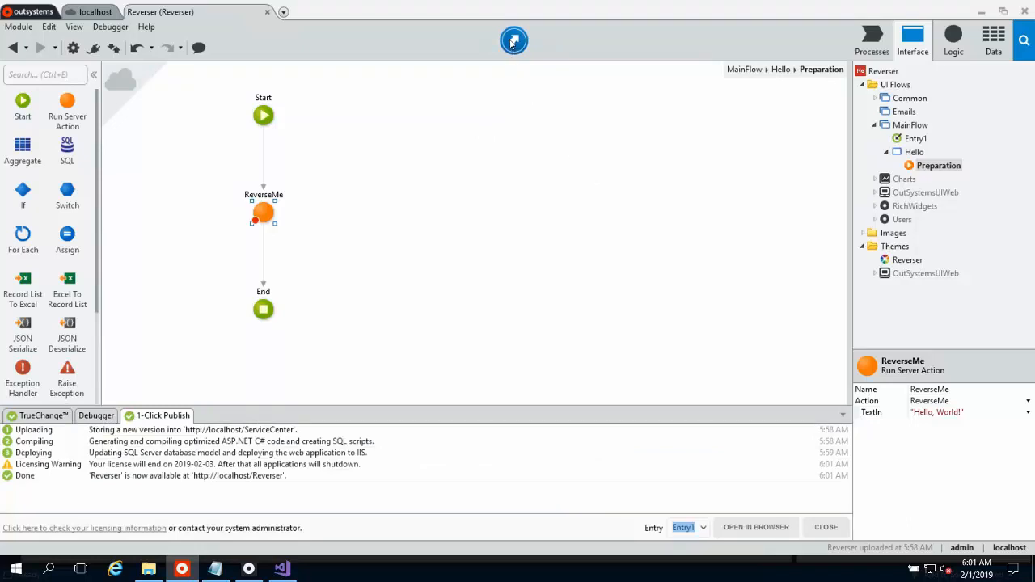
Step: Open the published Reverser app in the browser showing "Reversed string: !dlroW ,olleH"
left_click(755, 527)
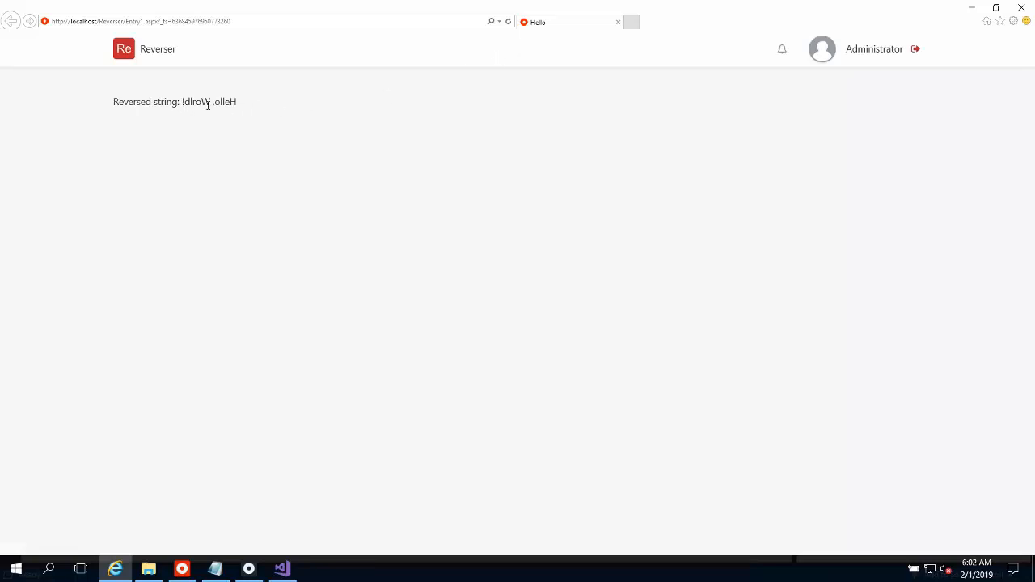
mouse_move(259, 102)
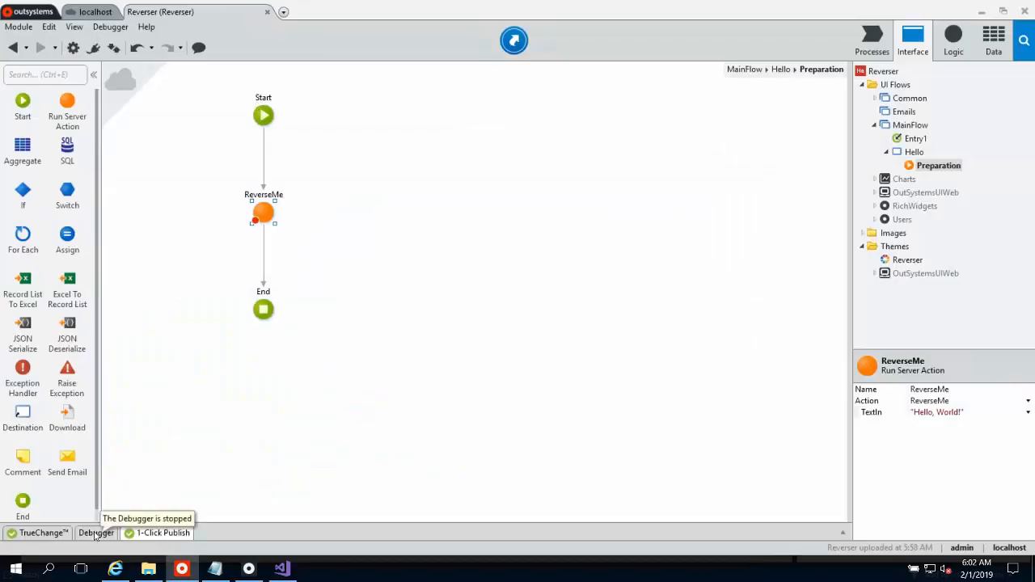
Step: Start a Service Studio debugging session for the Reverser module from the debugger panel
left_click(96, 533)
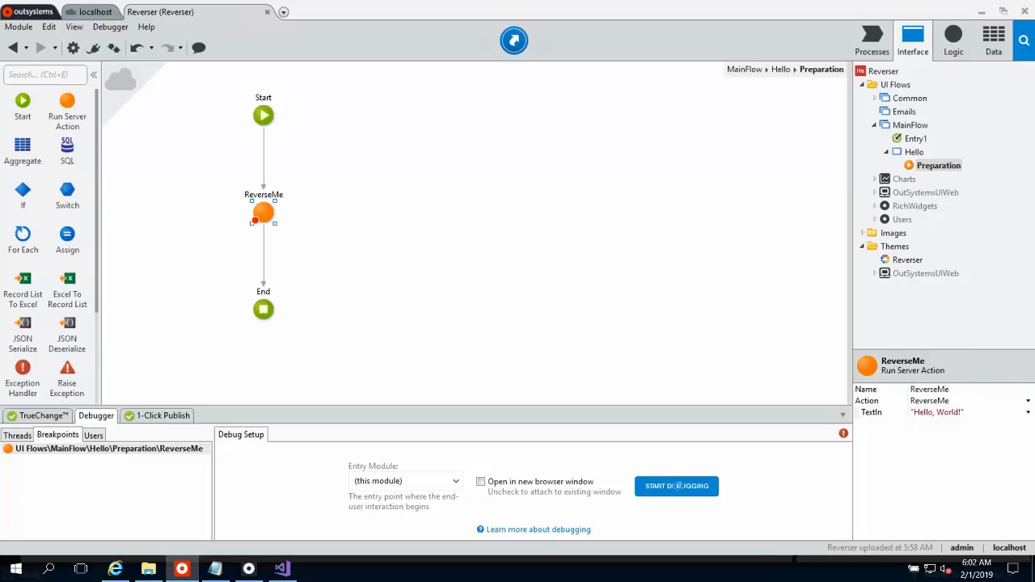
left_click(676, 485)
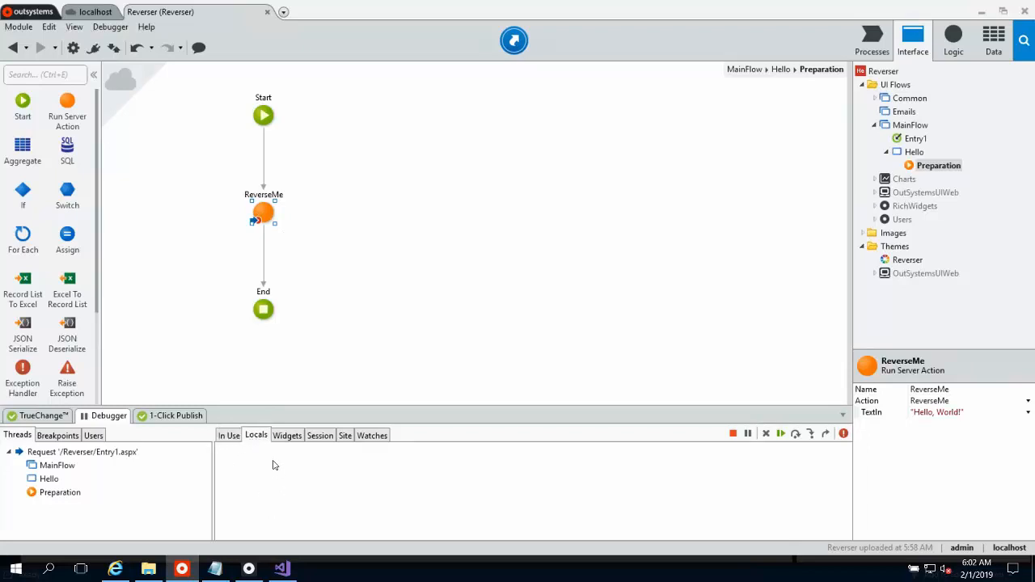
mouse_move(307, 194)
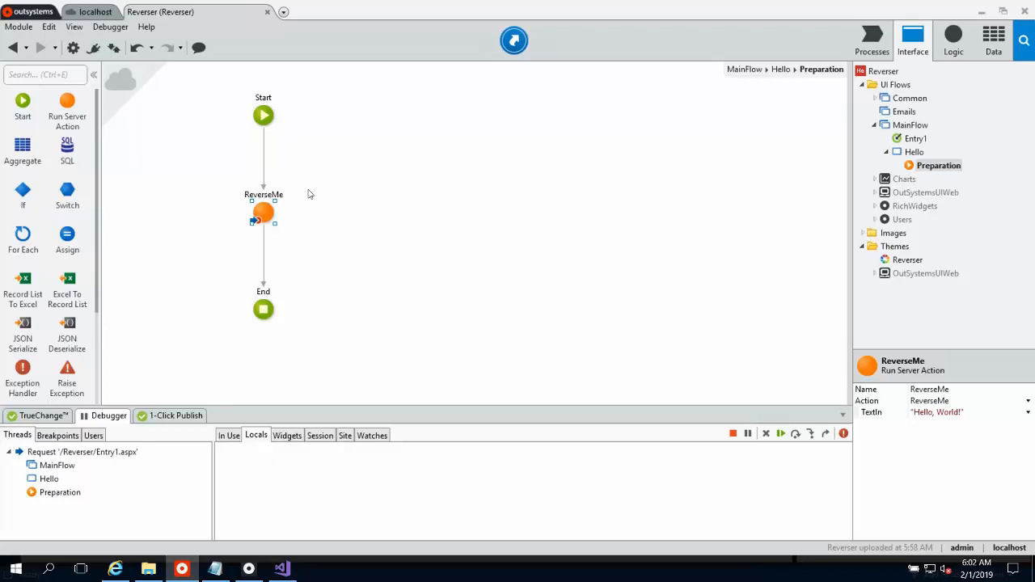
mouse_move(303, 200)
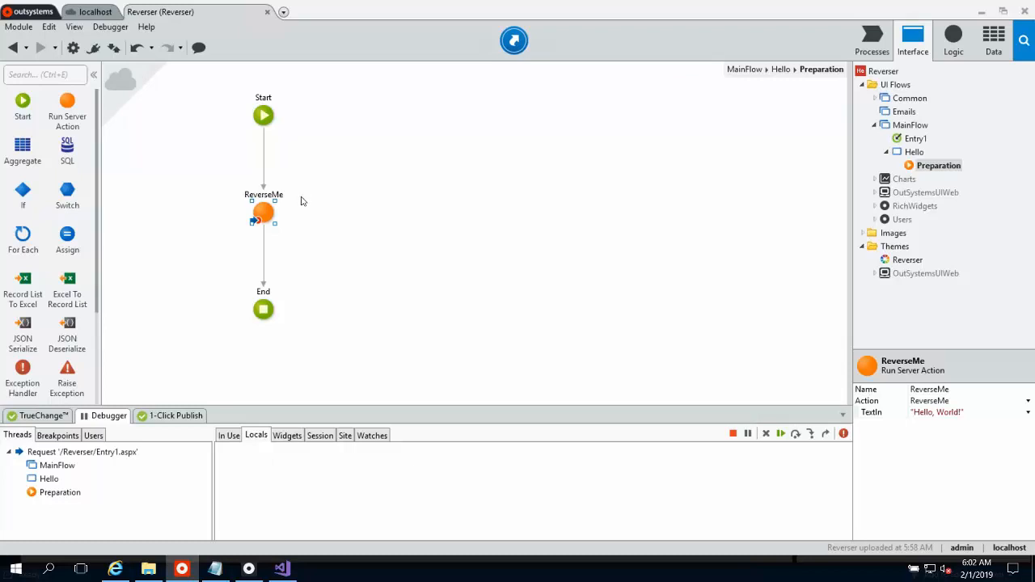
mouse_move(304, 200)
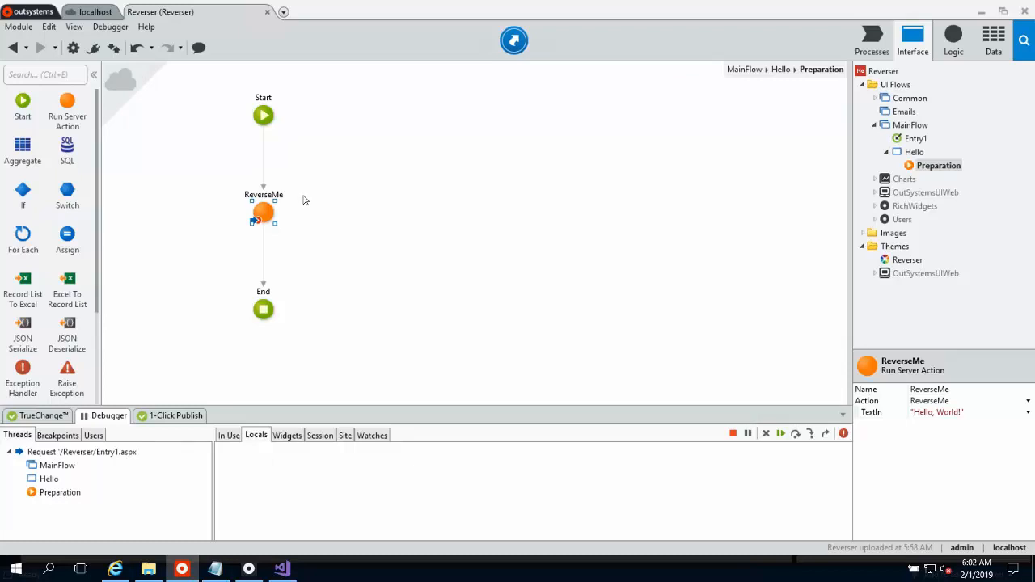
mouse_move(599, 408)
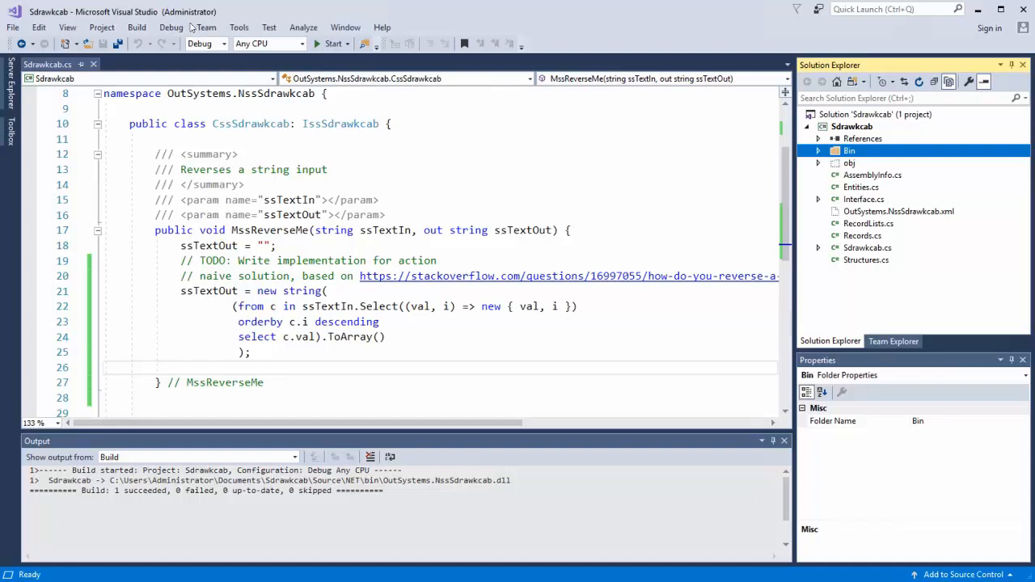
Step: Attach Visual Studio's debugger to w3wp.exe, accepting the security warning
left_click(172, 26)
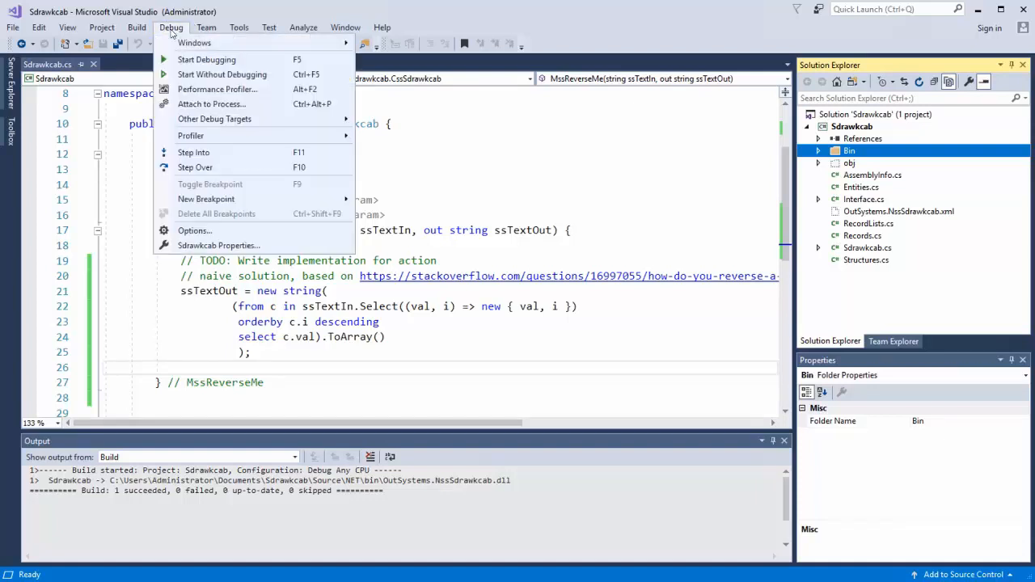
mouse_move(211, 104)
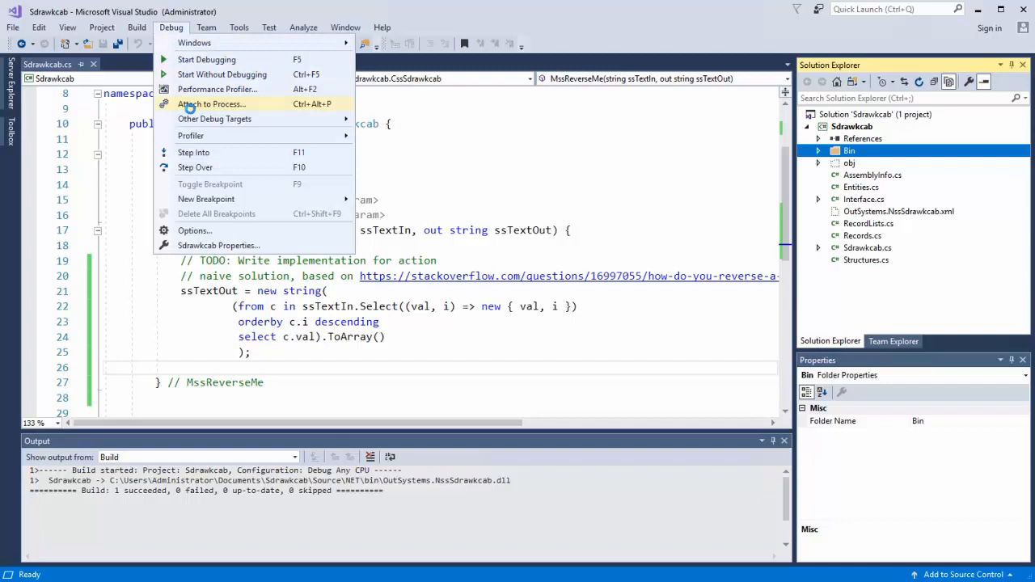
left_click(210, 103)
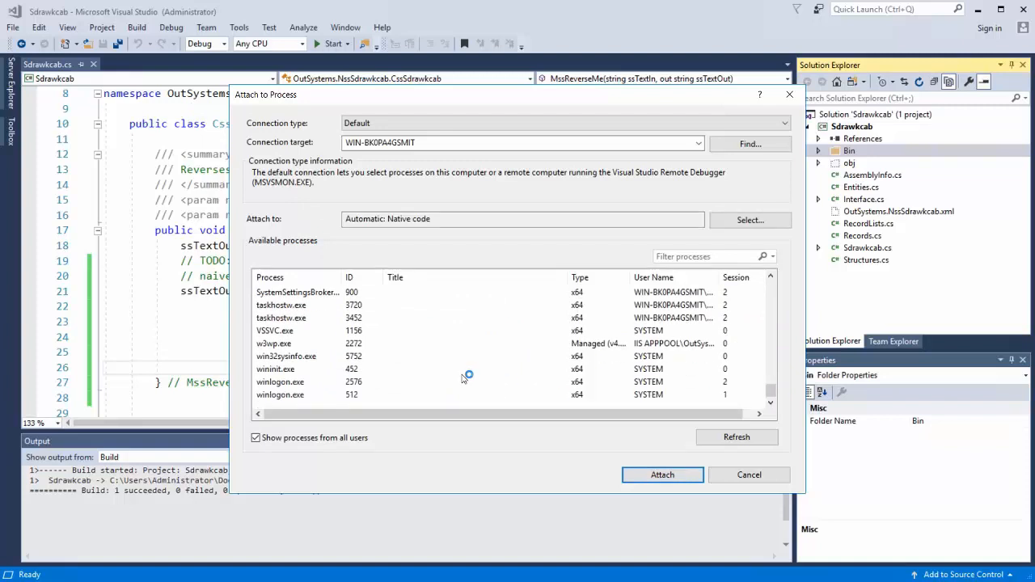
left_click(273, 343)
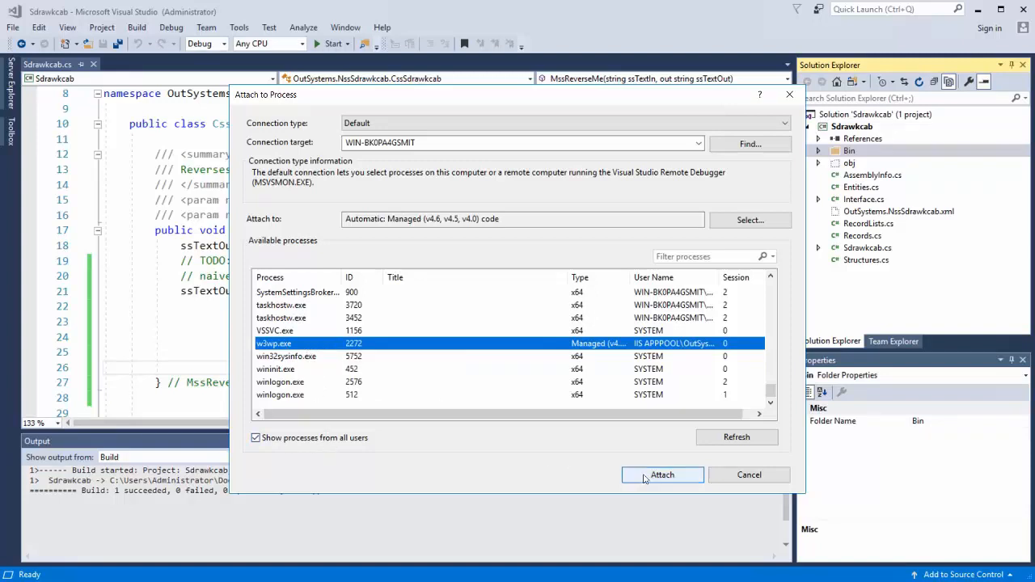
left_click(661, 476)
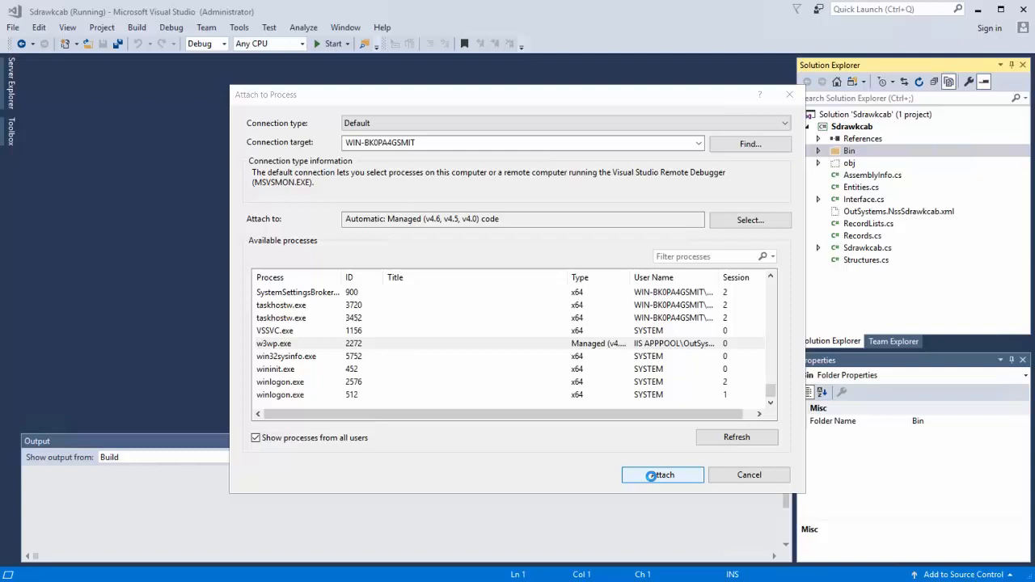
left_click(663, 475)
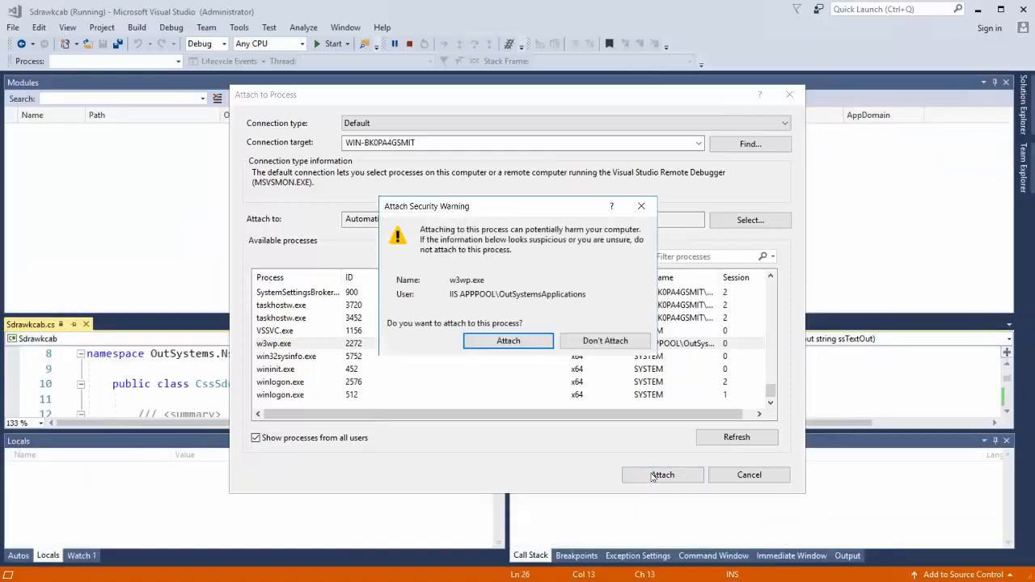
left_click(507, 340)
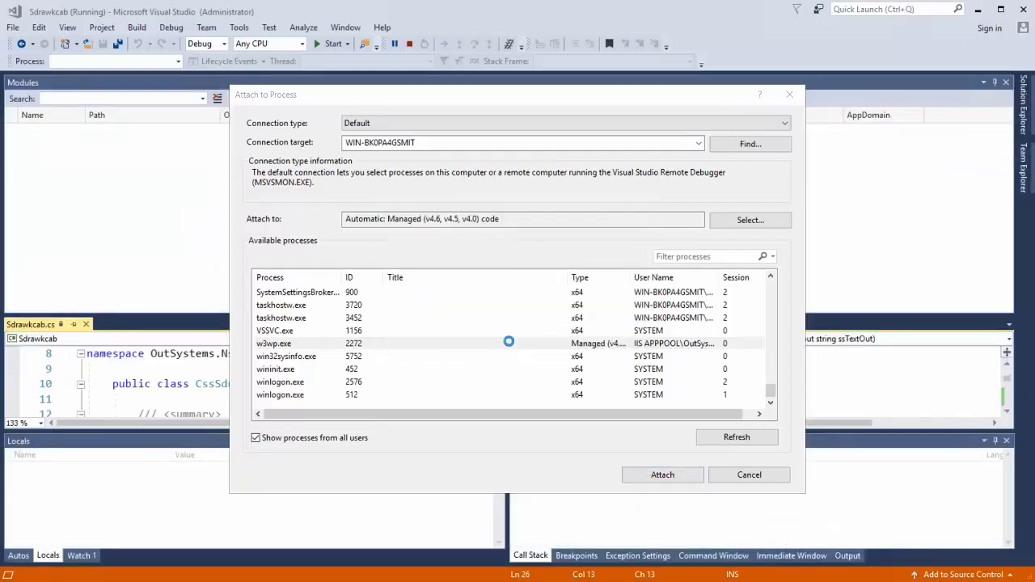
left_click(663, 475)
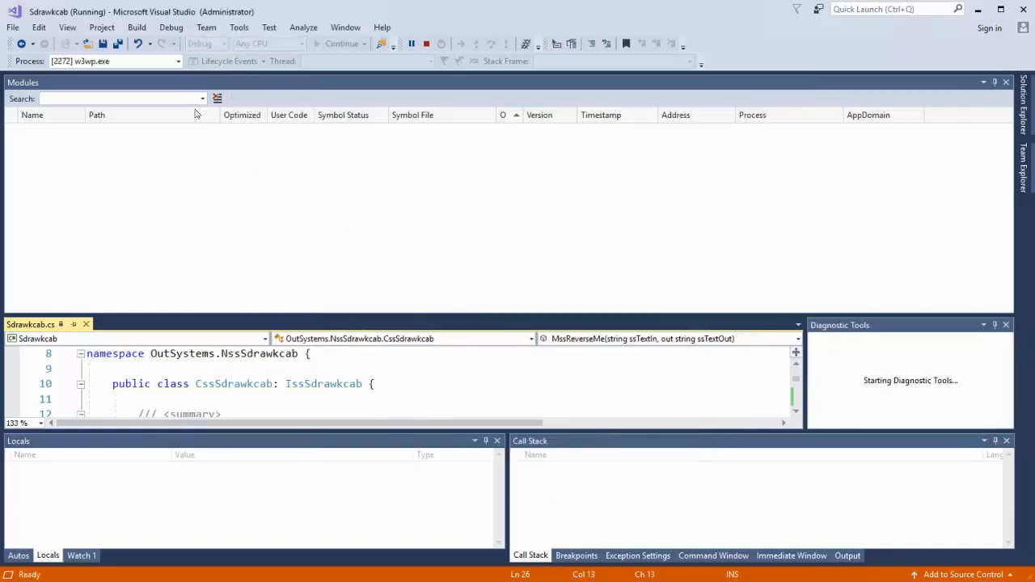
mouse_move(45, 91)
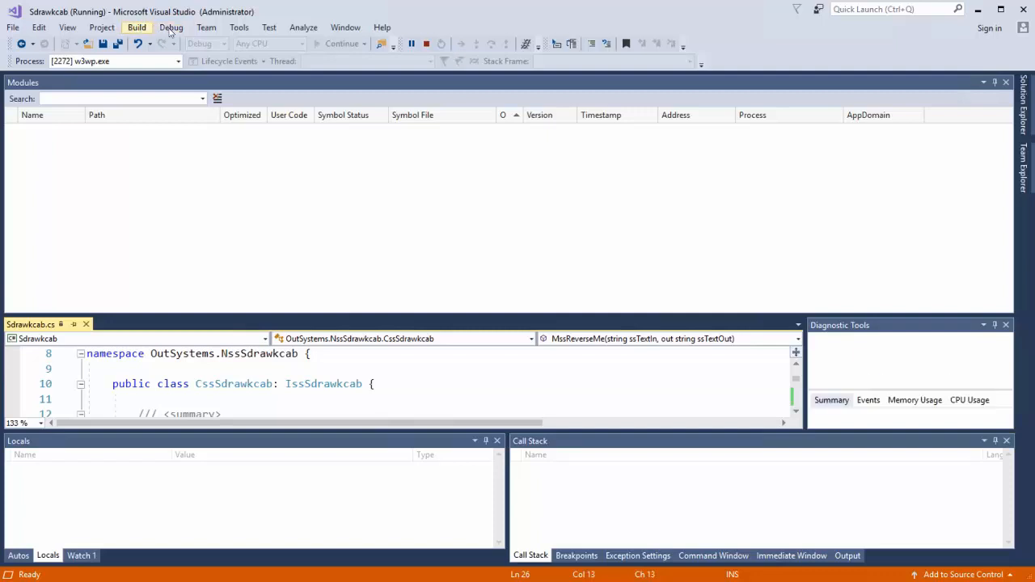
Step: Toggle a breakpoint on line 21, the ssTextOut assignment inside MssReverseMe
left_click(171, 26)
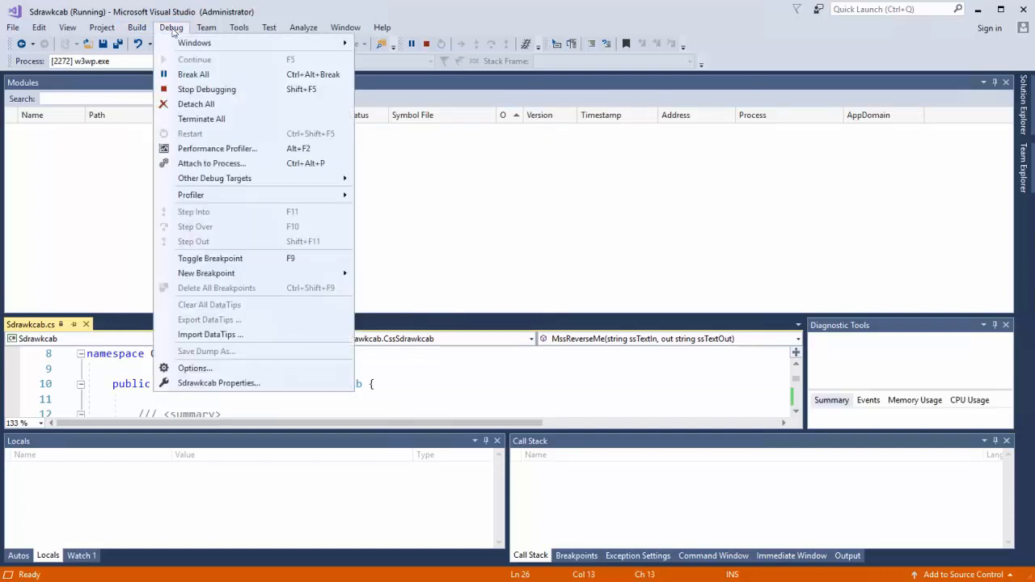
mouse_move(194, 42)
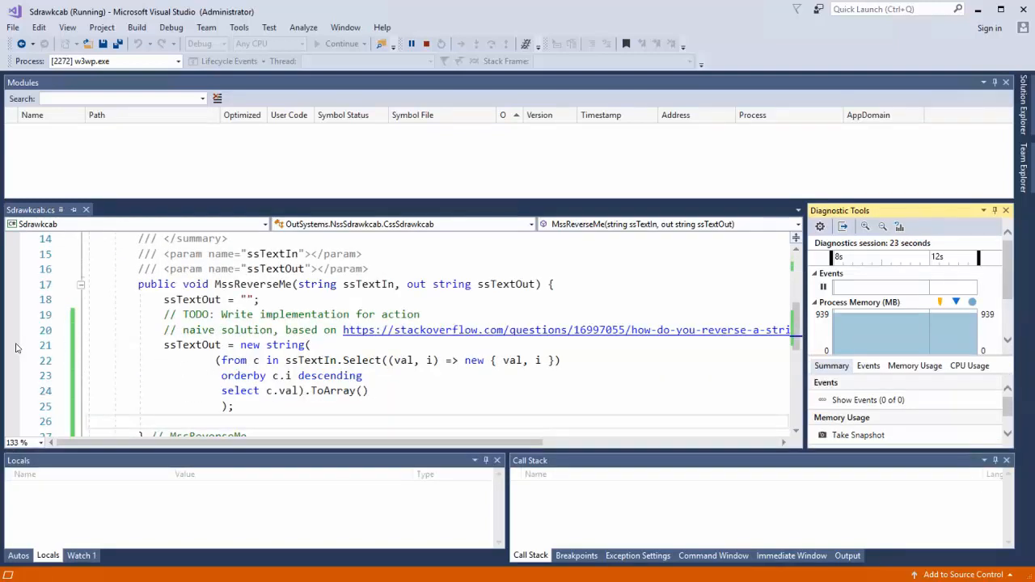
left_click(13, 346)
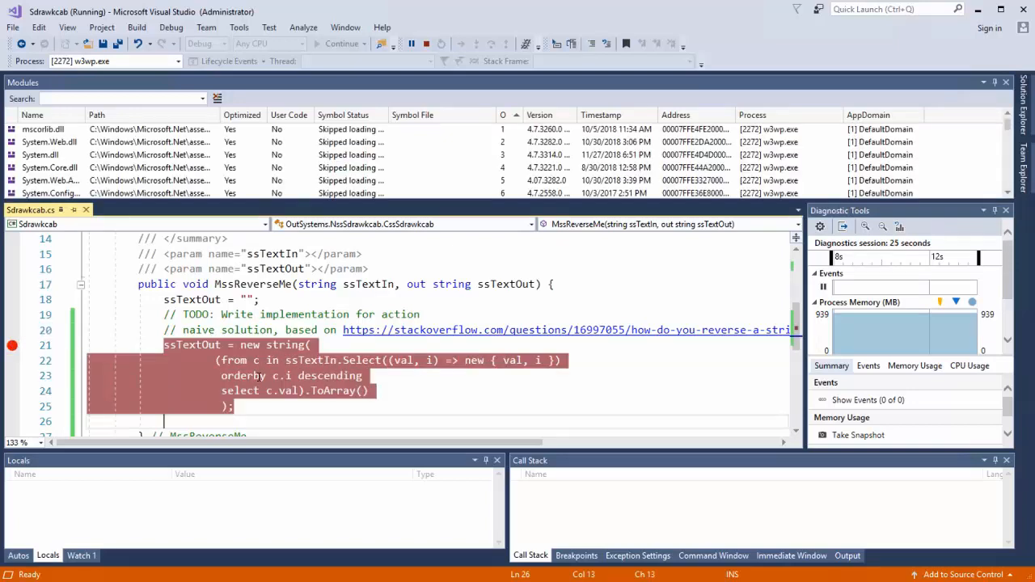
mouse_move(65, 154)
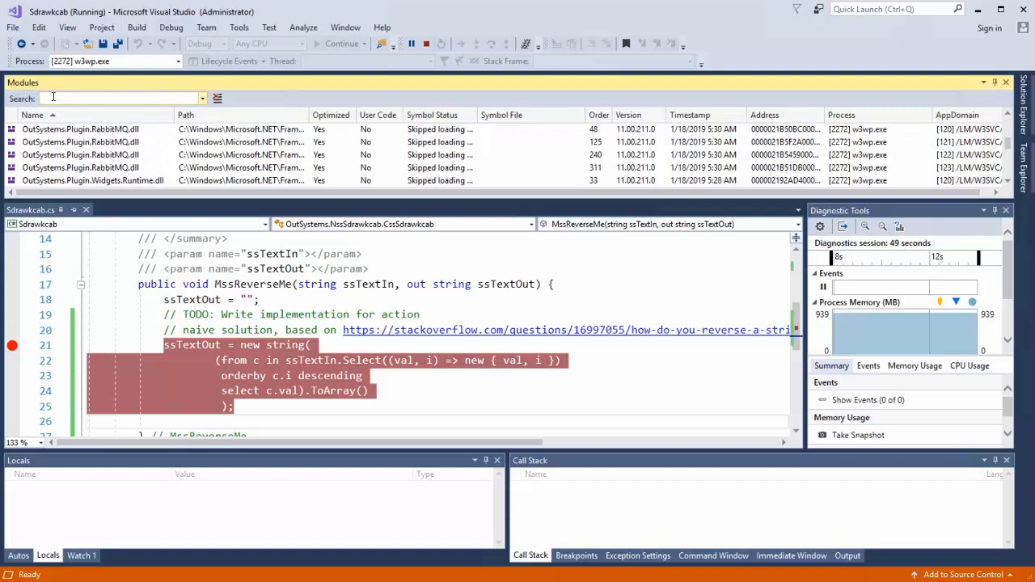
Step: Filter Modules by 'sdr' and check OutSystems.NssSdrawkcab.dll's Symbol Status, then switch windows
type("sdr")
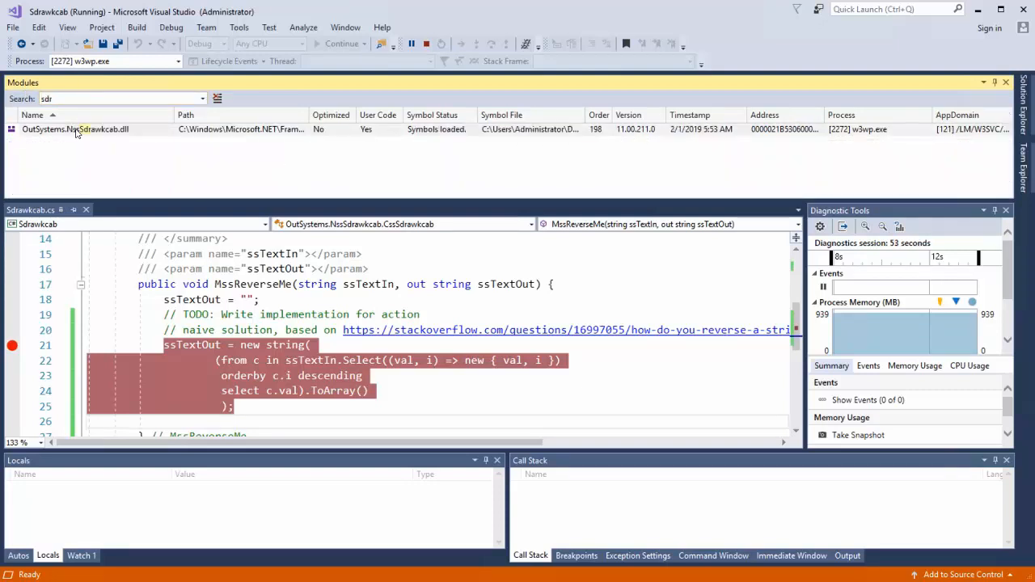
left_click(75, 129)
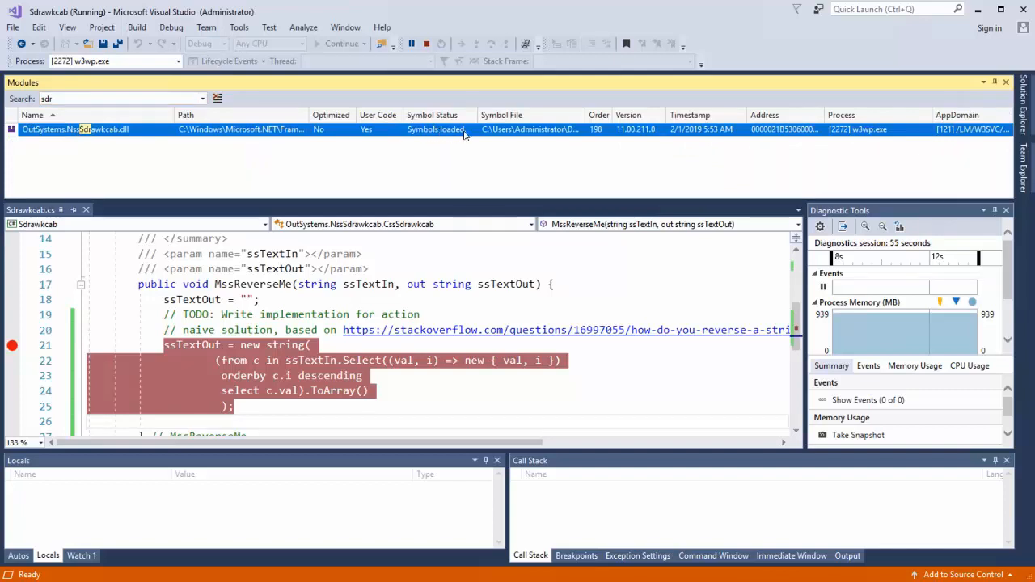
mouse_move(418, 200)
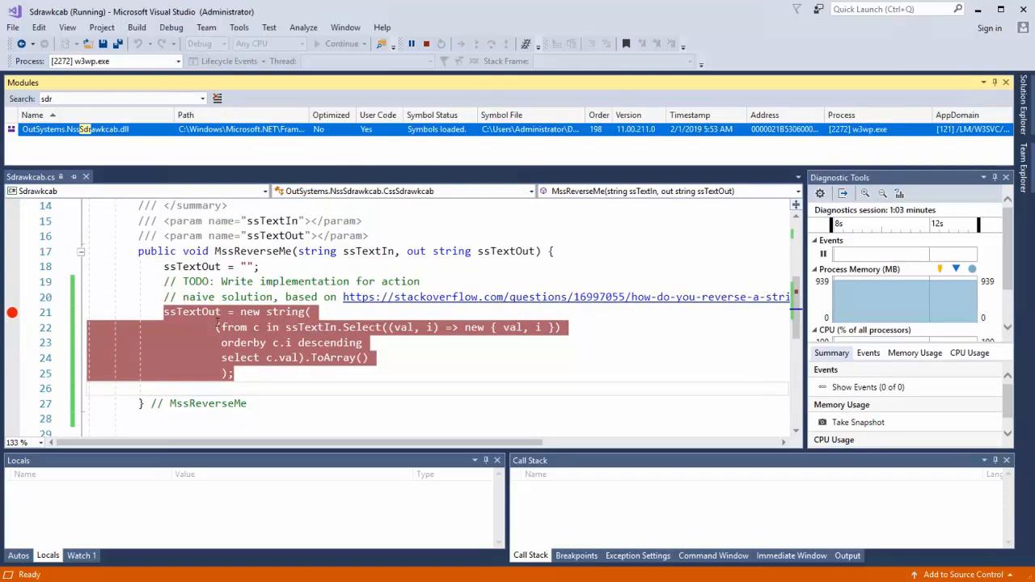
key("Alt+Tab")
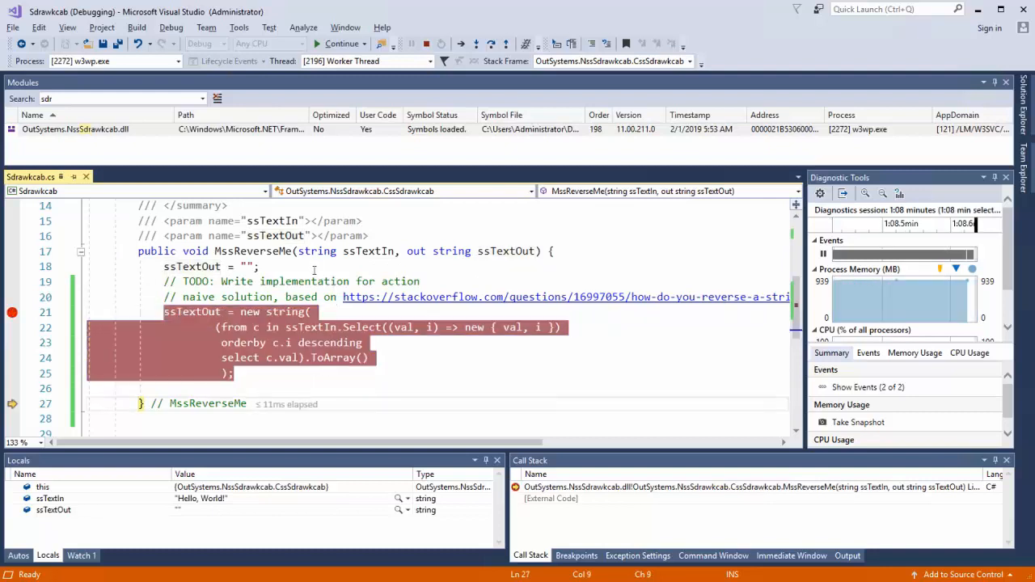
mouse_move(514, 251)
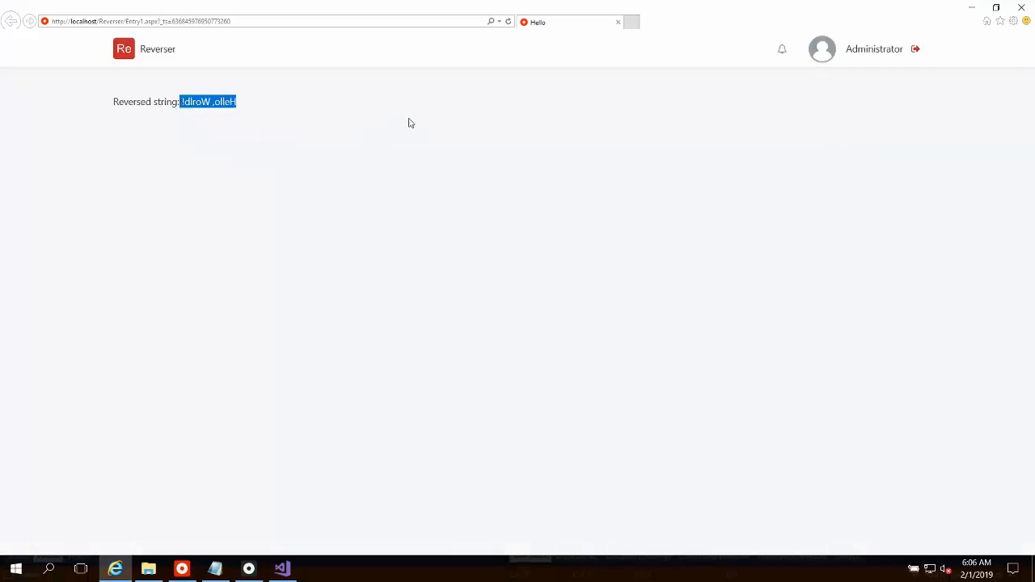
mouse_move(507, 23)
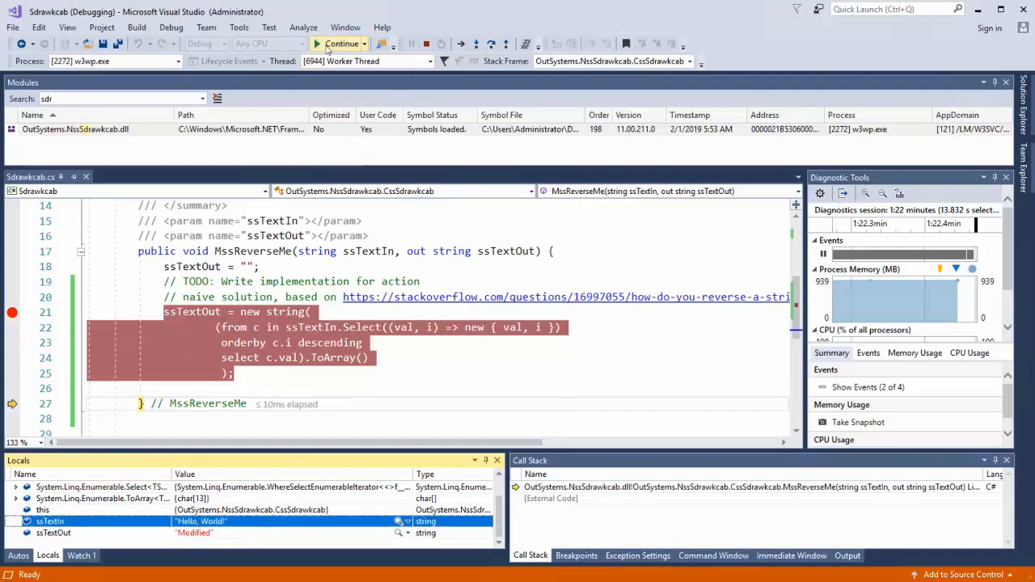
Step: Continue execution so Reverser's Hello page shows "Reversed string: Modified"
left_click(341, 44)
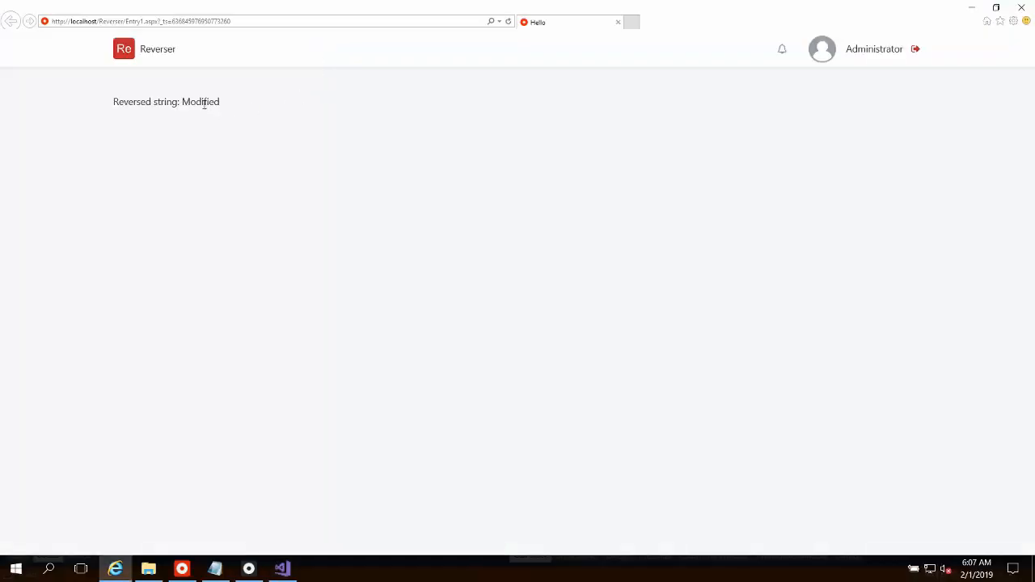
Step: Select 'Modified' on the Reverser page, then show Visual Studio's empty Watch list
double_click(201, 100)
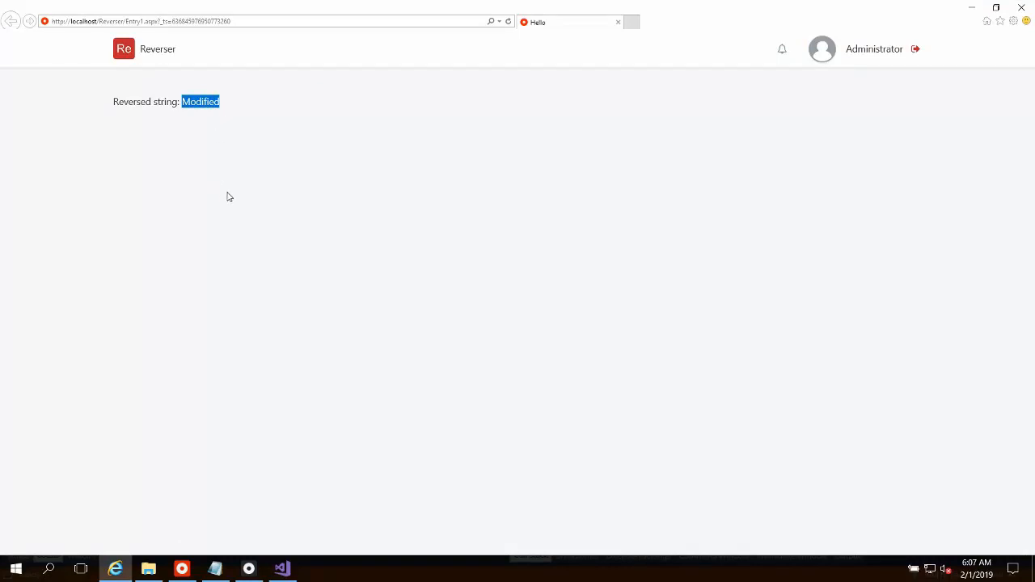
mouse_move(227, 197)
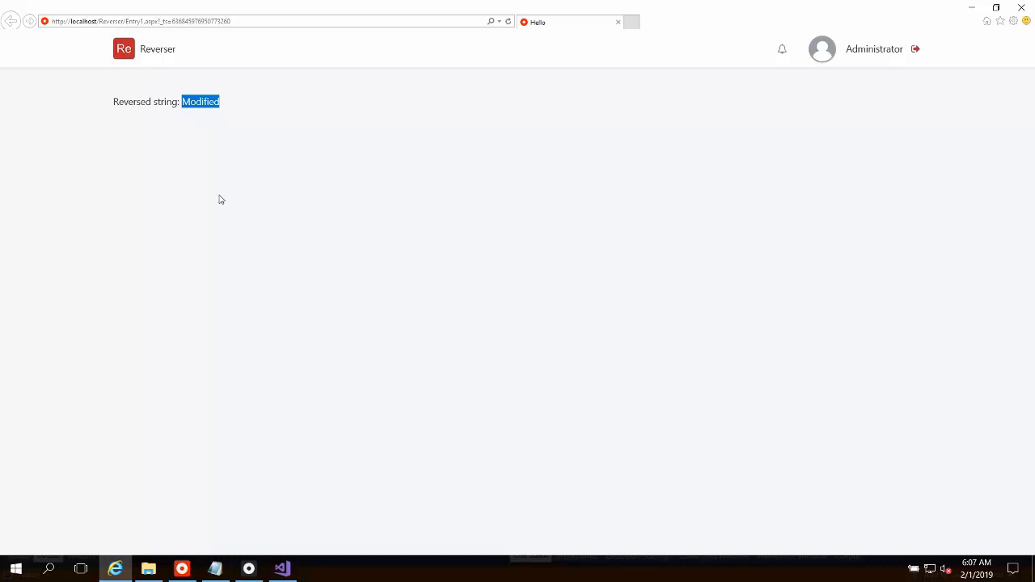
mouse_move(217, 202)
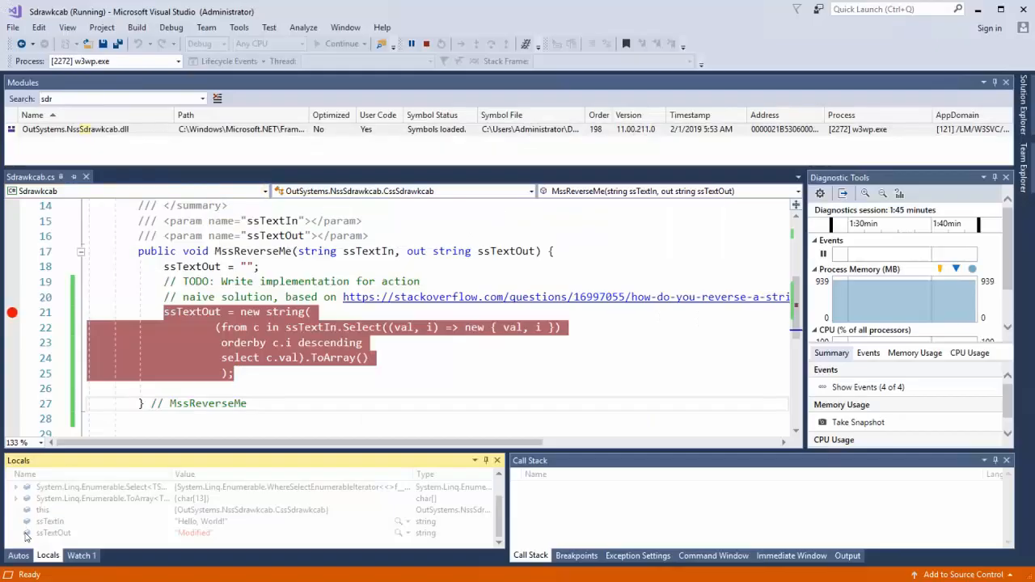
left_click(81, 556)
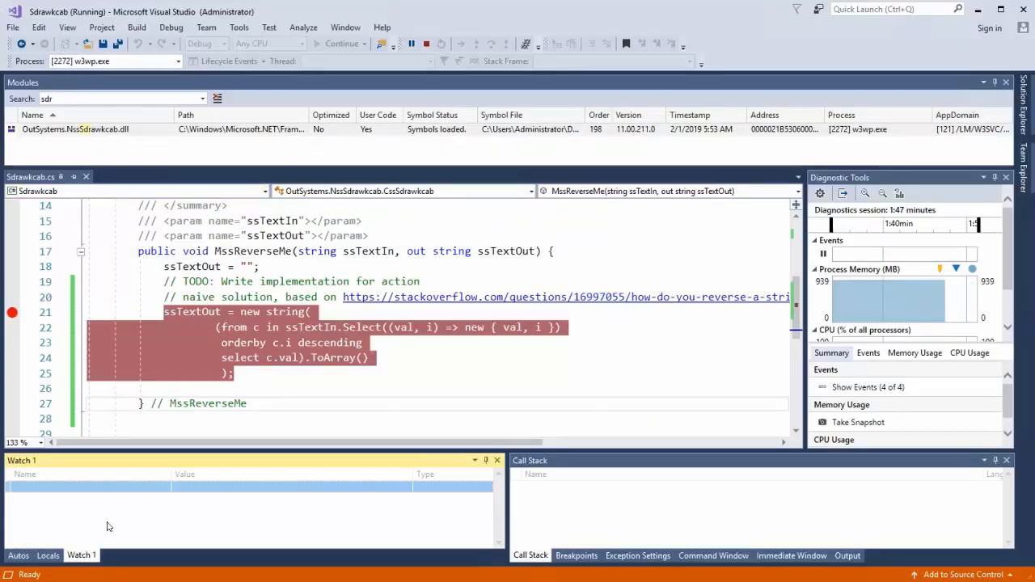